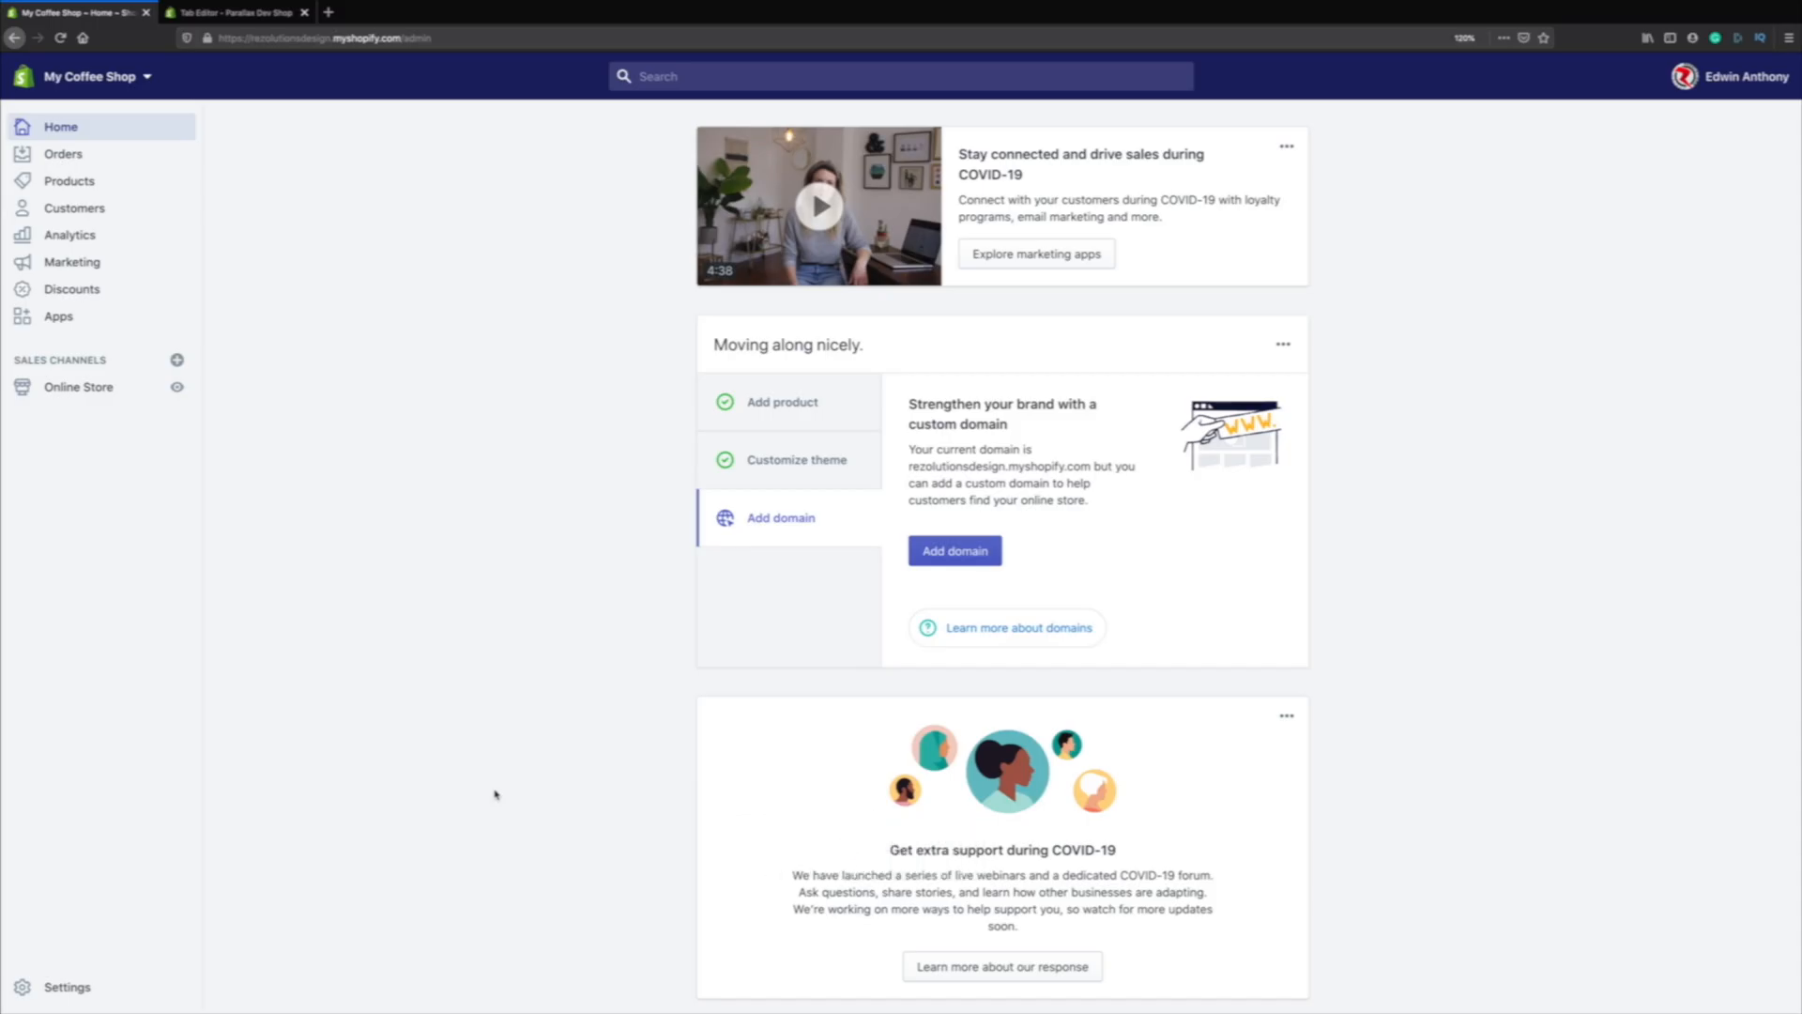
mouse_move(122, 430)
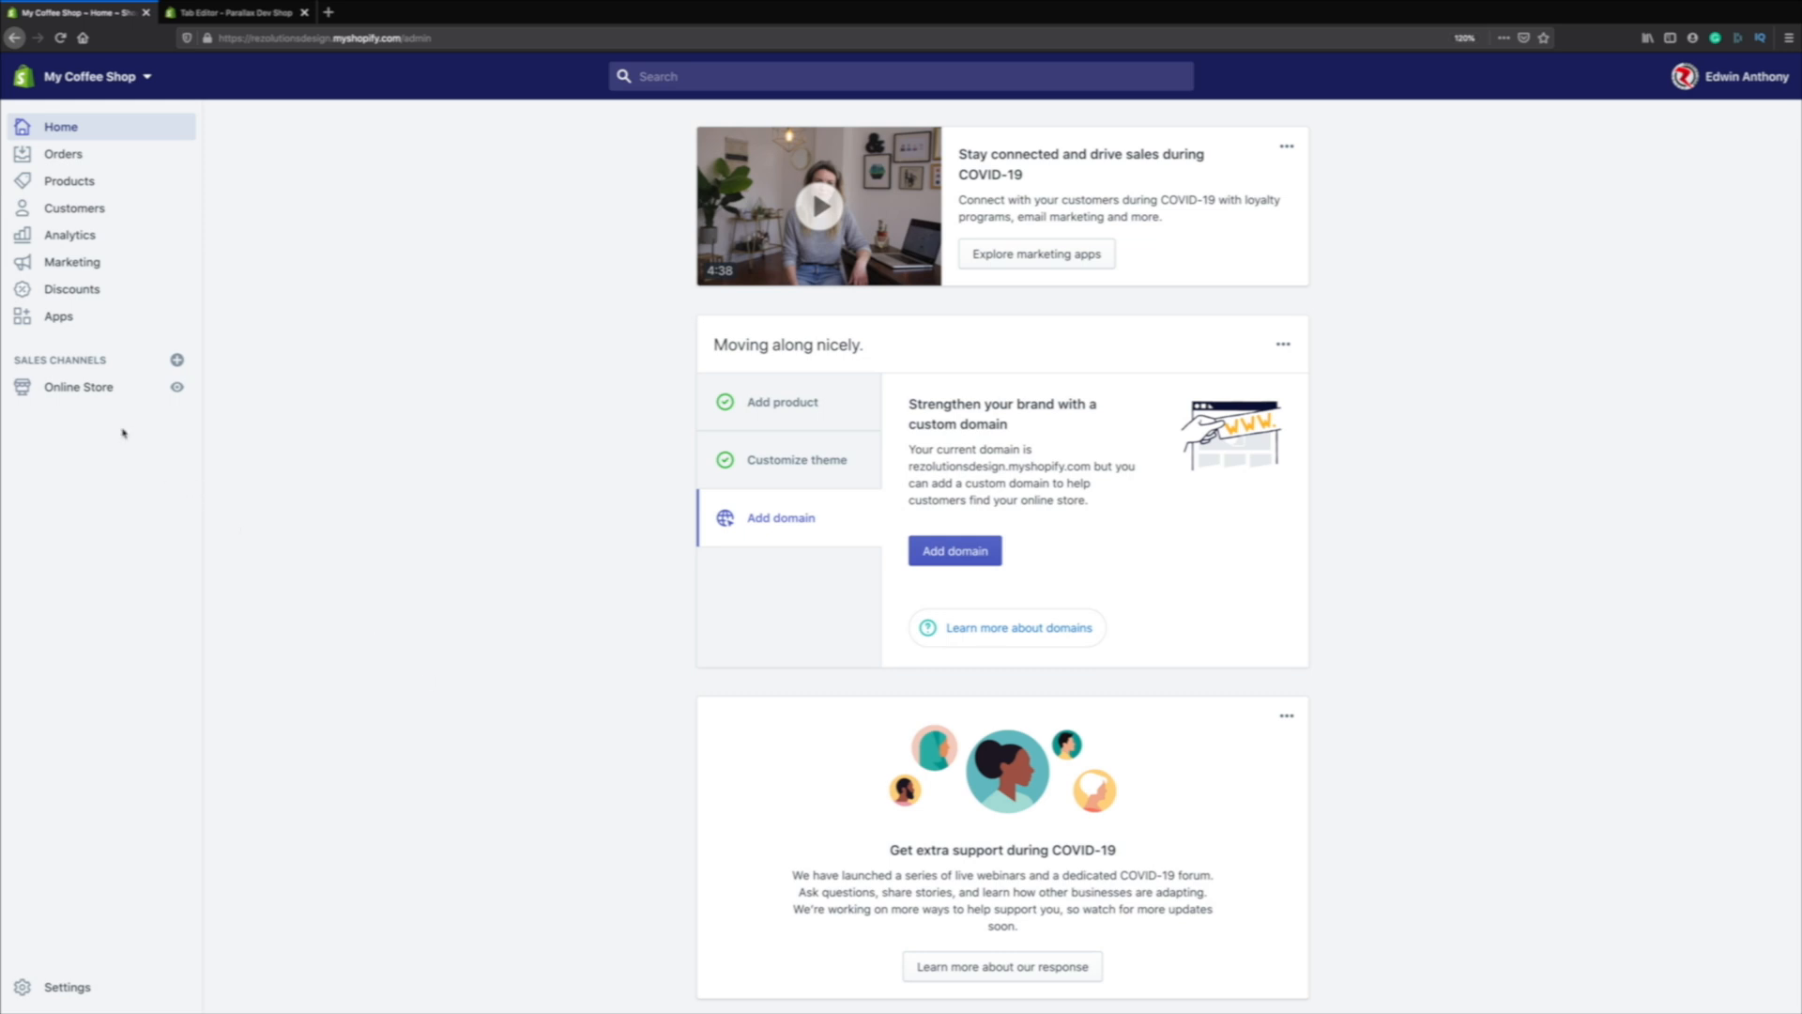
- Go to Online Store to reach the Themes page showing the live Turbo 4.1.2 theme
left_click(78, 386)
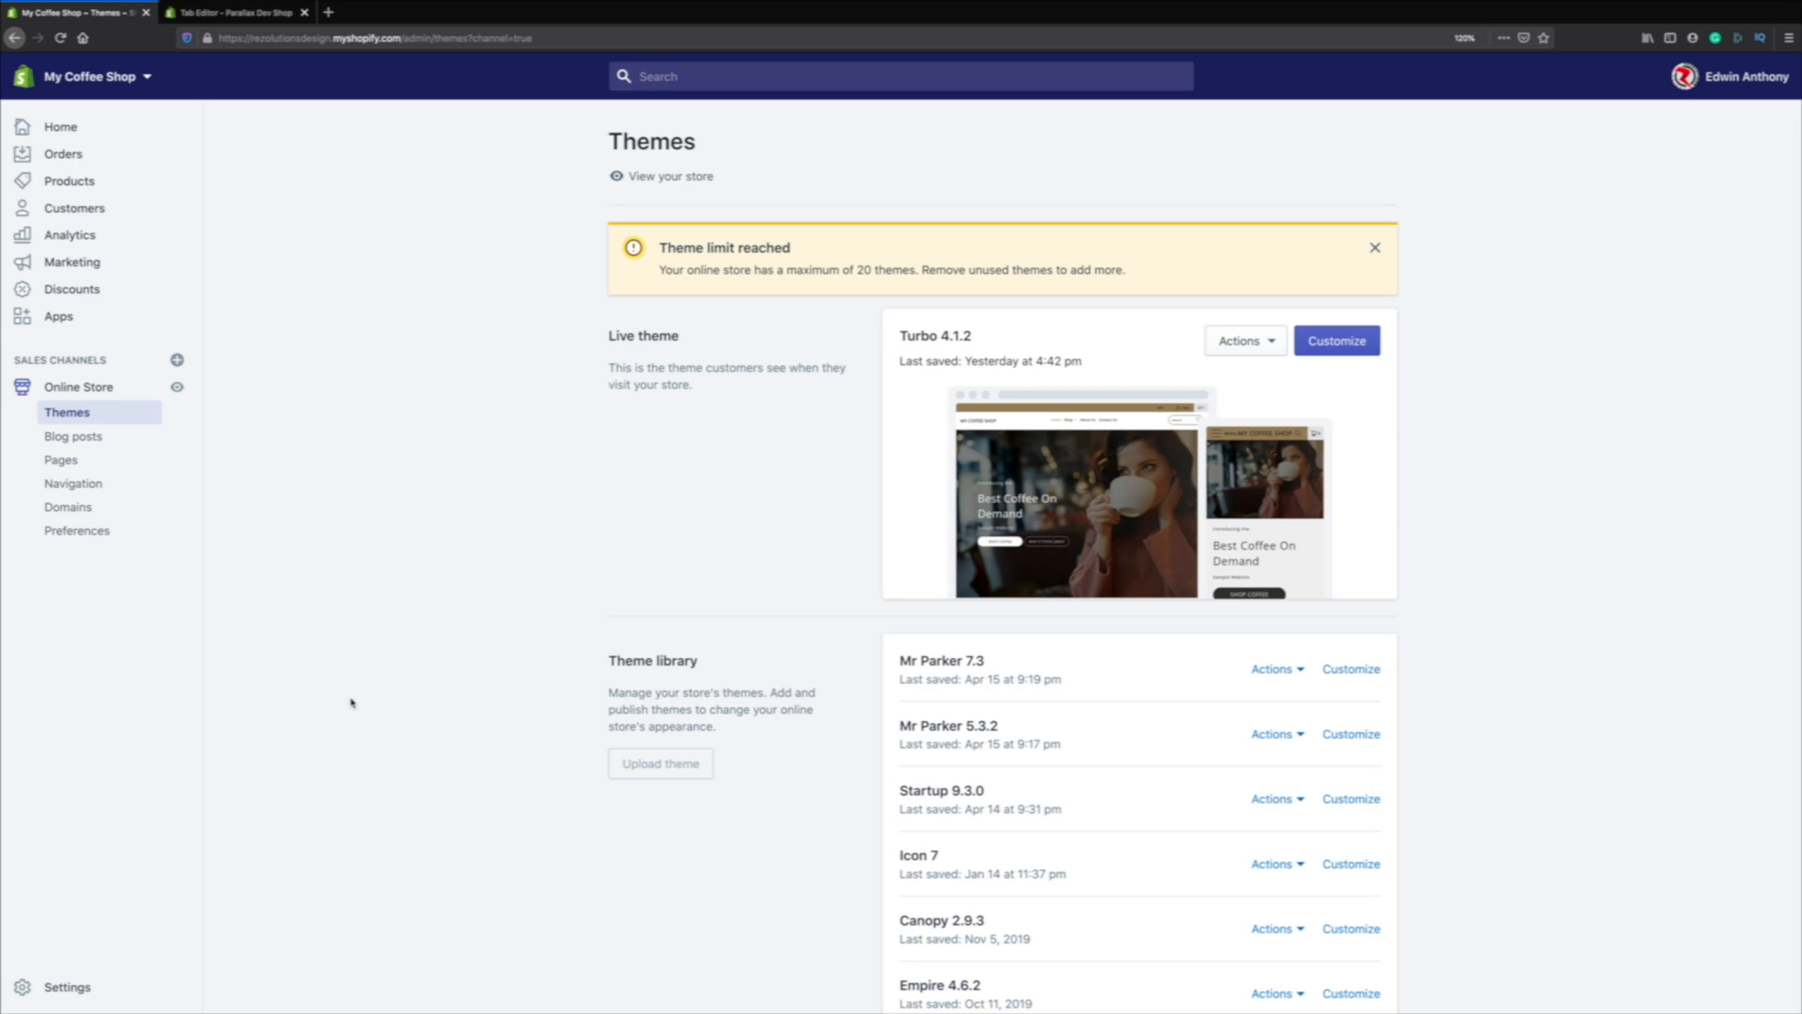
mouse_move(71, 289)
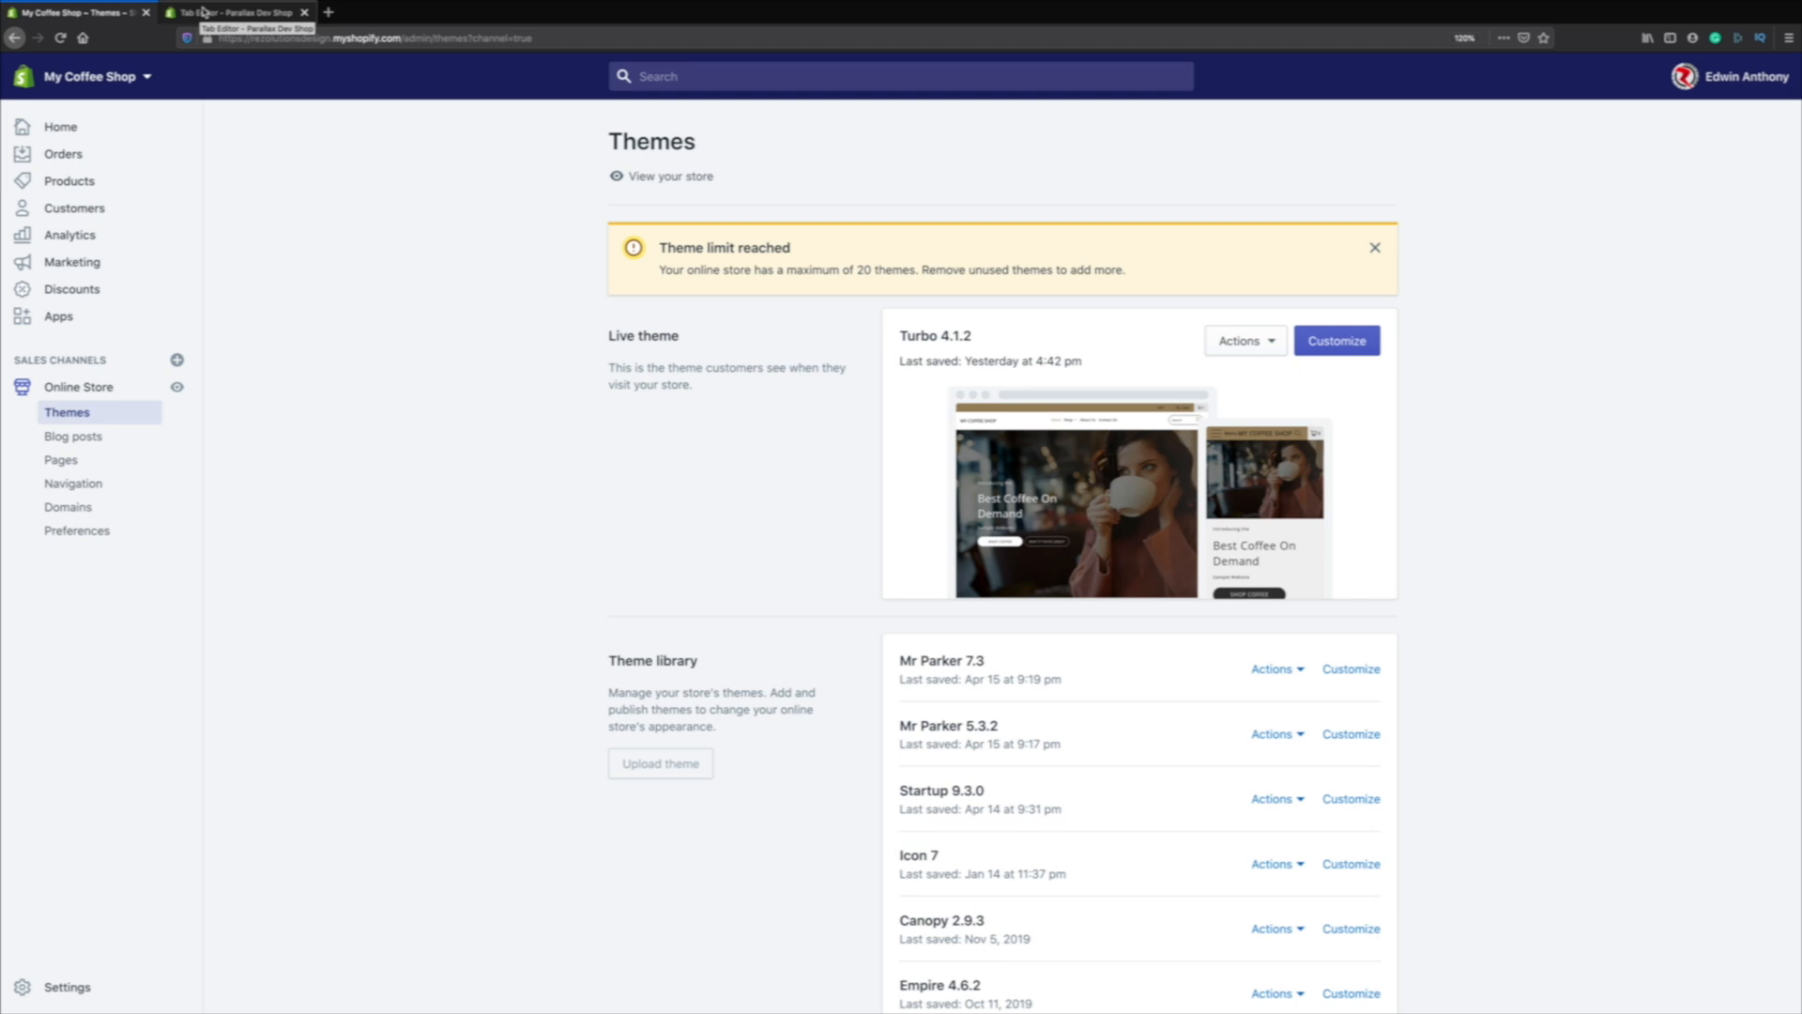
left_click(236, 12)
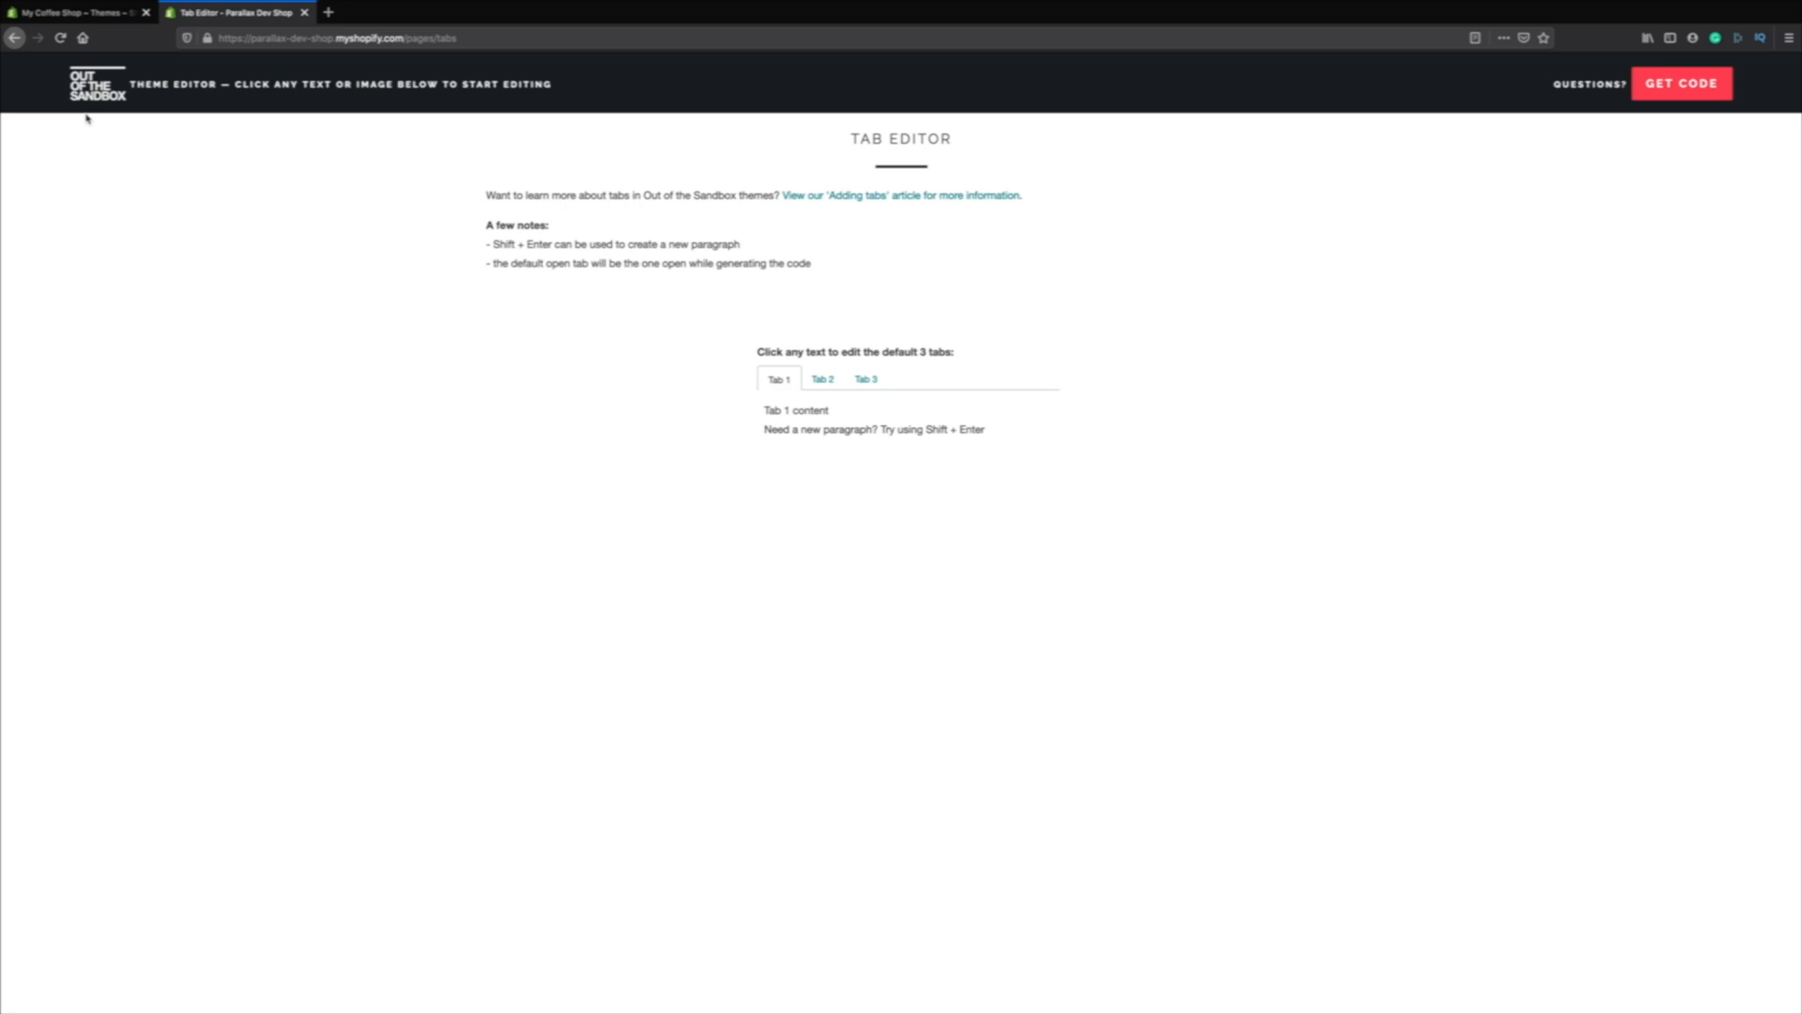
mouse_move(123, 118)
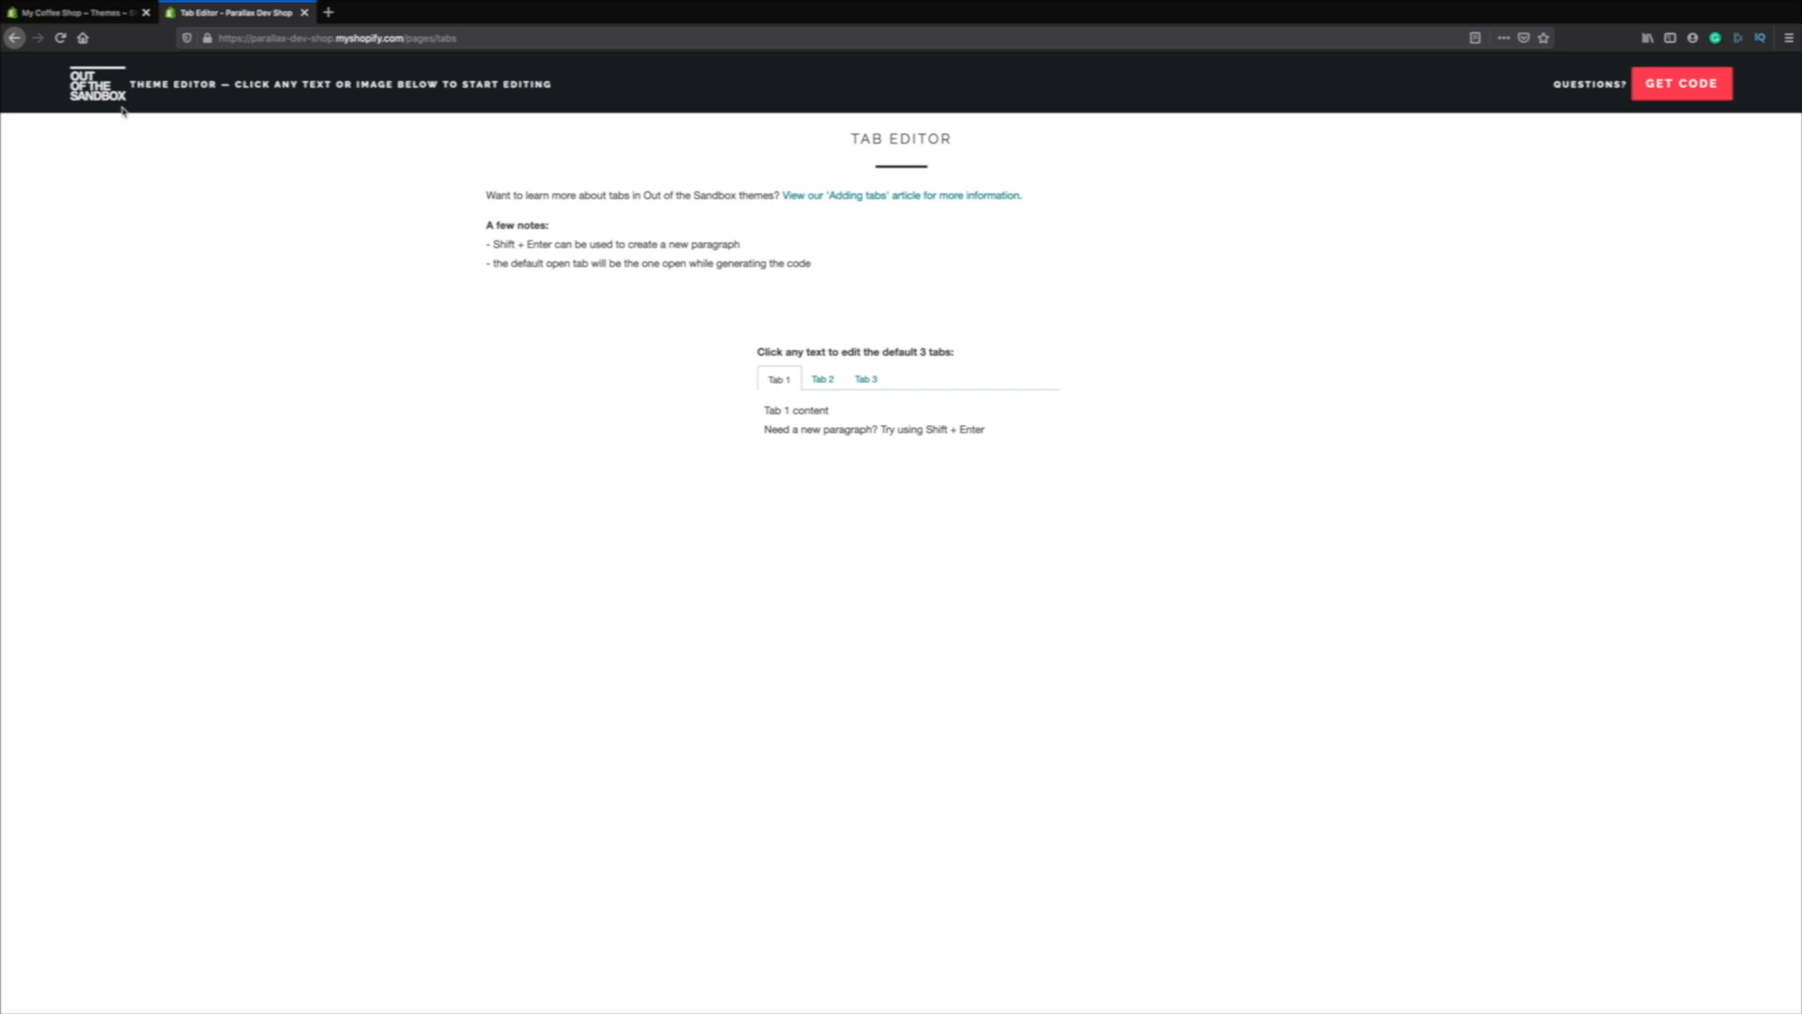
mouse_move(870, 466)
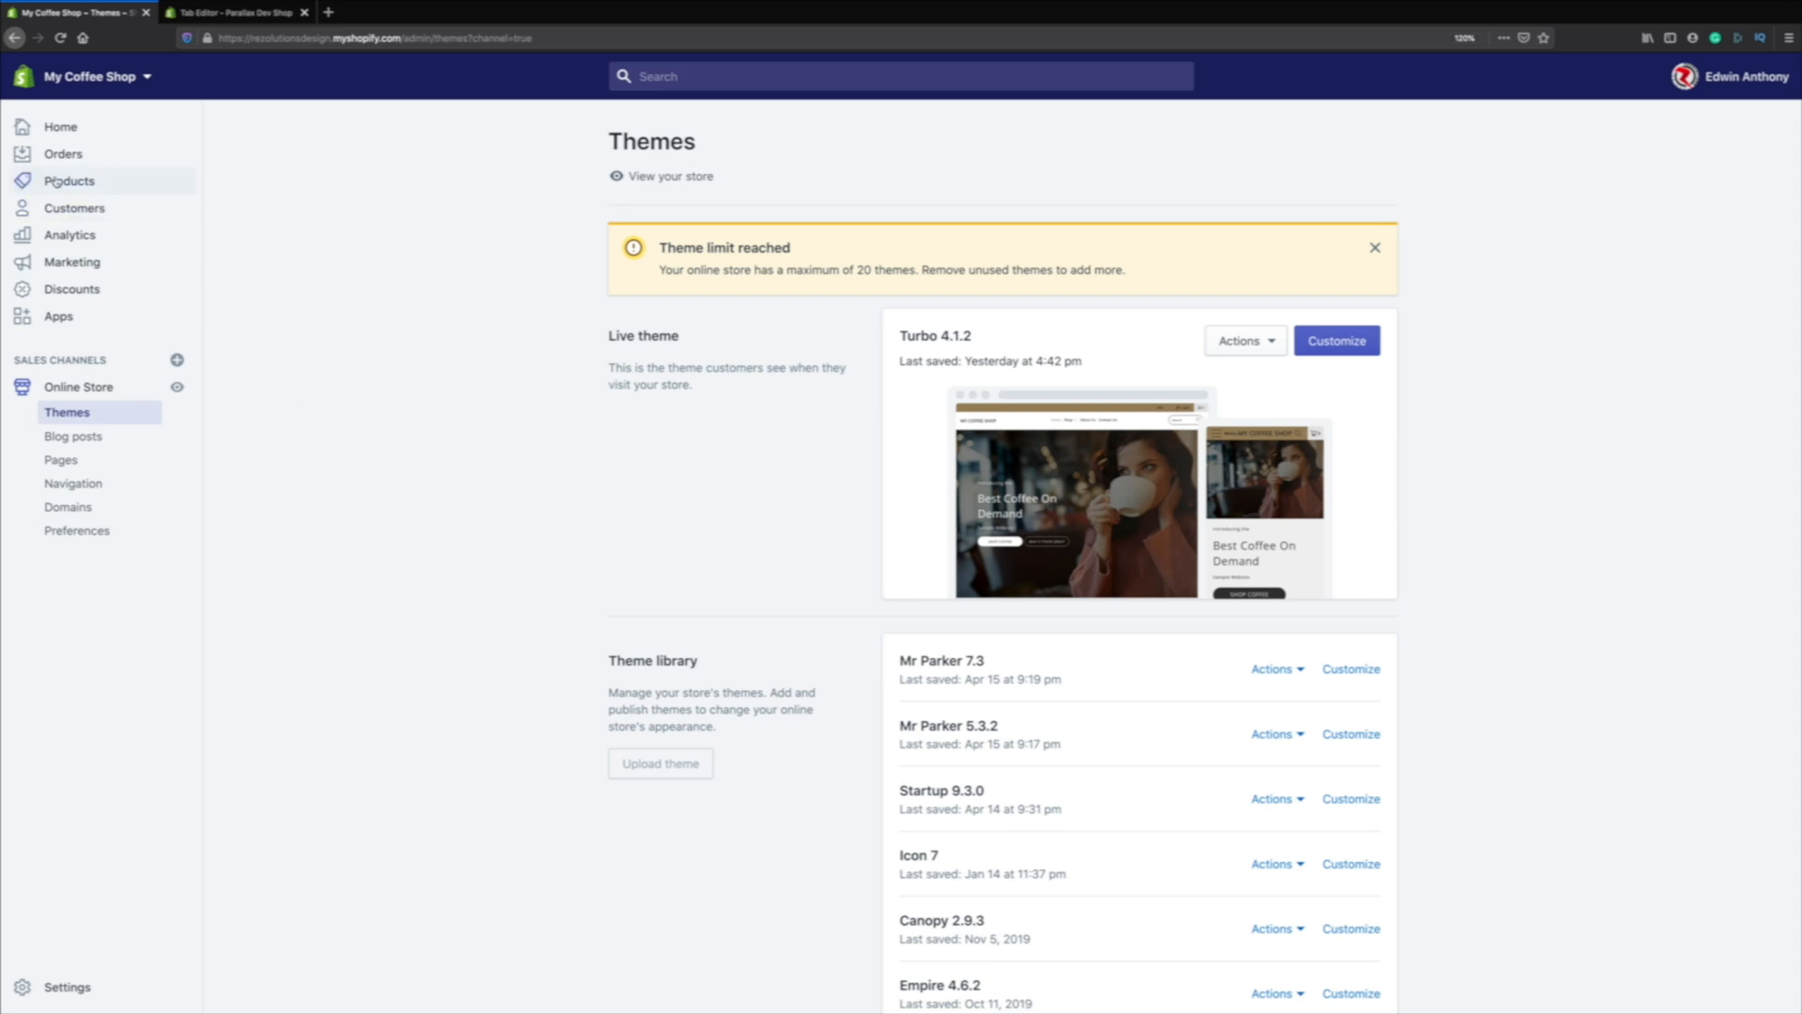
- Open the Stay Warm Stainless Steel Coffee Mug product and right-click its description to copy it
left_click(68, 180)
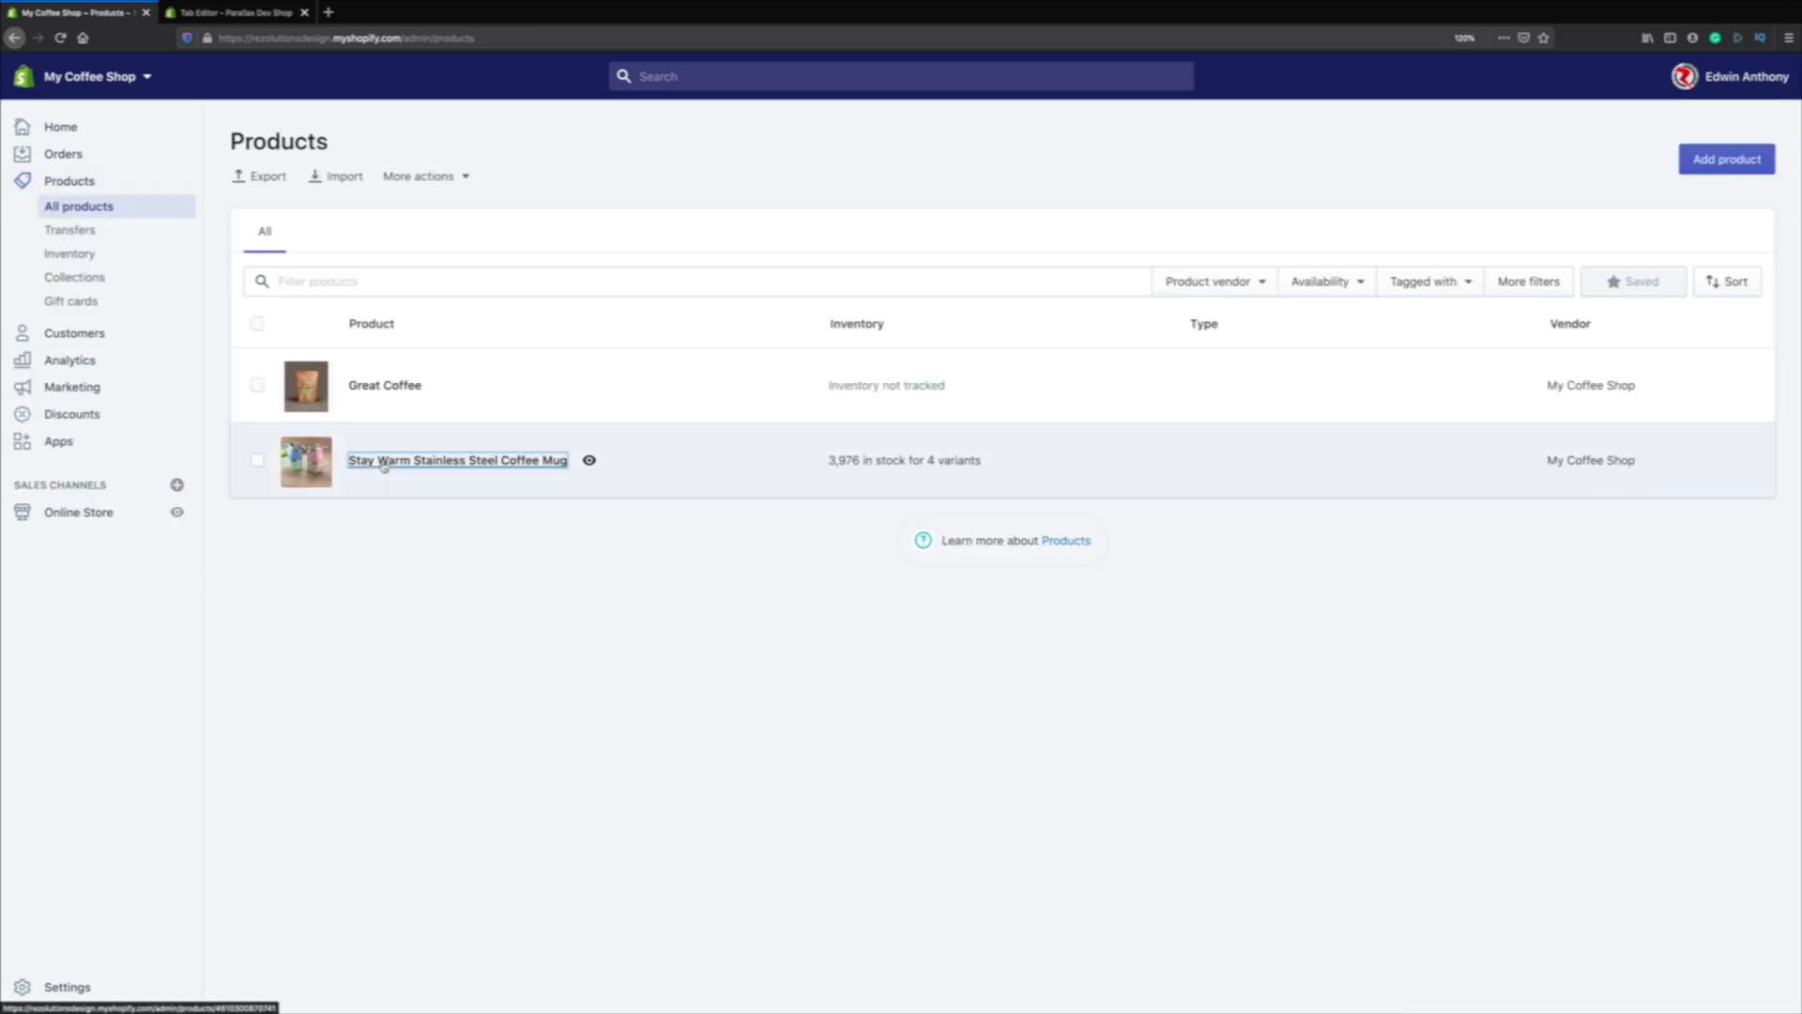
left_click(457, 460)
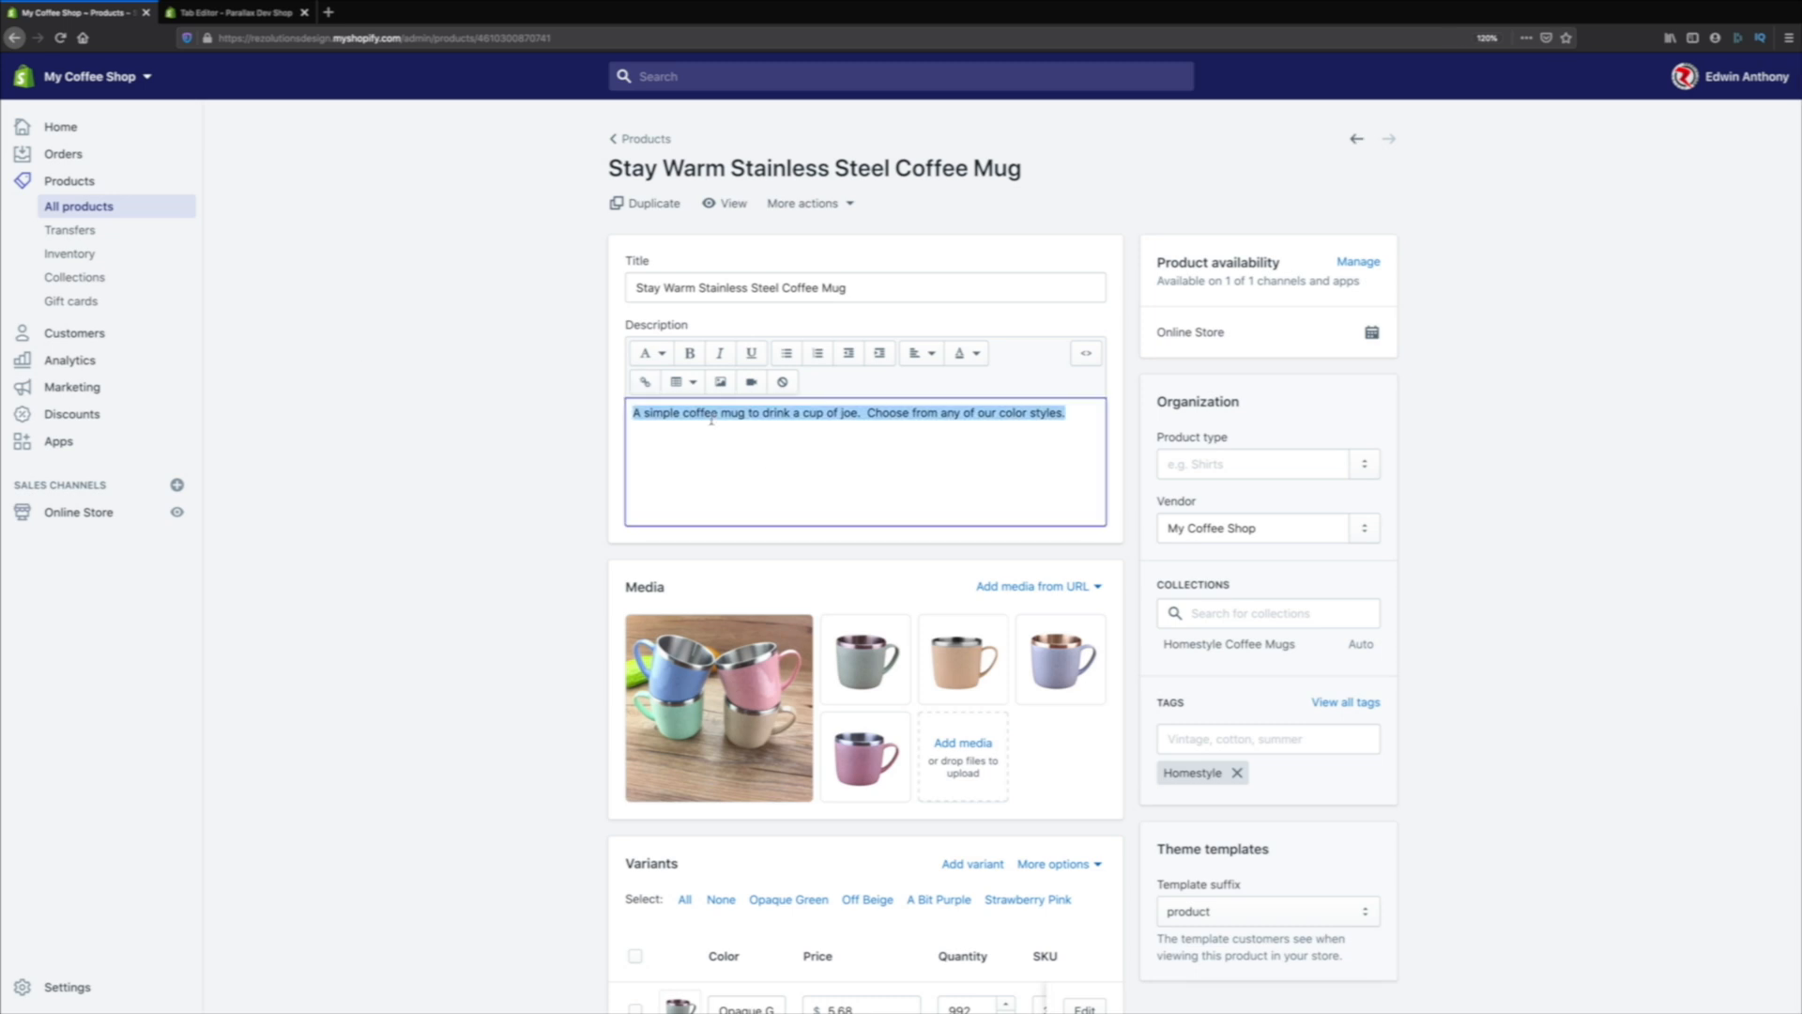
right_click(804, 414)
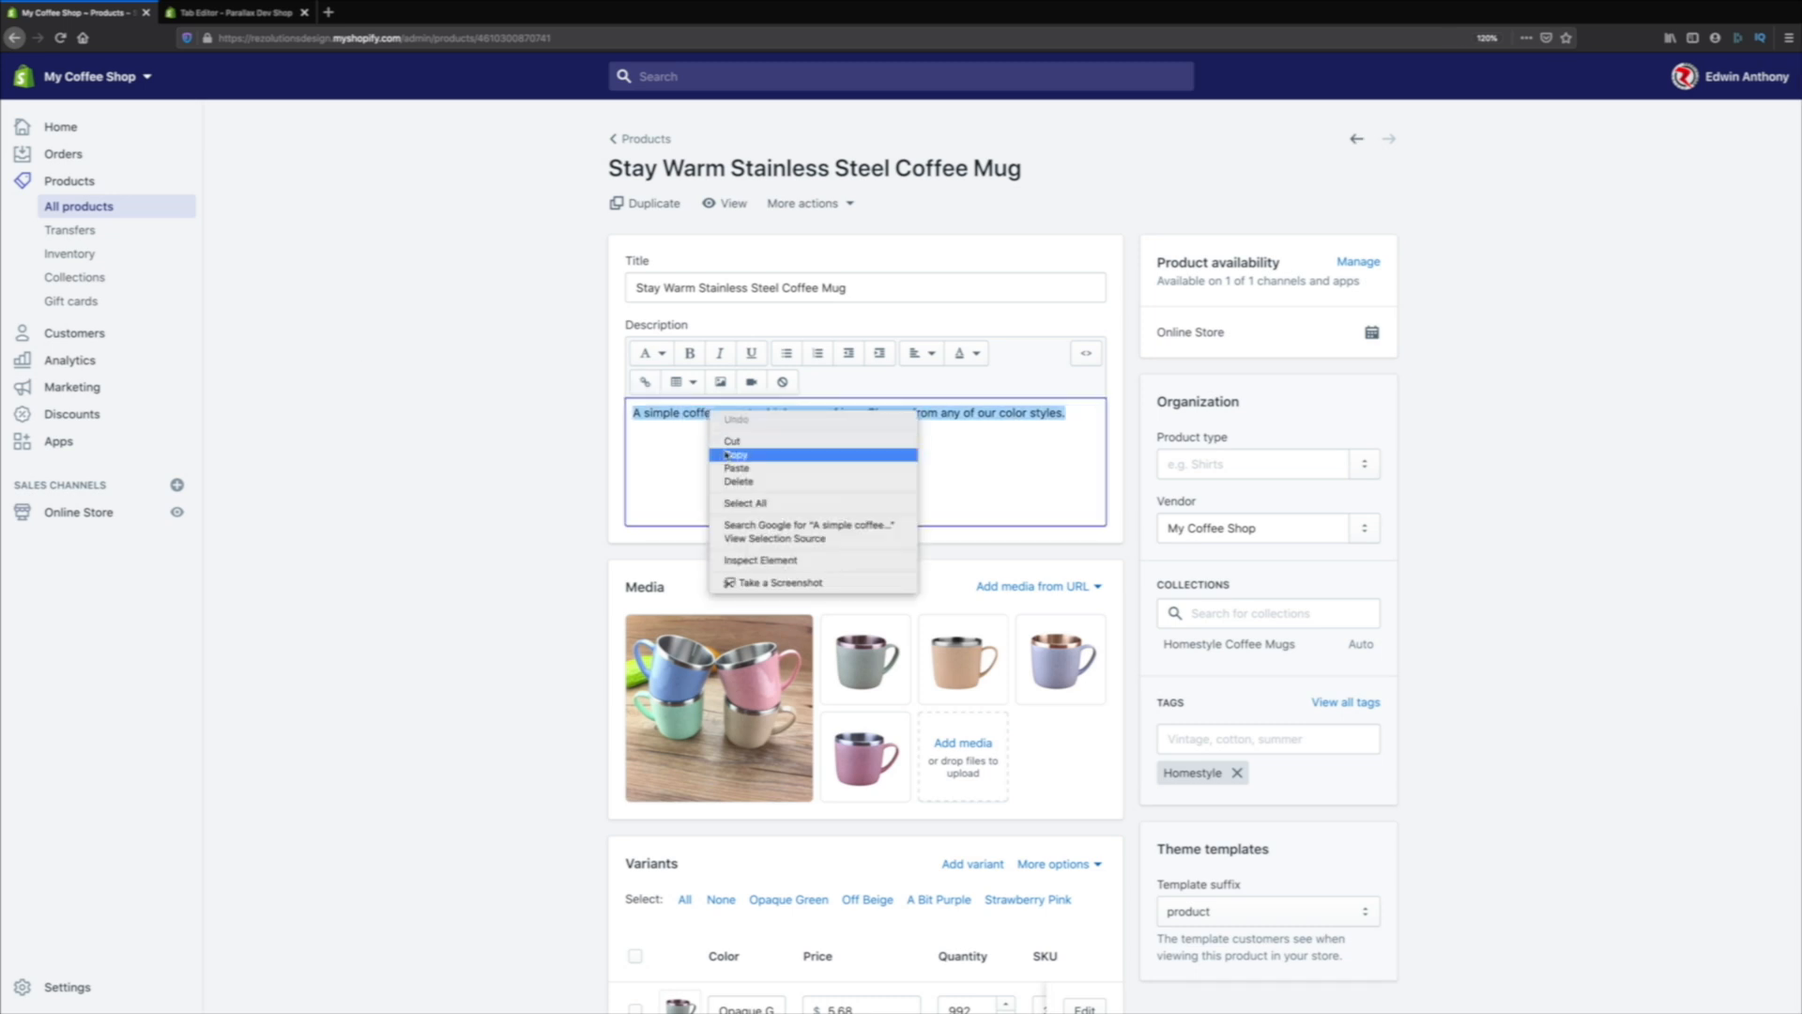
- Paste the mug description into the first tab and rename that tab DESCRIPTION
left_click(235, 12)
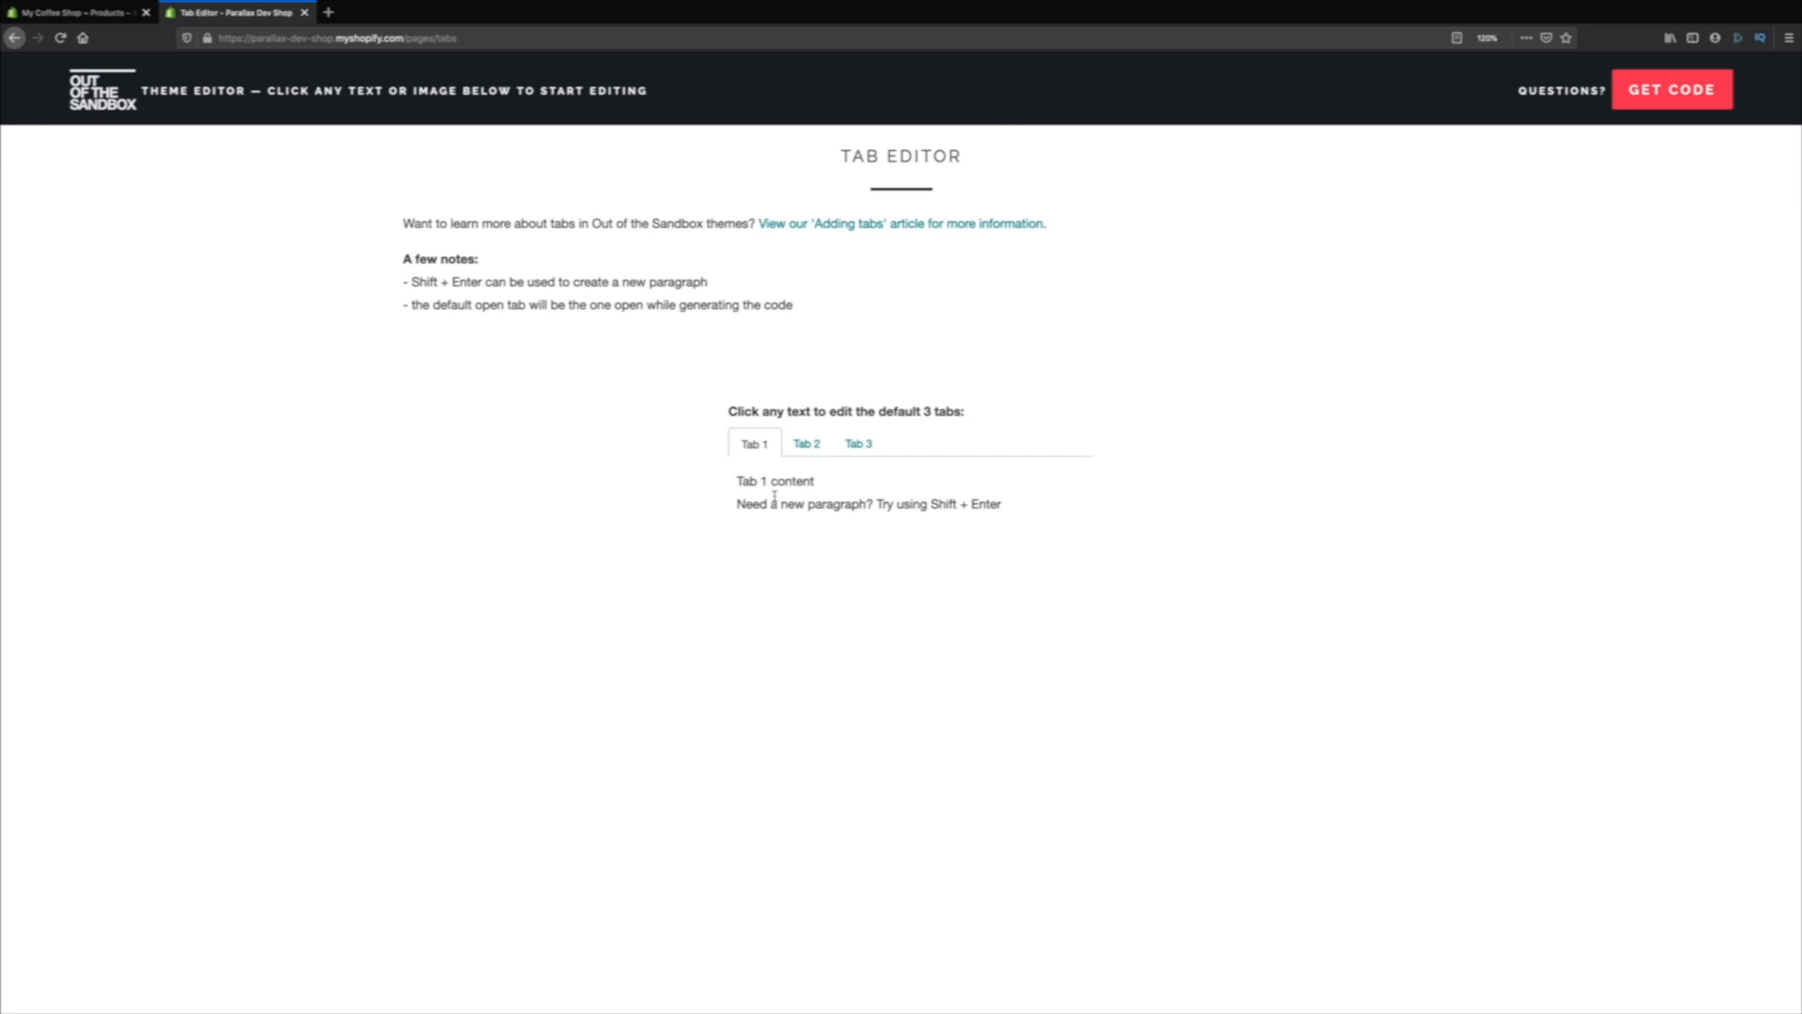
double_click(775, 480)
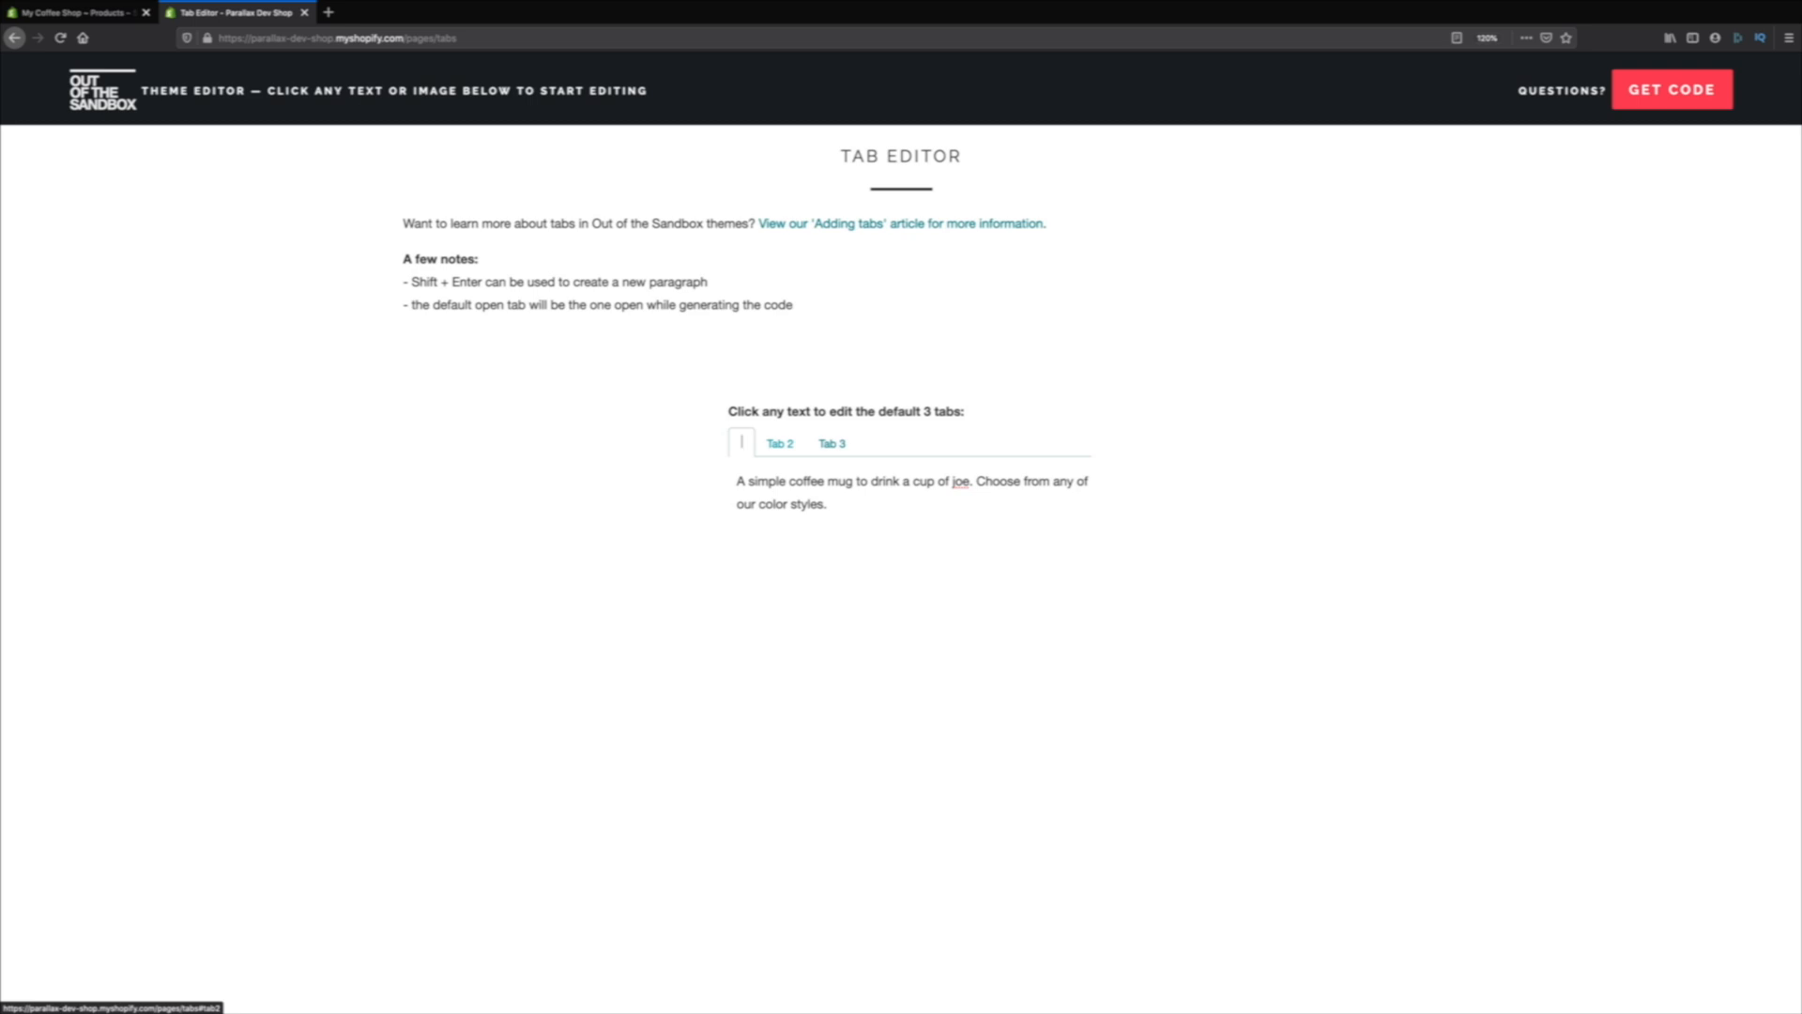
left_click(776, 442)
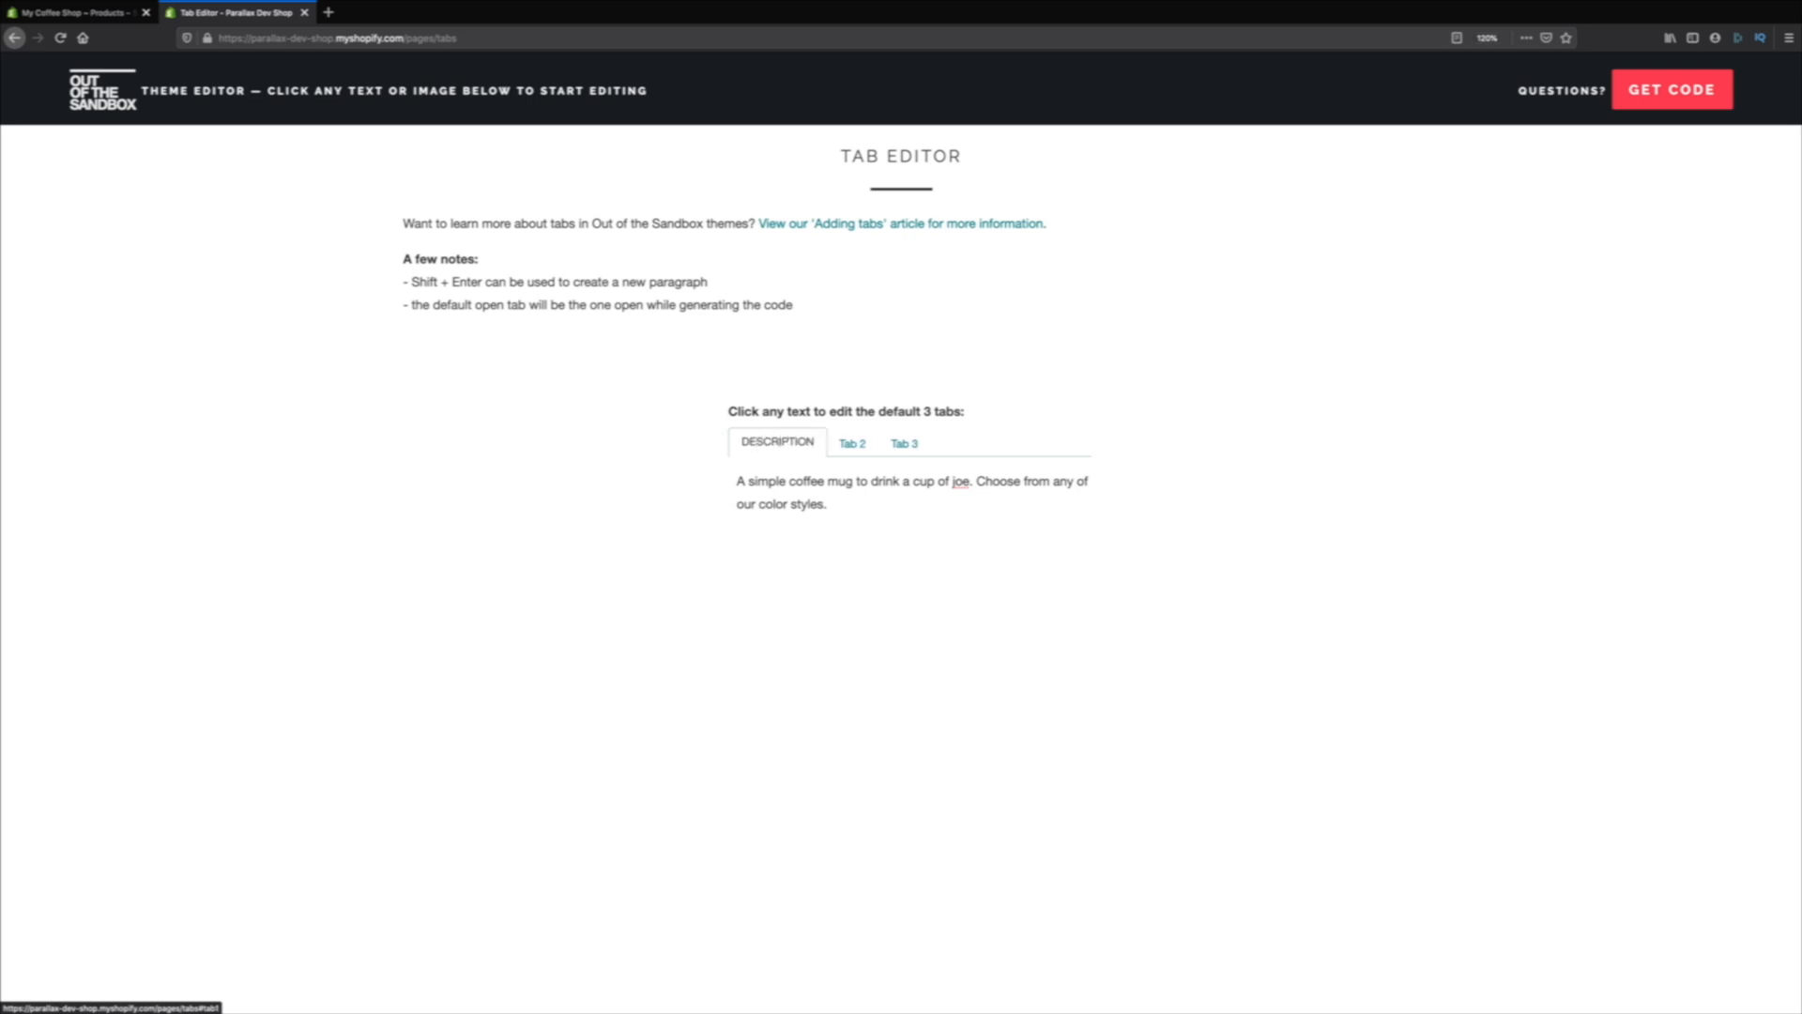
- Rename the second and third tabs SHIPPING and VIDEO
left_click(851, 444)
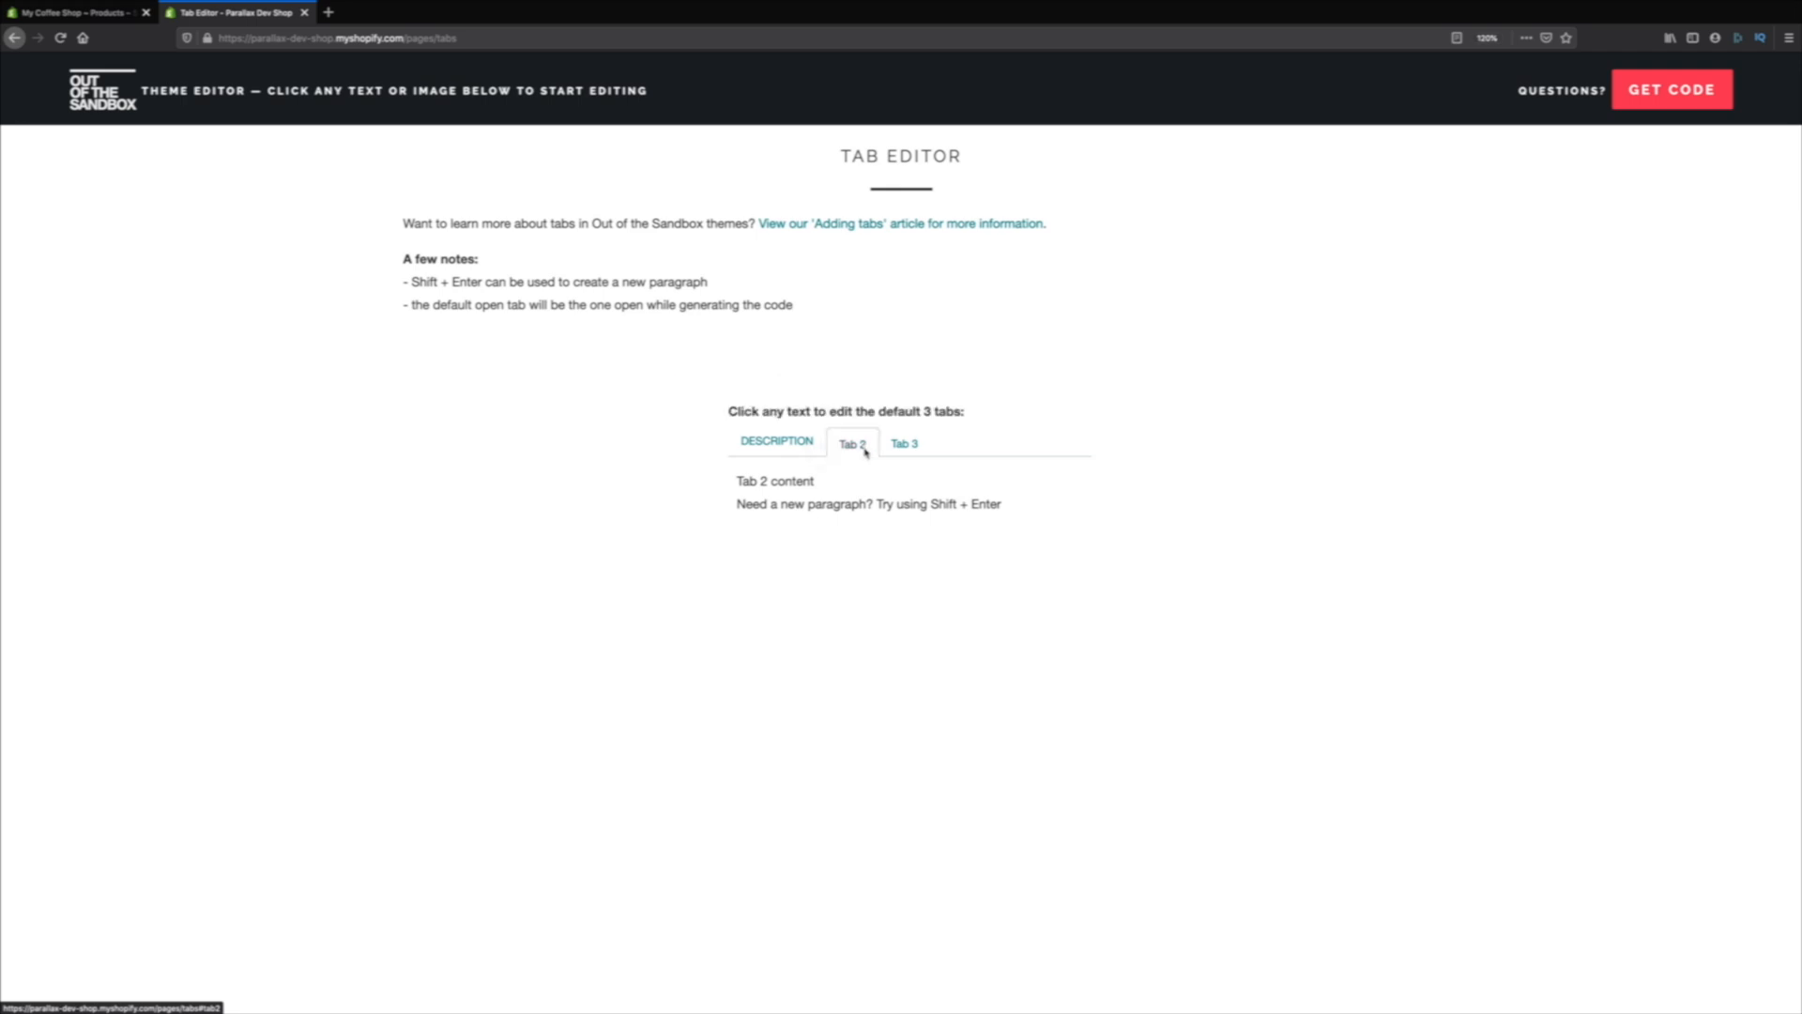
left_click(851, 442)
type("SHIPPING")
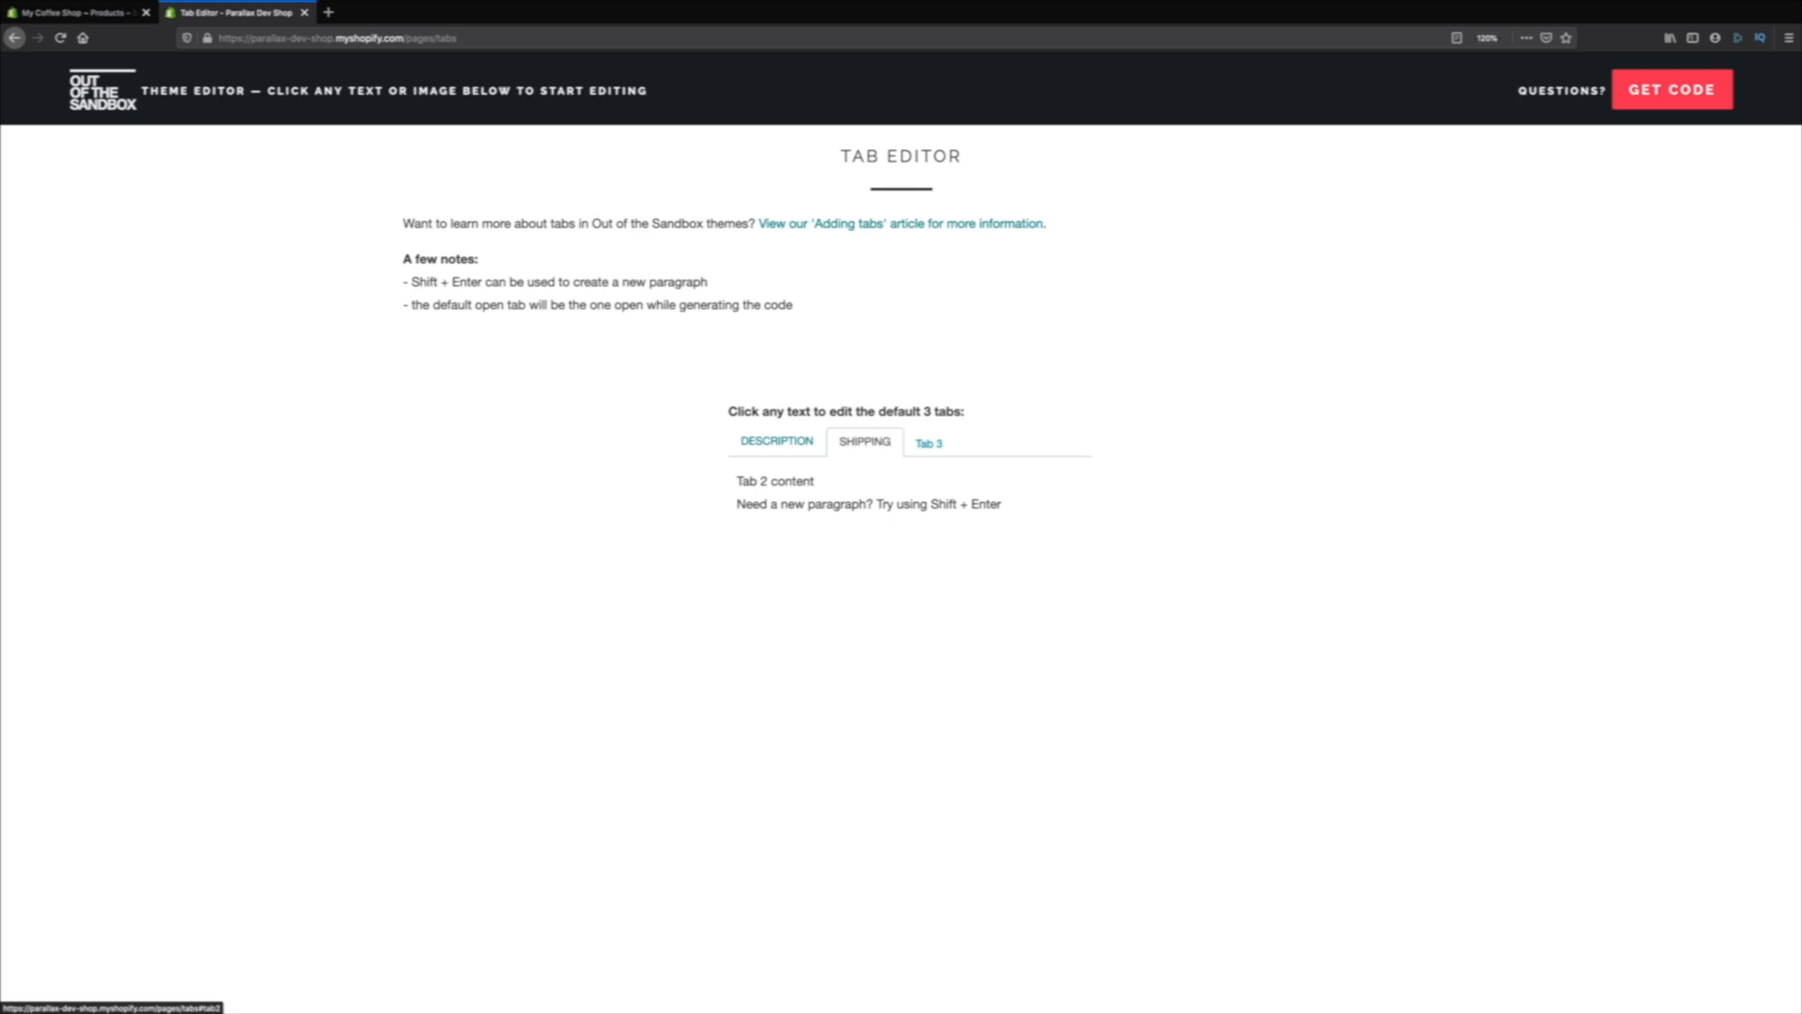
left_click(892, 441)
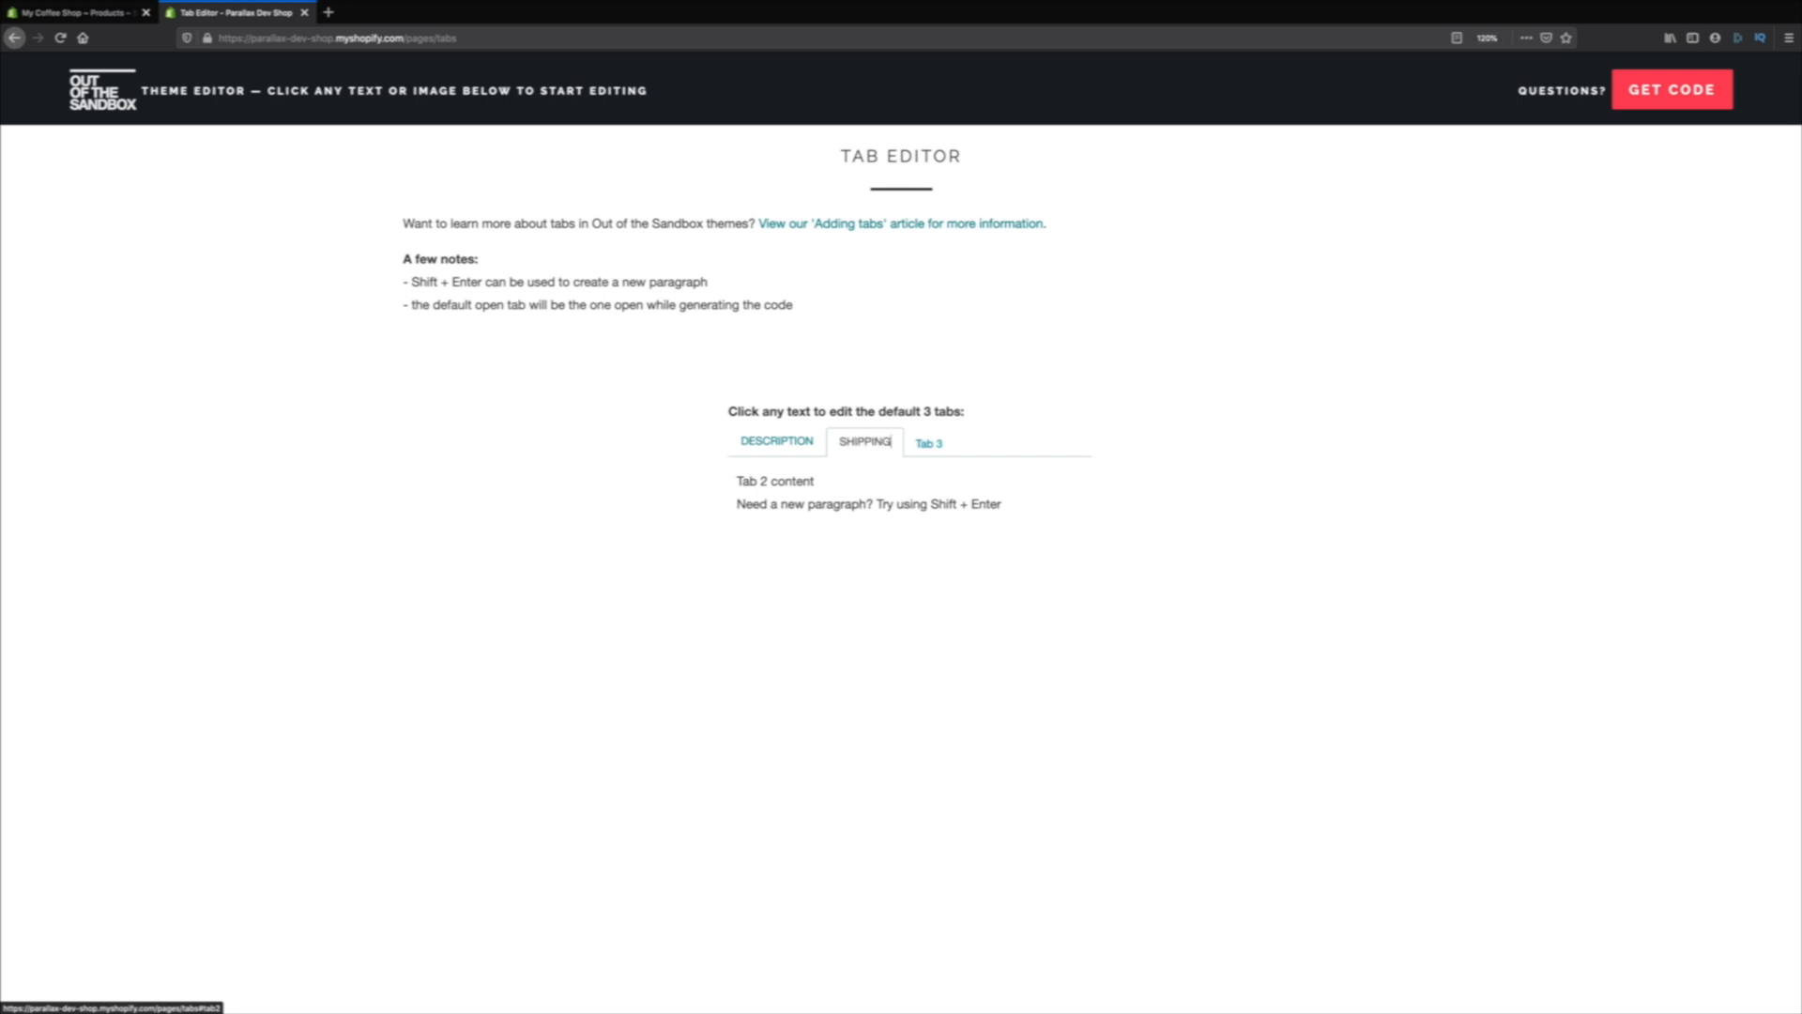
left_click(927, 442)
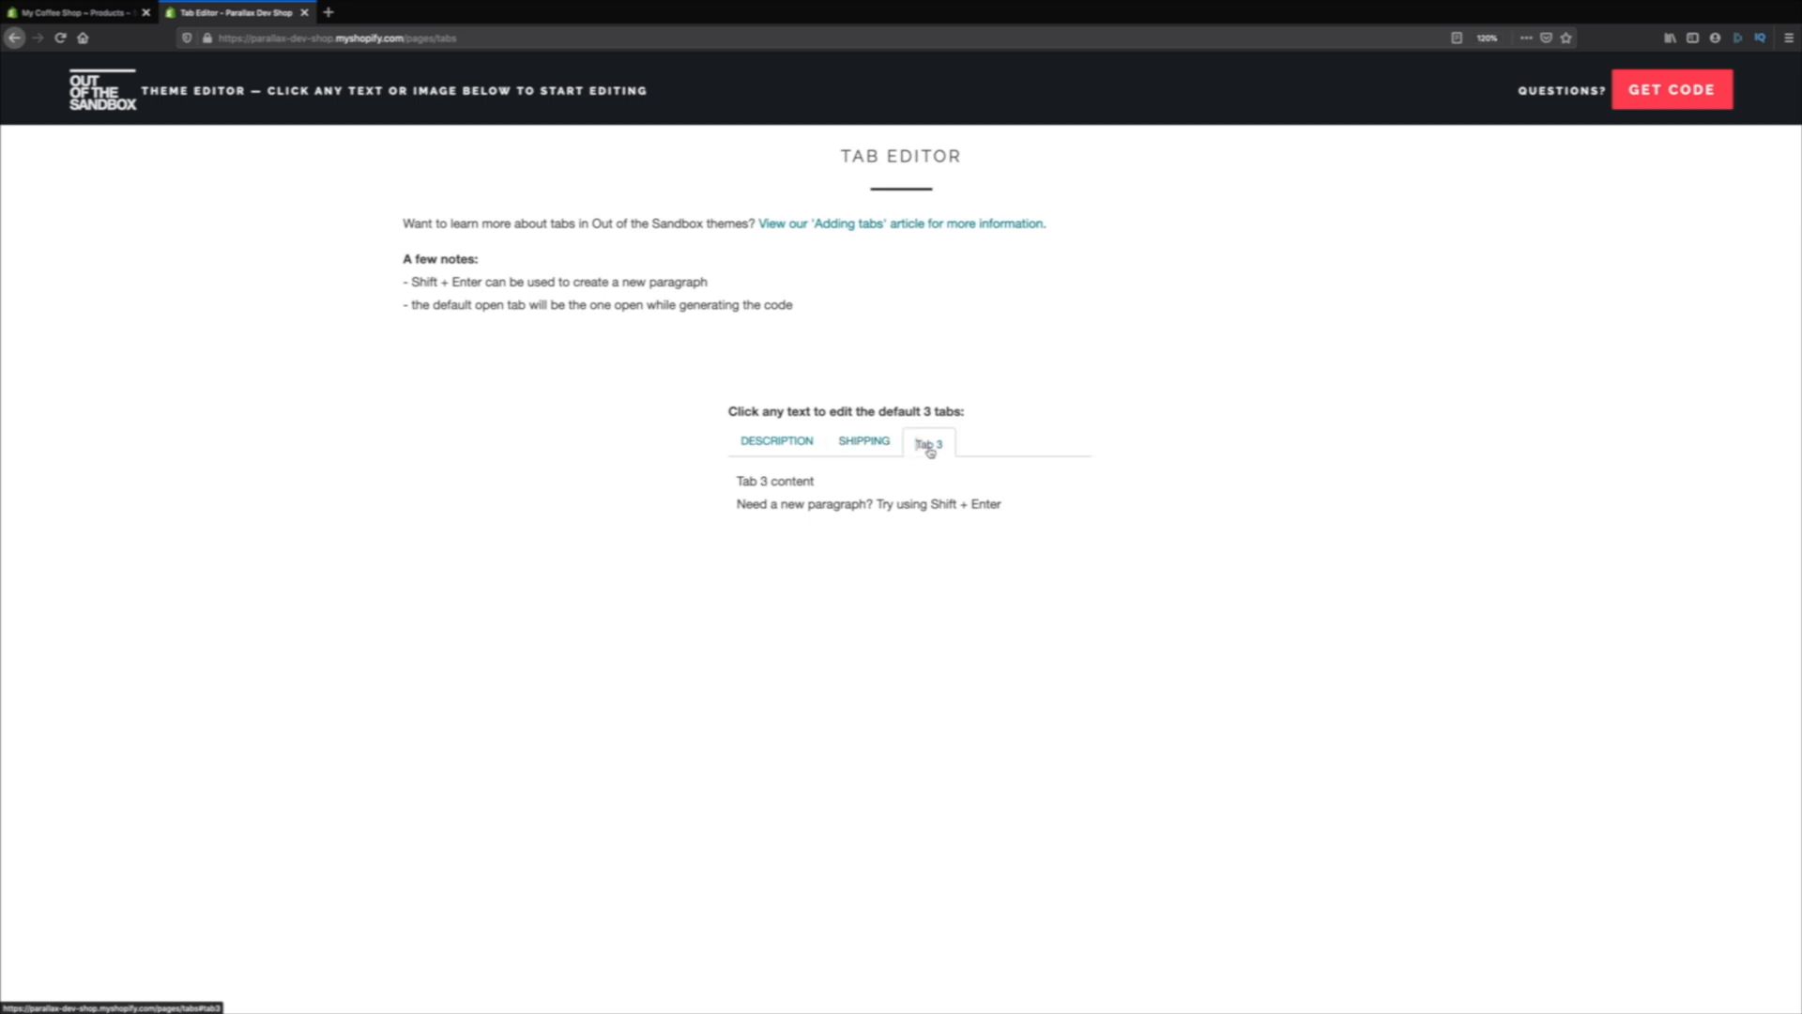
left_click(928, 441)
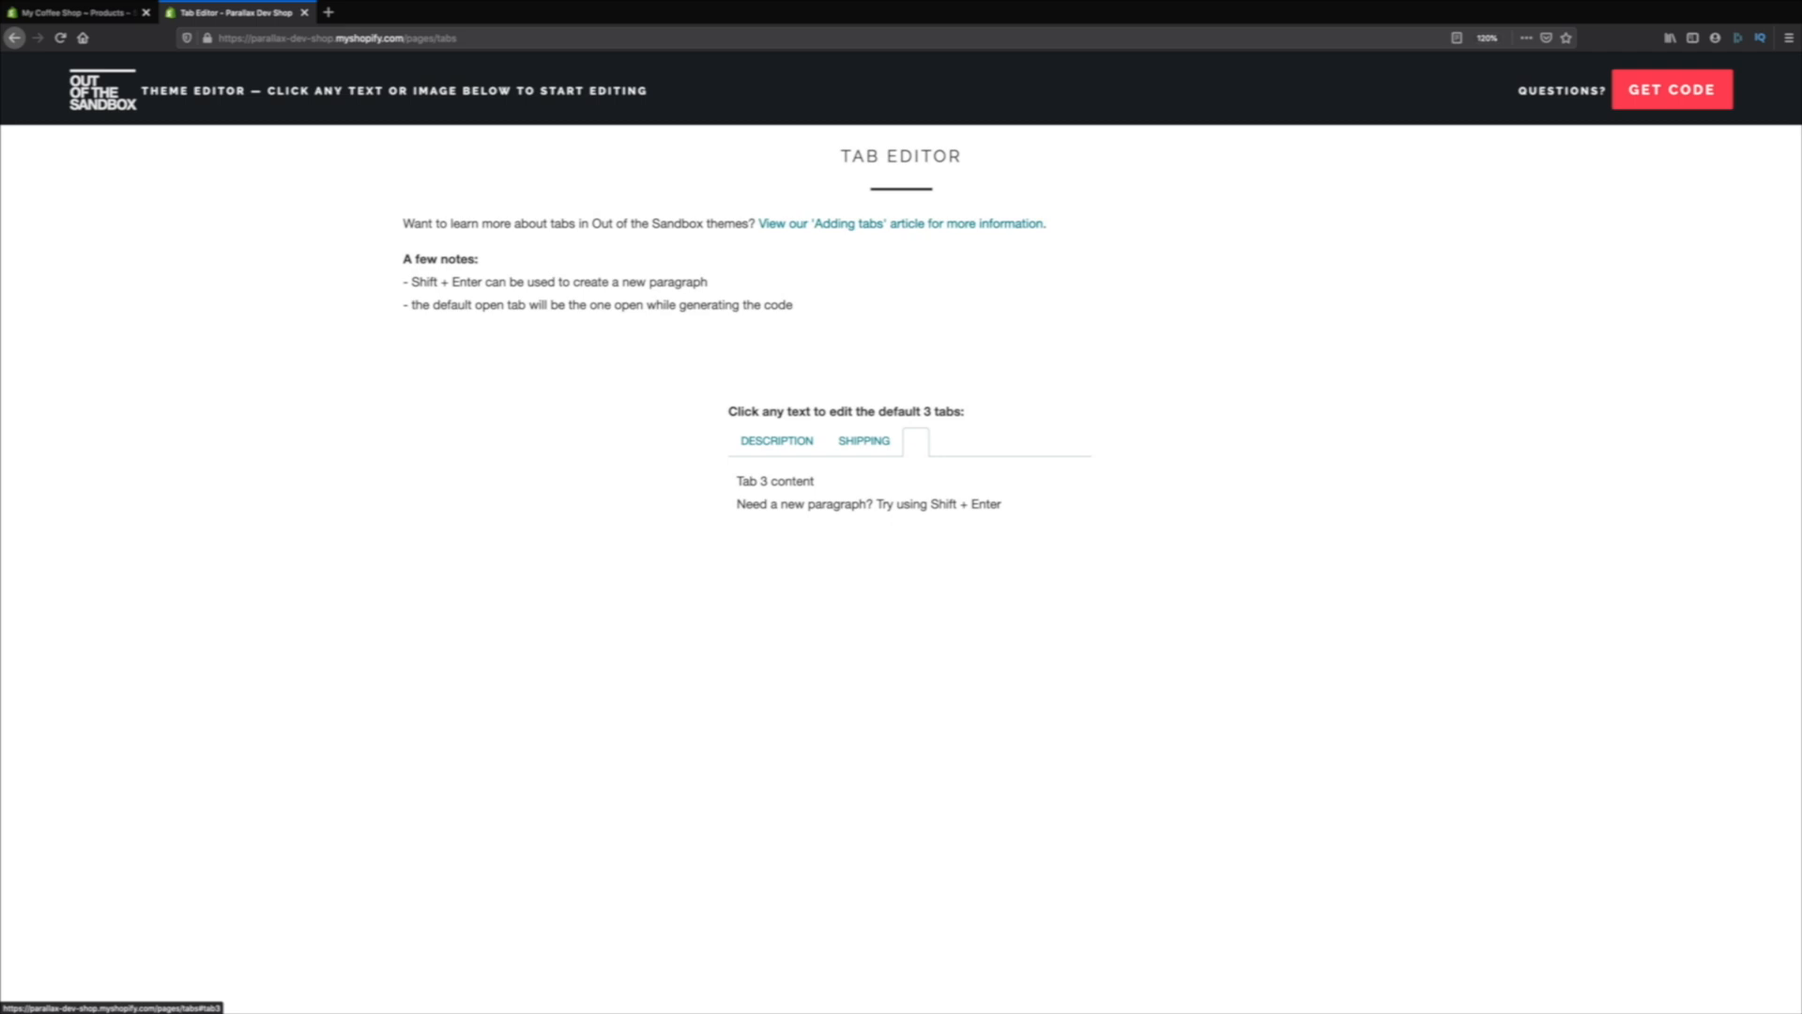
left_click(915, 440)
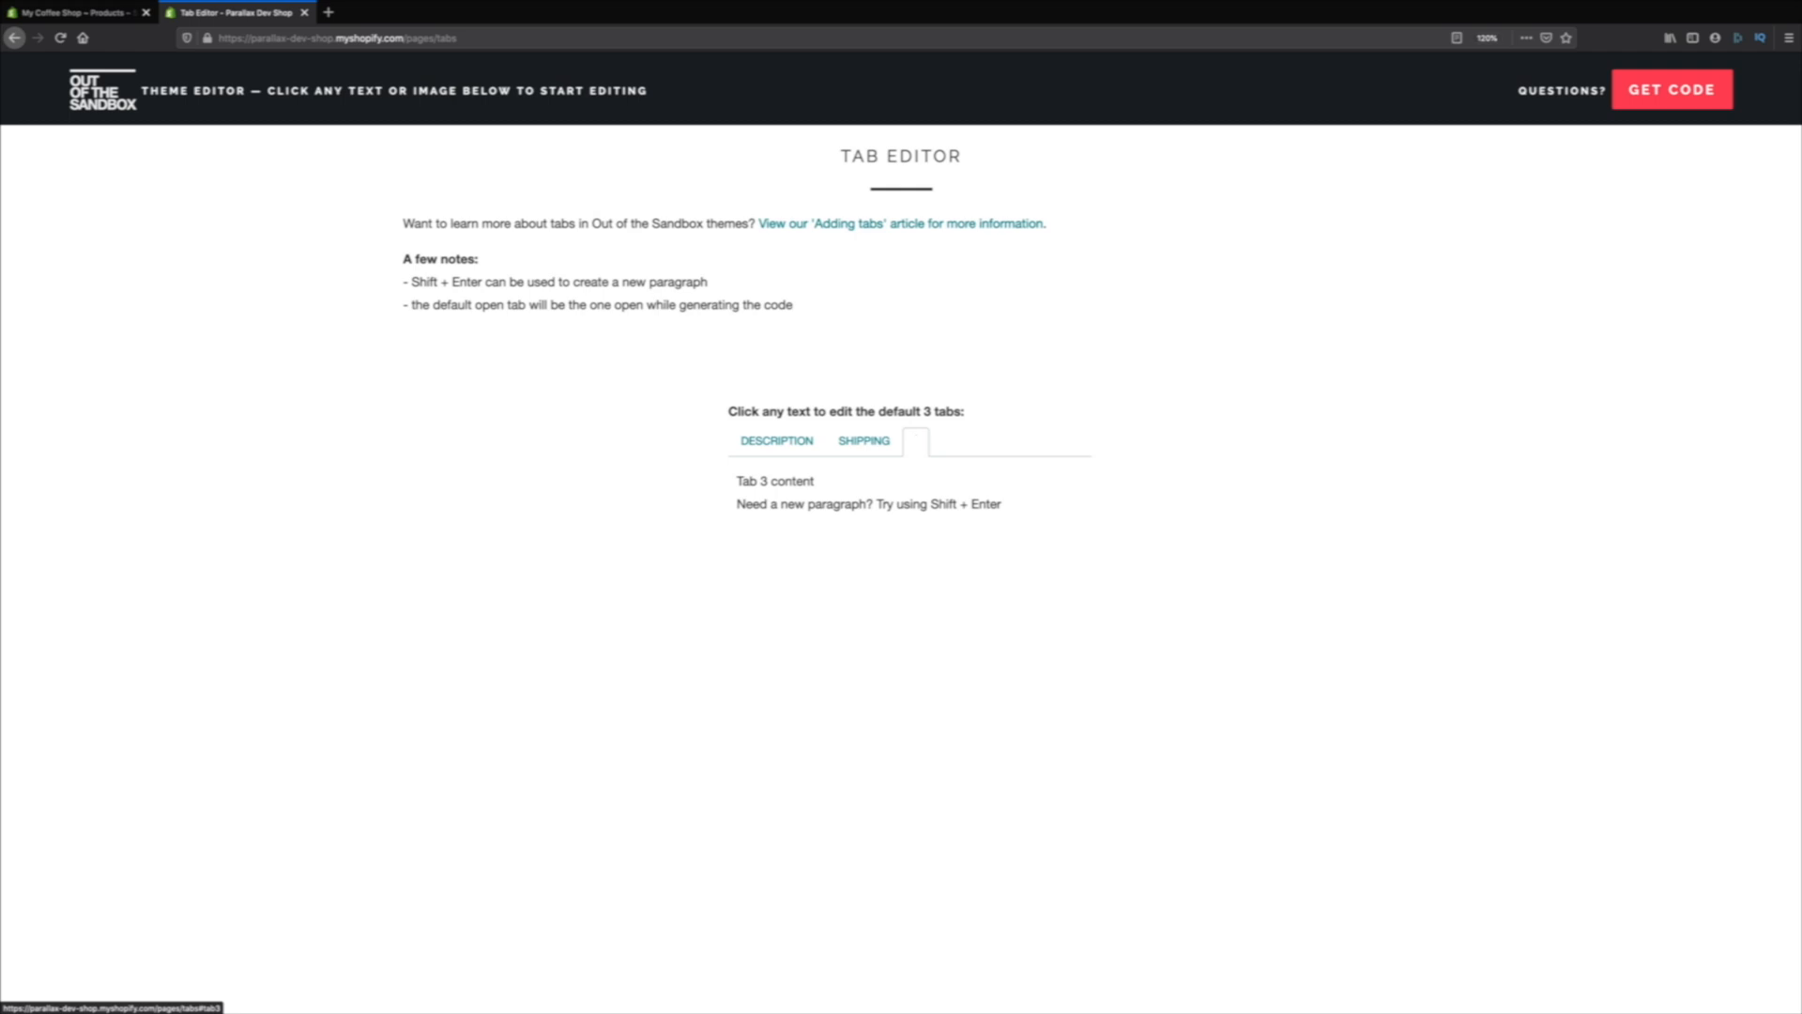
type("VIDEO")
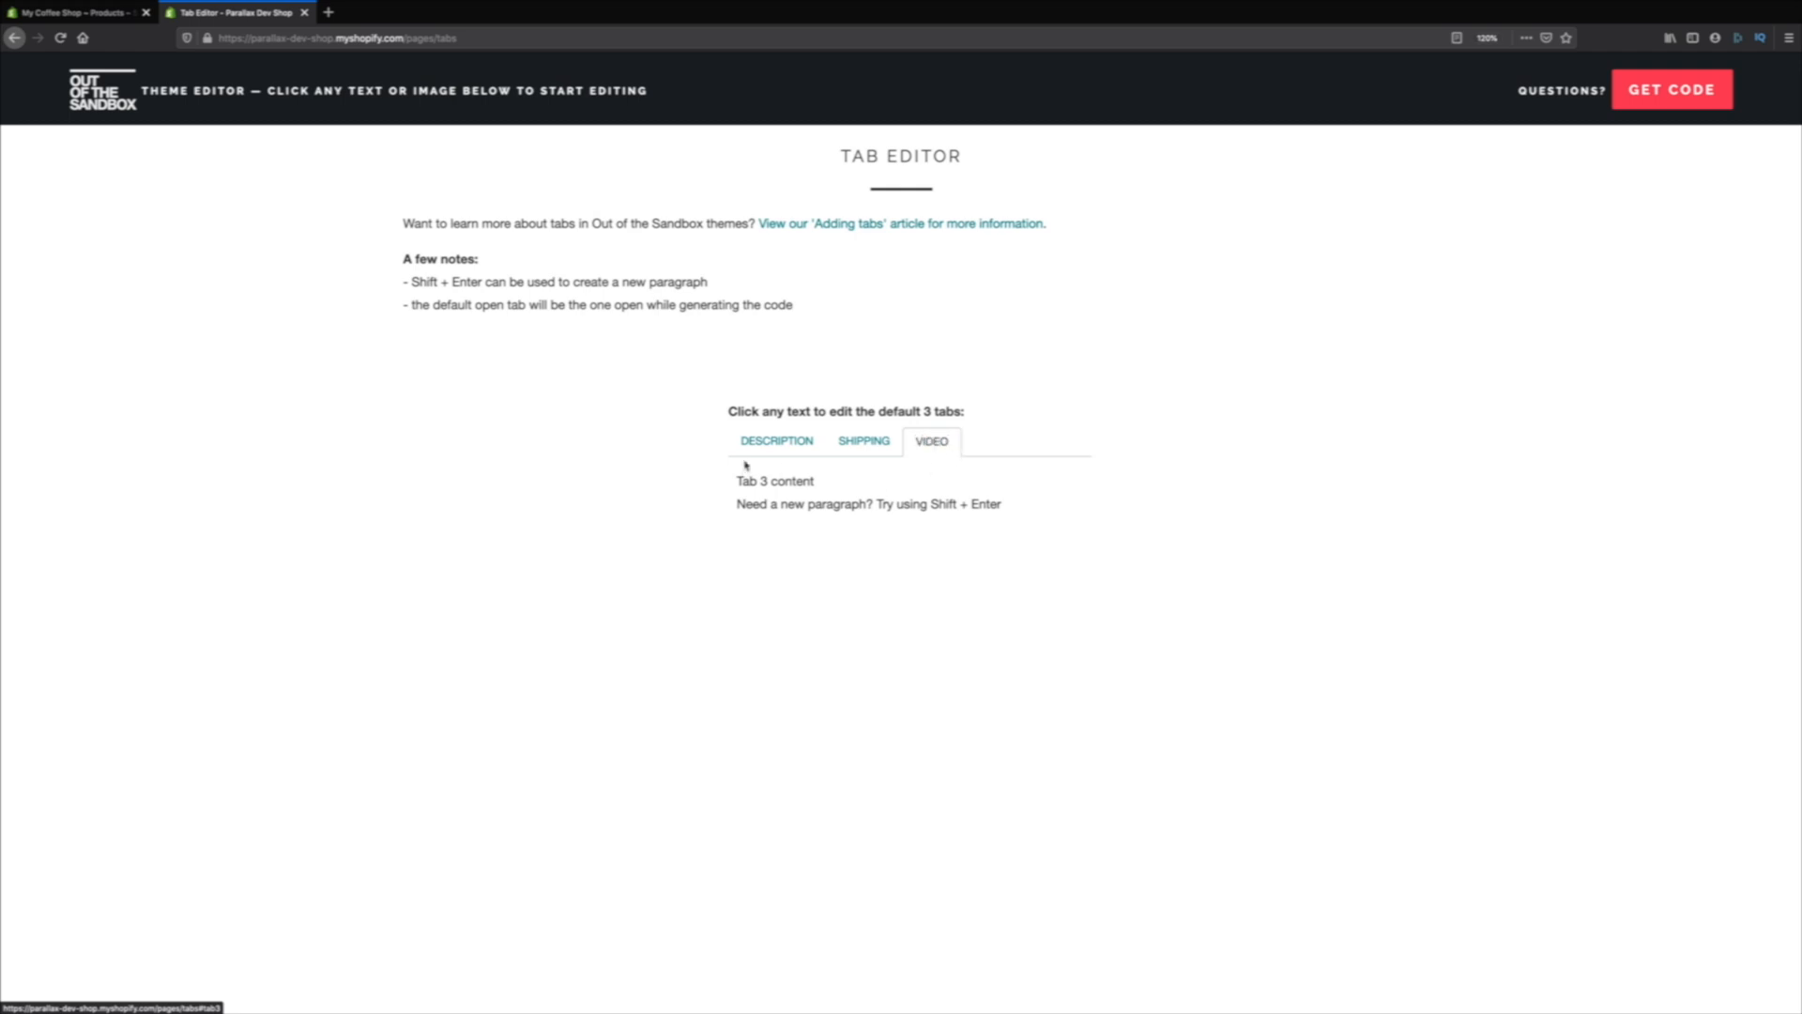
left_click(776, 442)
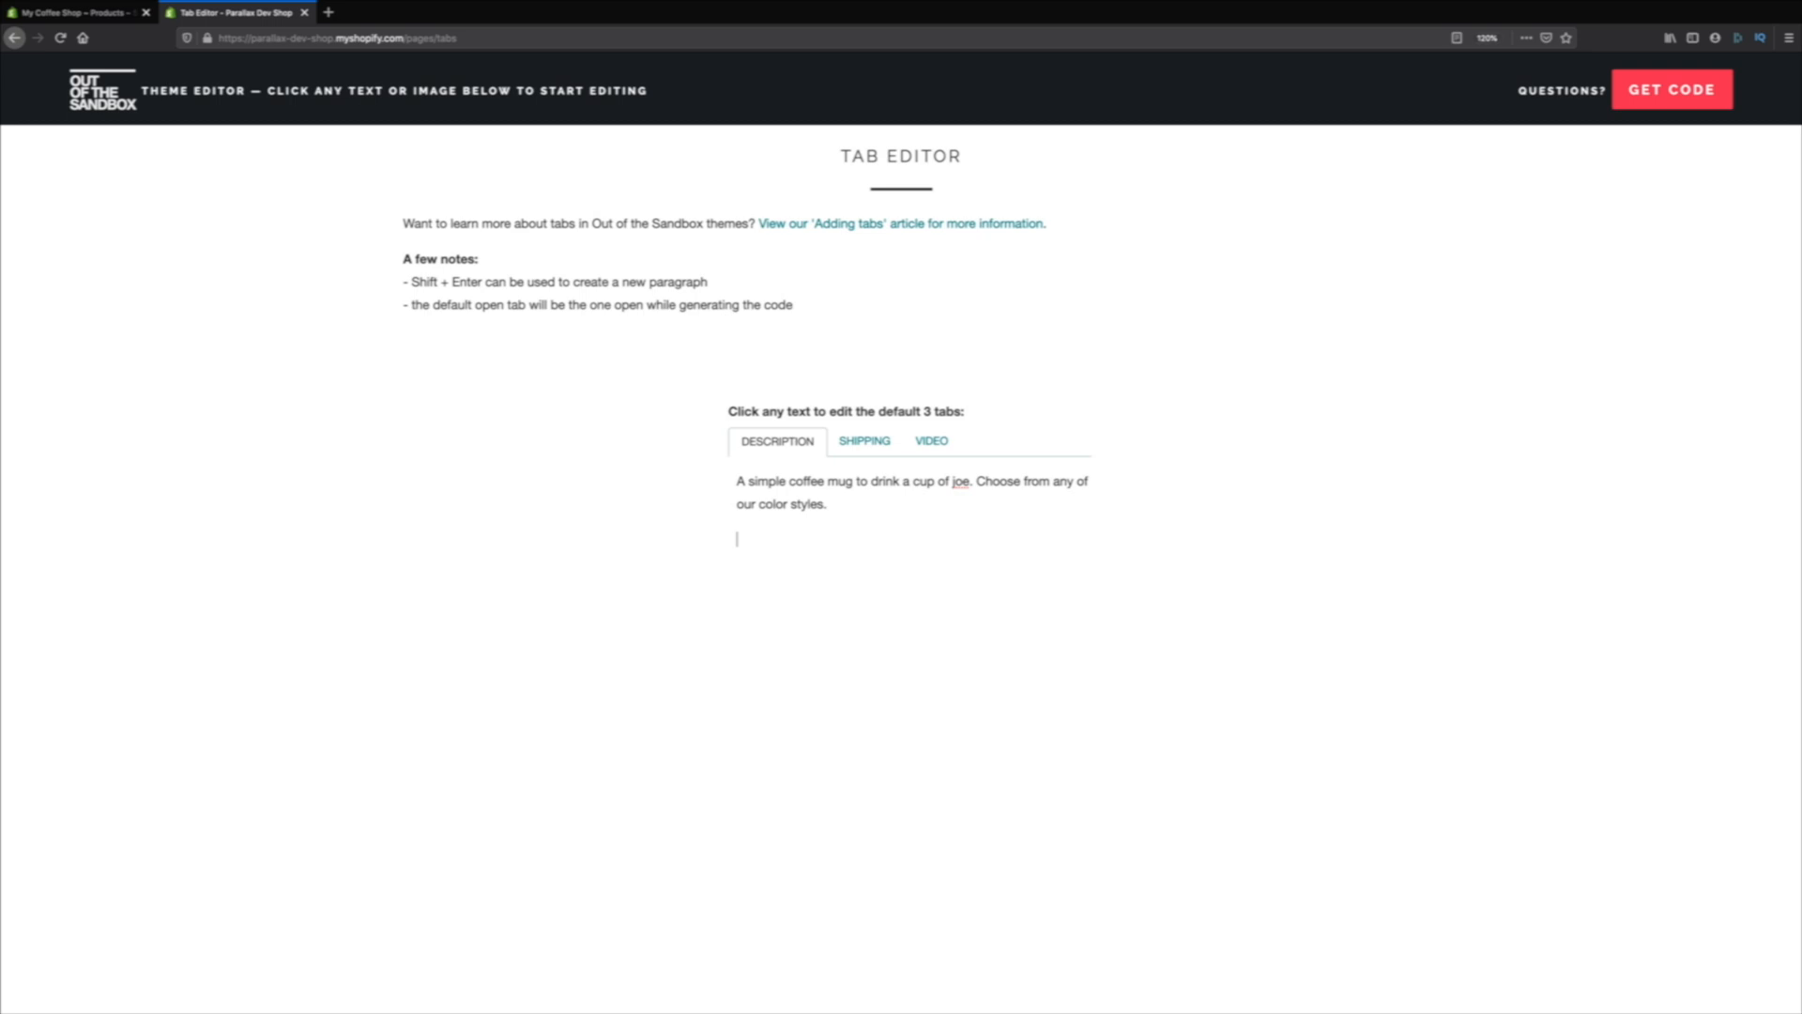
- Write the 17-business-day shipping notice in SHIPPING and select the VIDEO tab's placeholder text
left_click(863, 440)
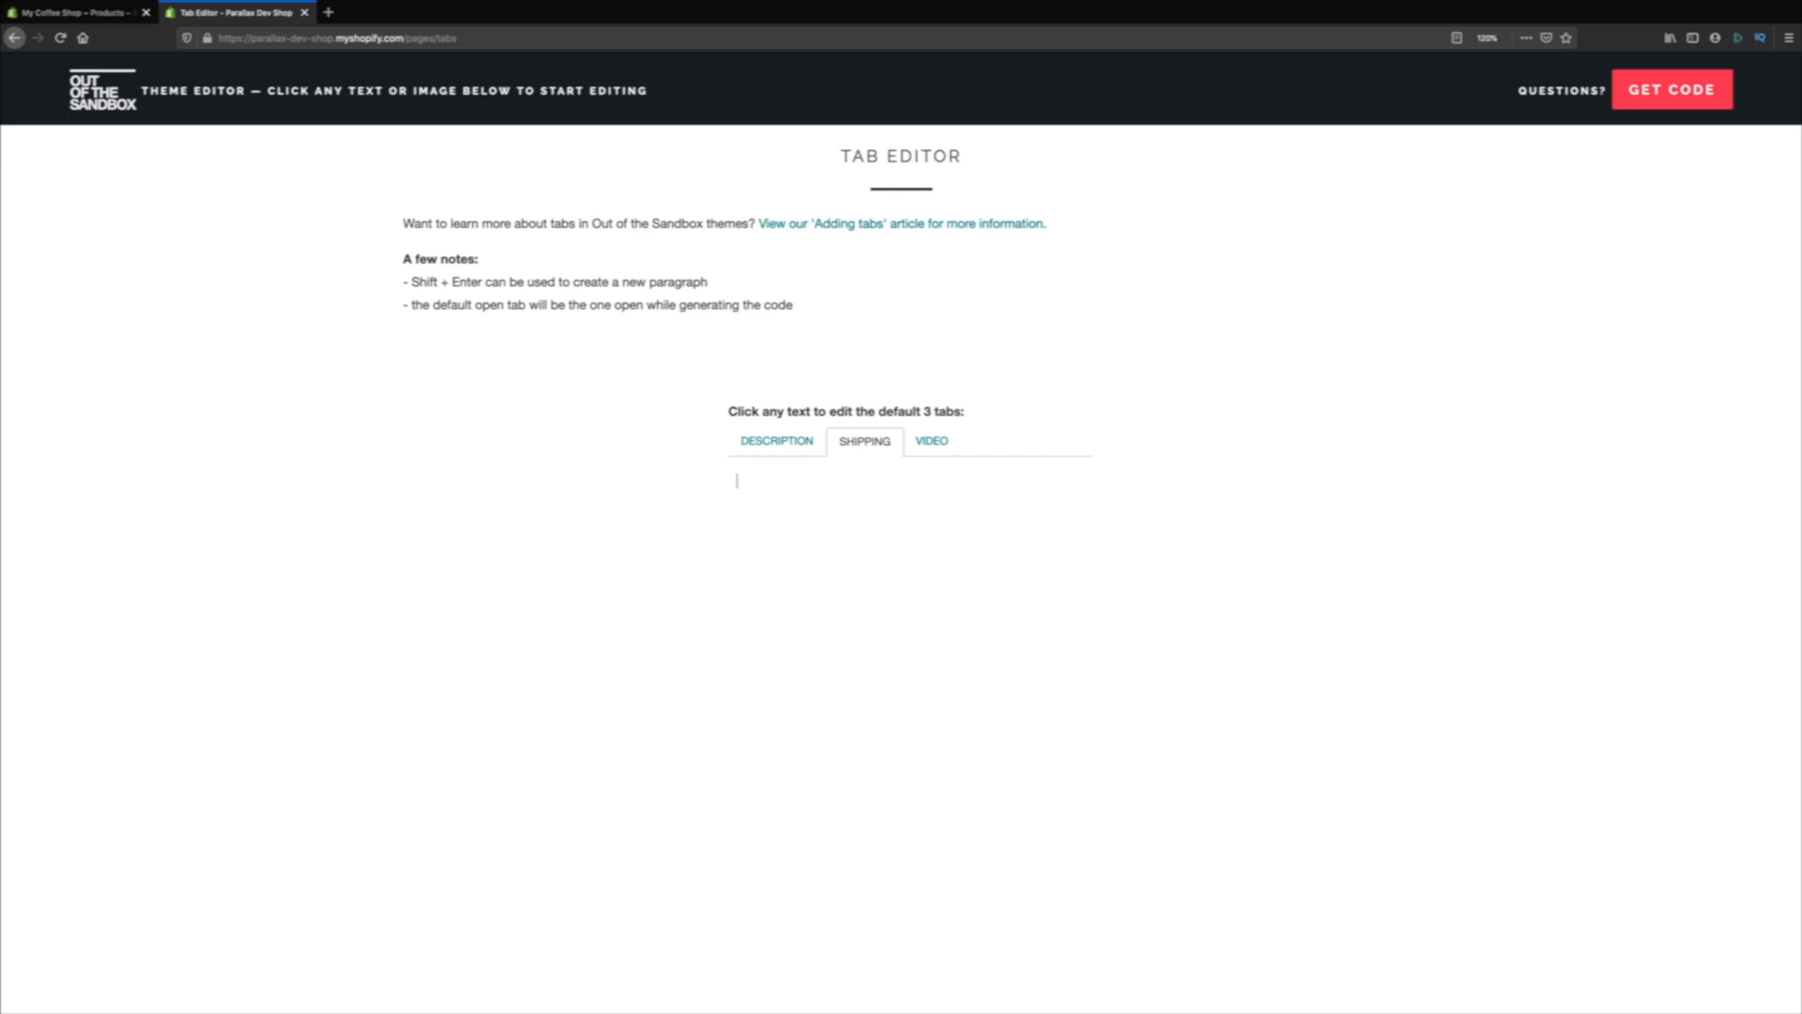
type("Upon ordering, shipping can take up to 17 business days to arrive.  Please check out our tracking menu to find the status of your order.")
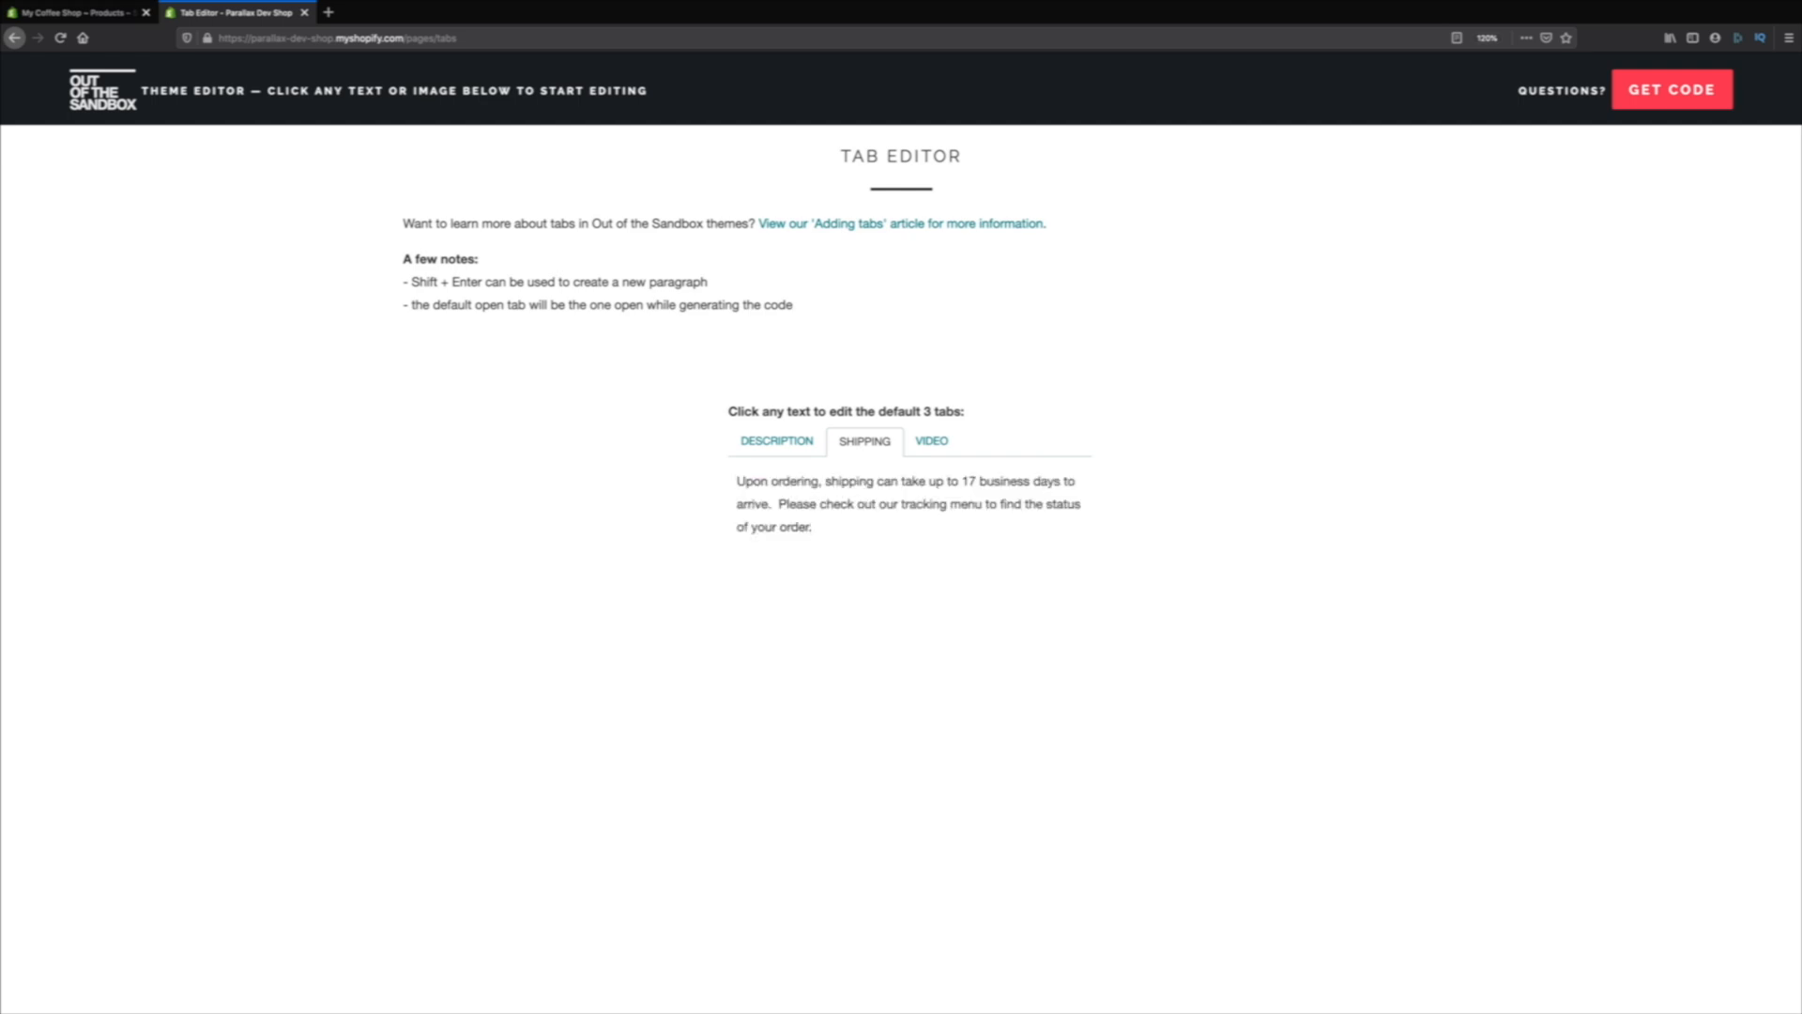
mouse_move(942, 455)
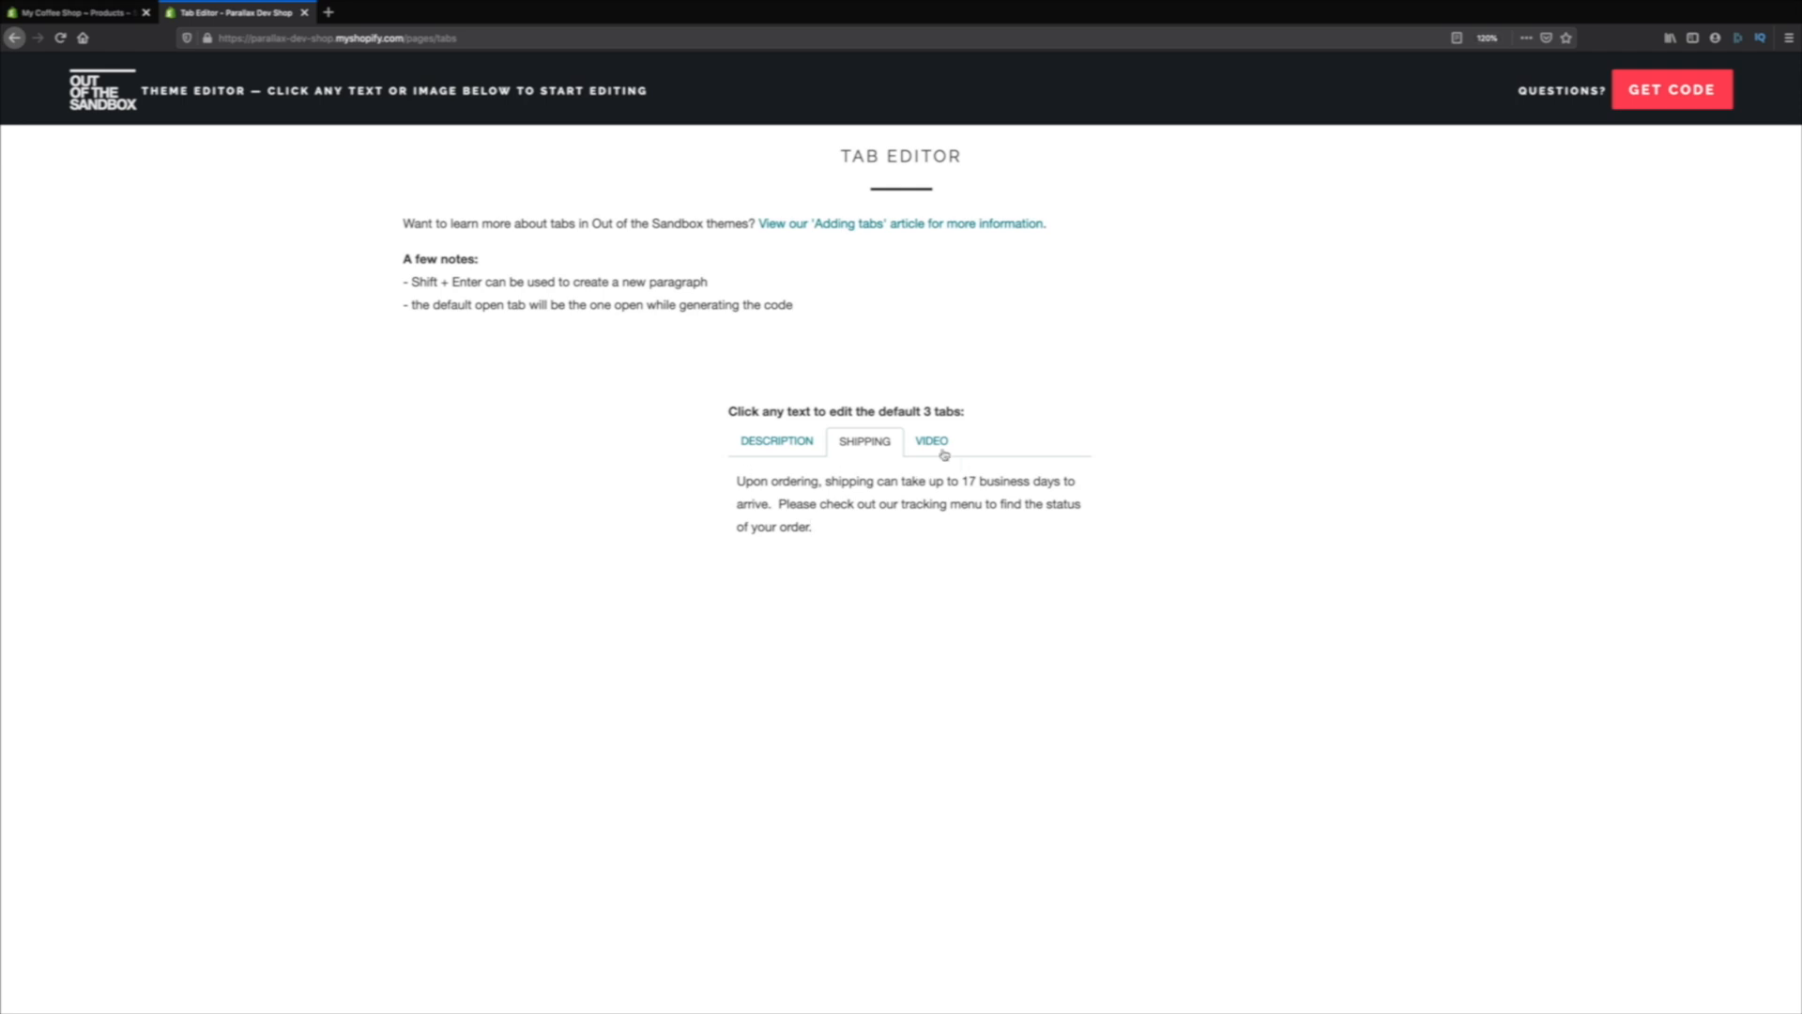
left_click(931, 441)
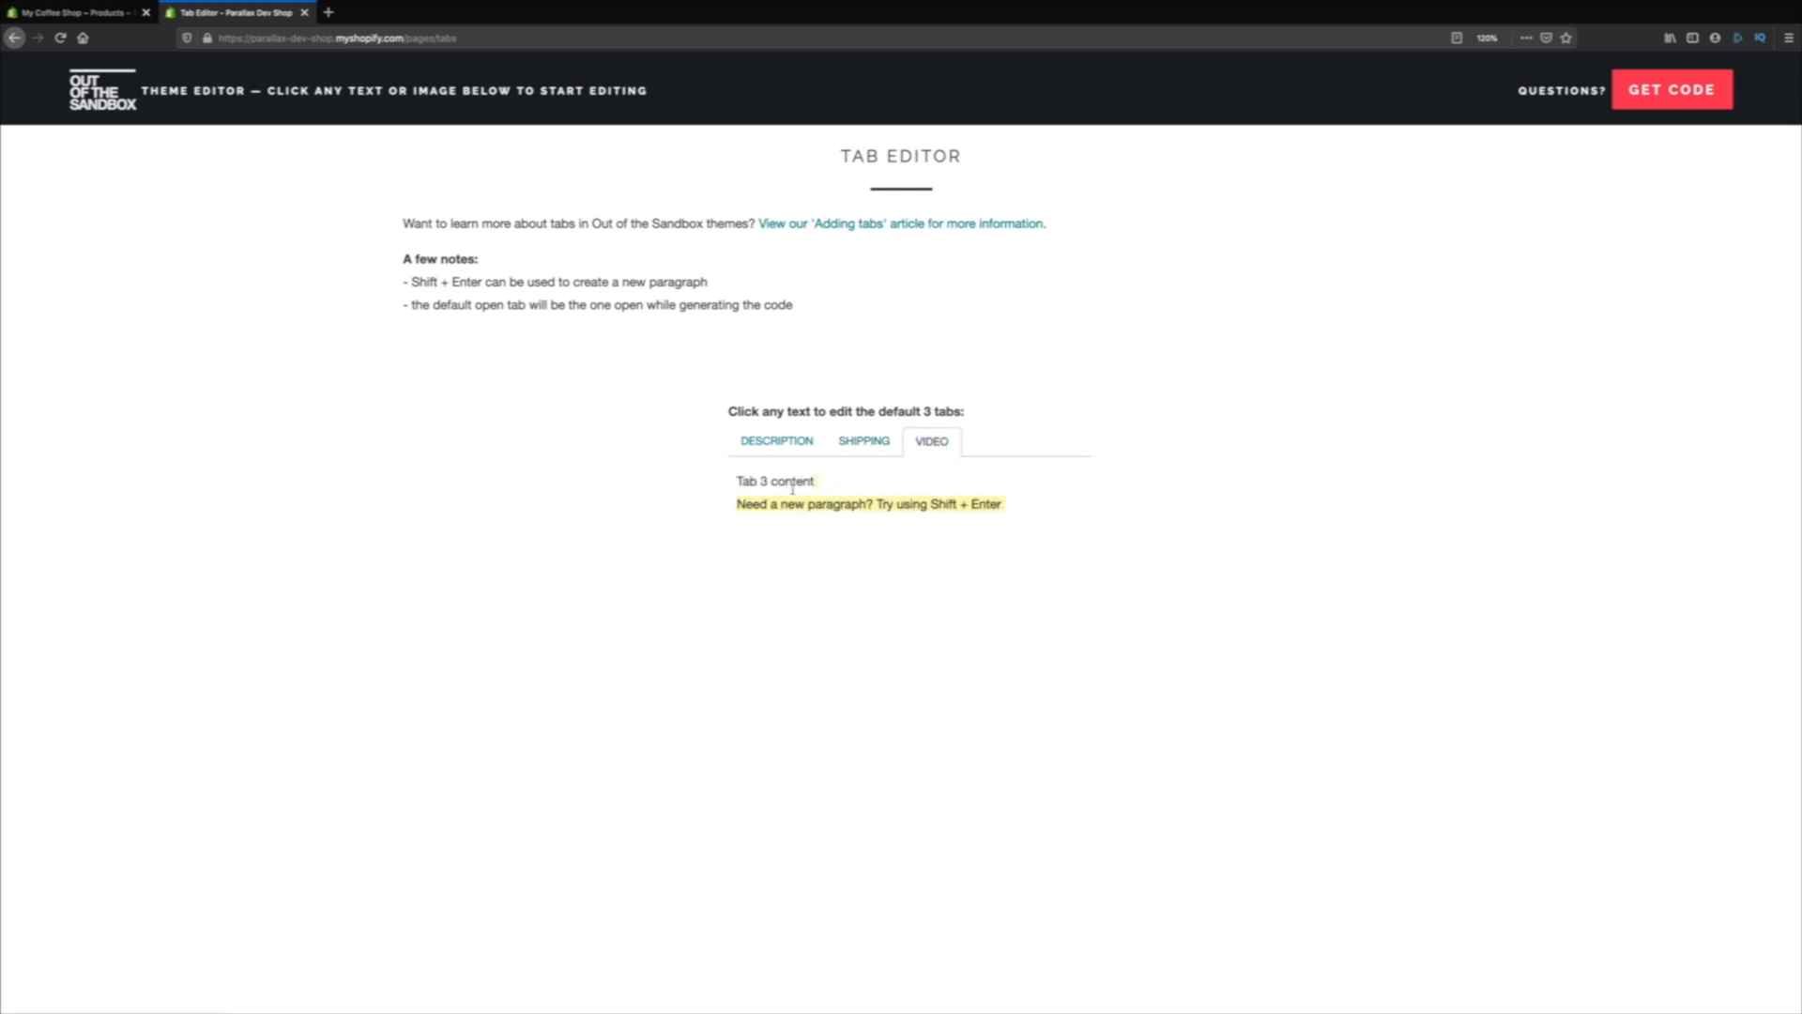
double_click(776, 480)
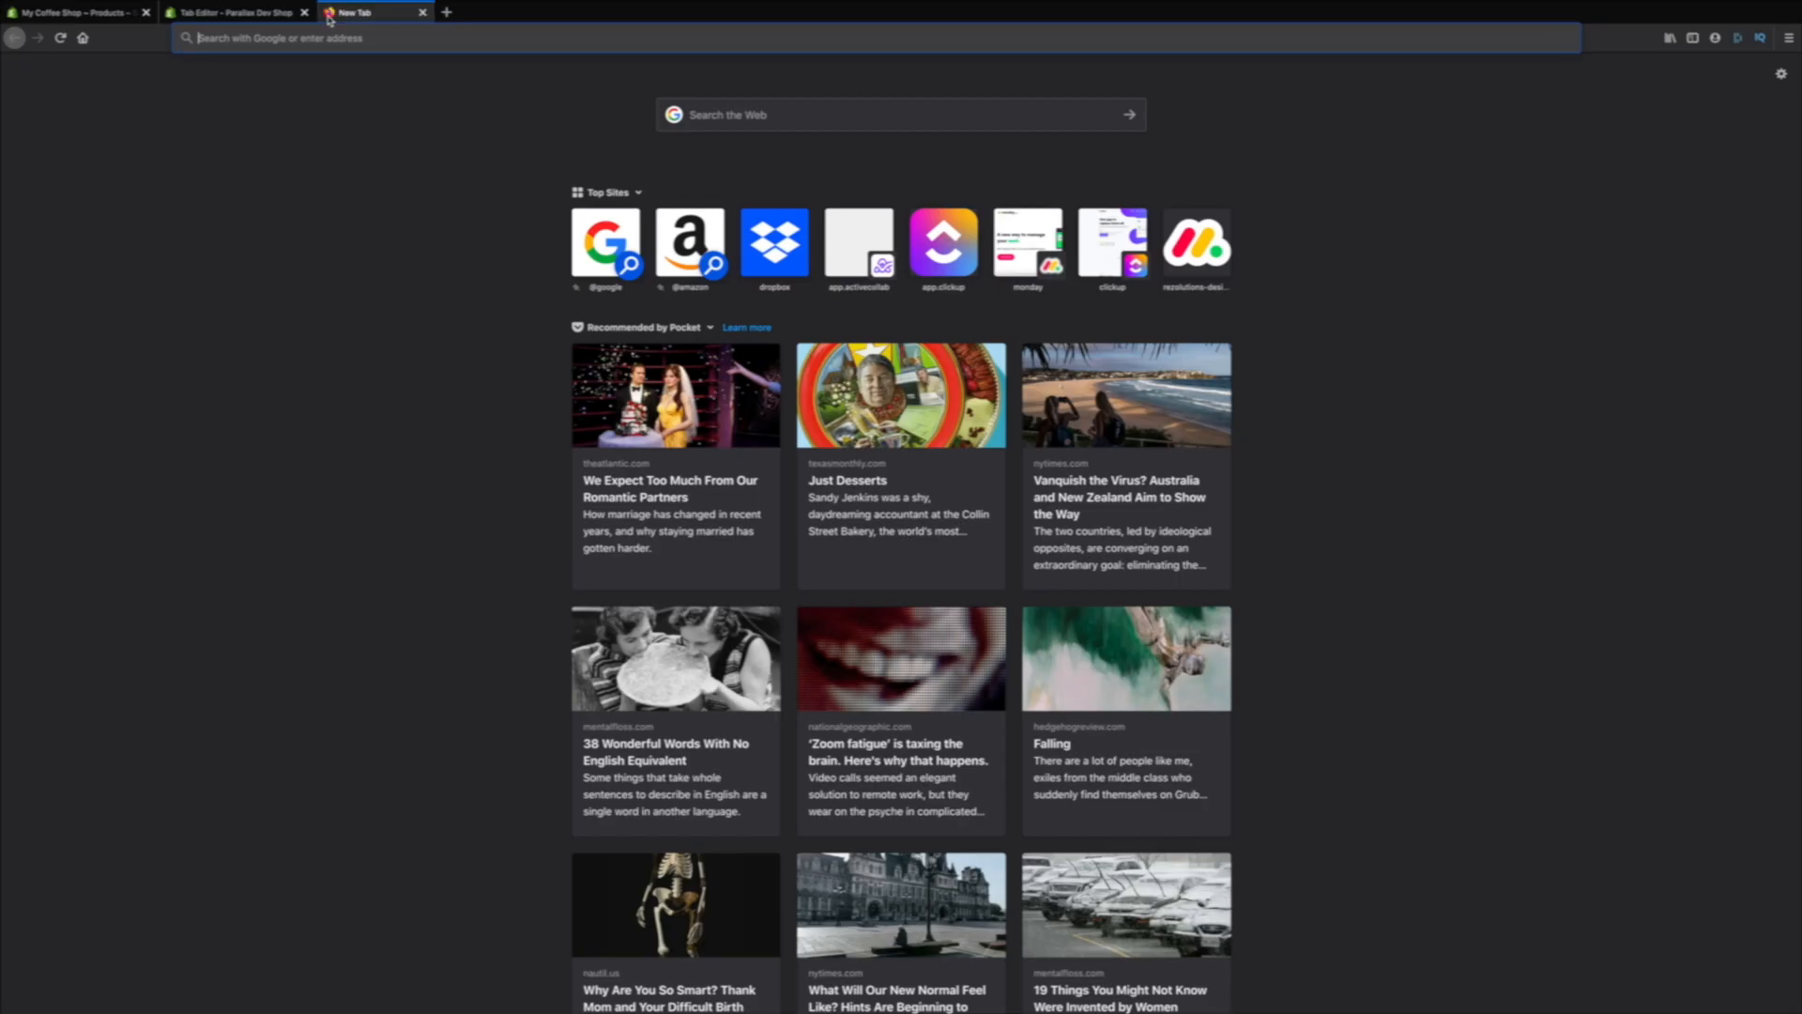
- Find the Red Copper Mug Commercial on YouTube and display its iframe embed code
type("you")
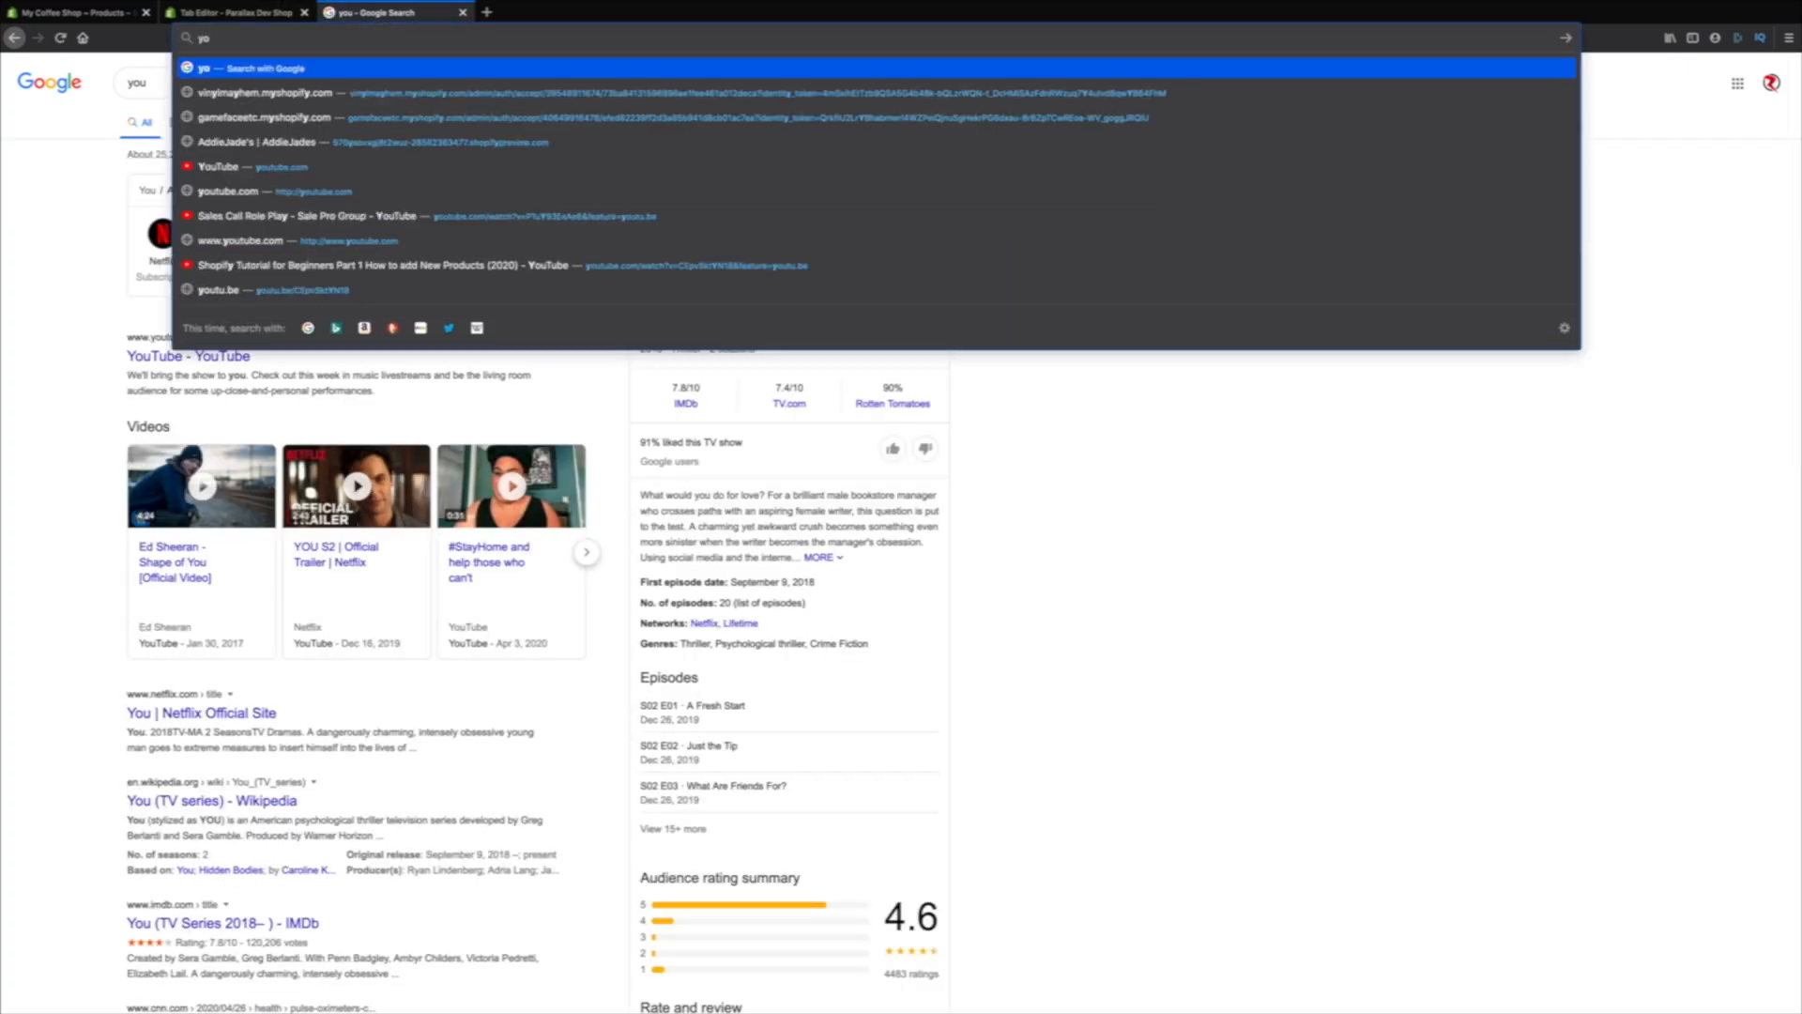
left_click(217, 165)
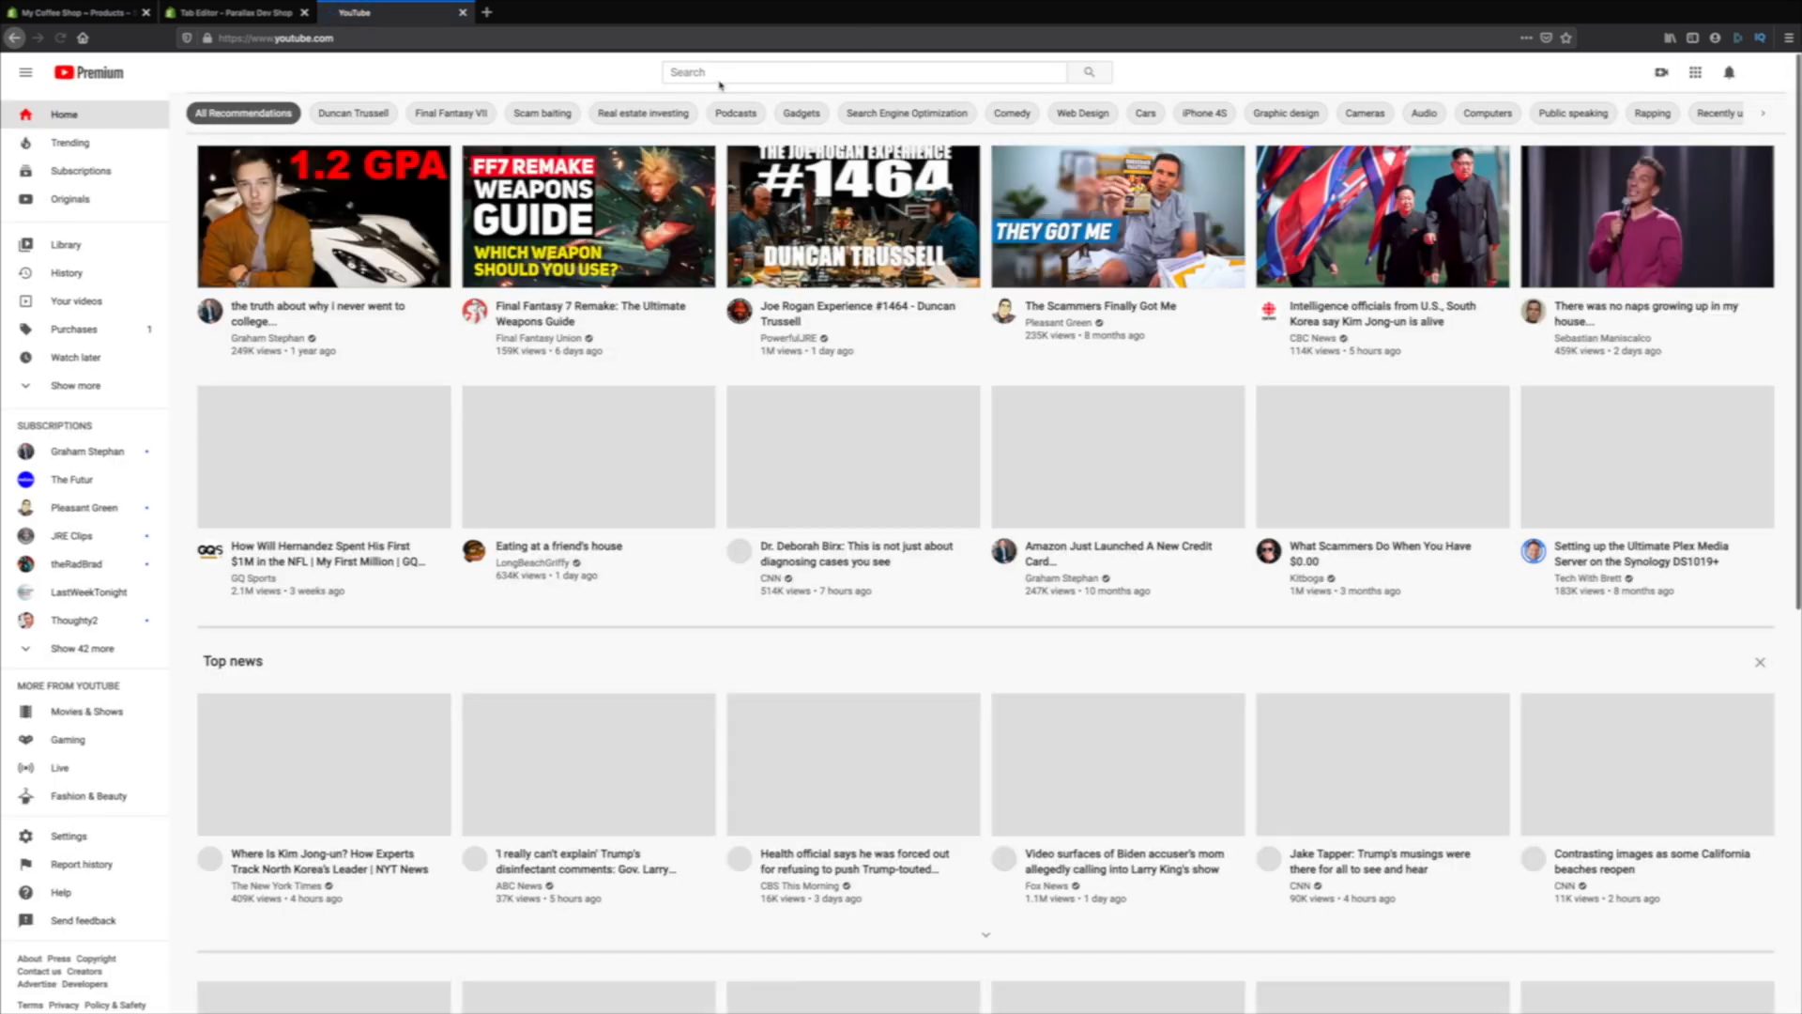
left_click(862, 72)
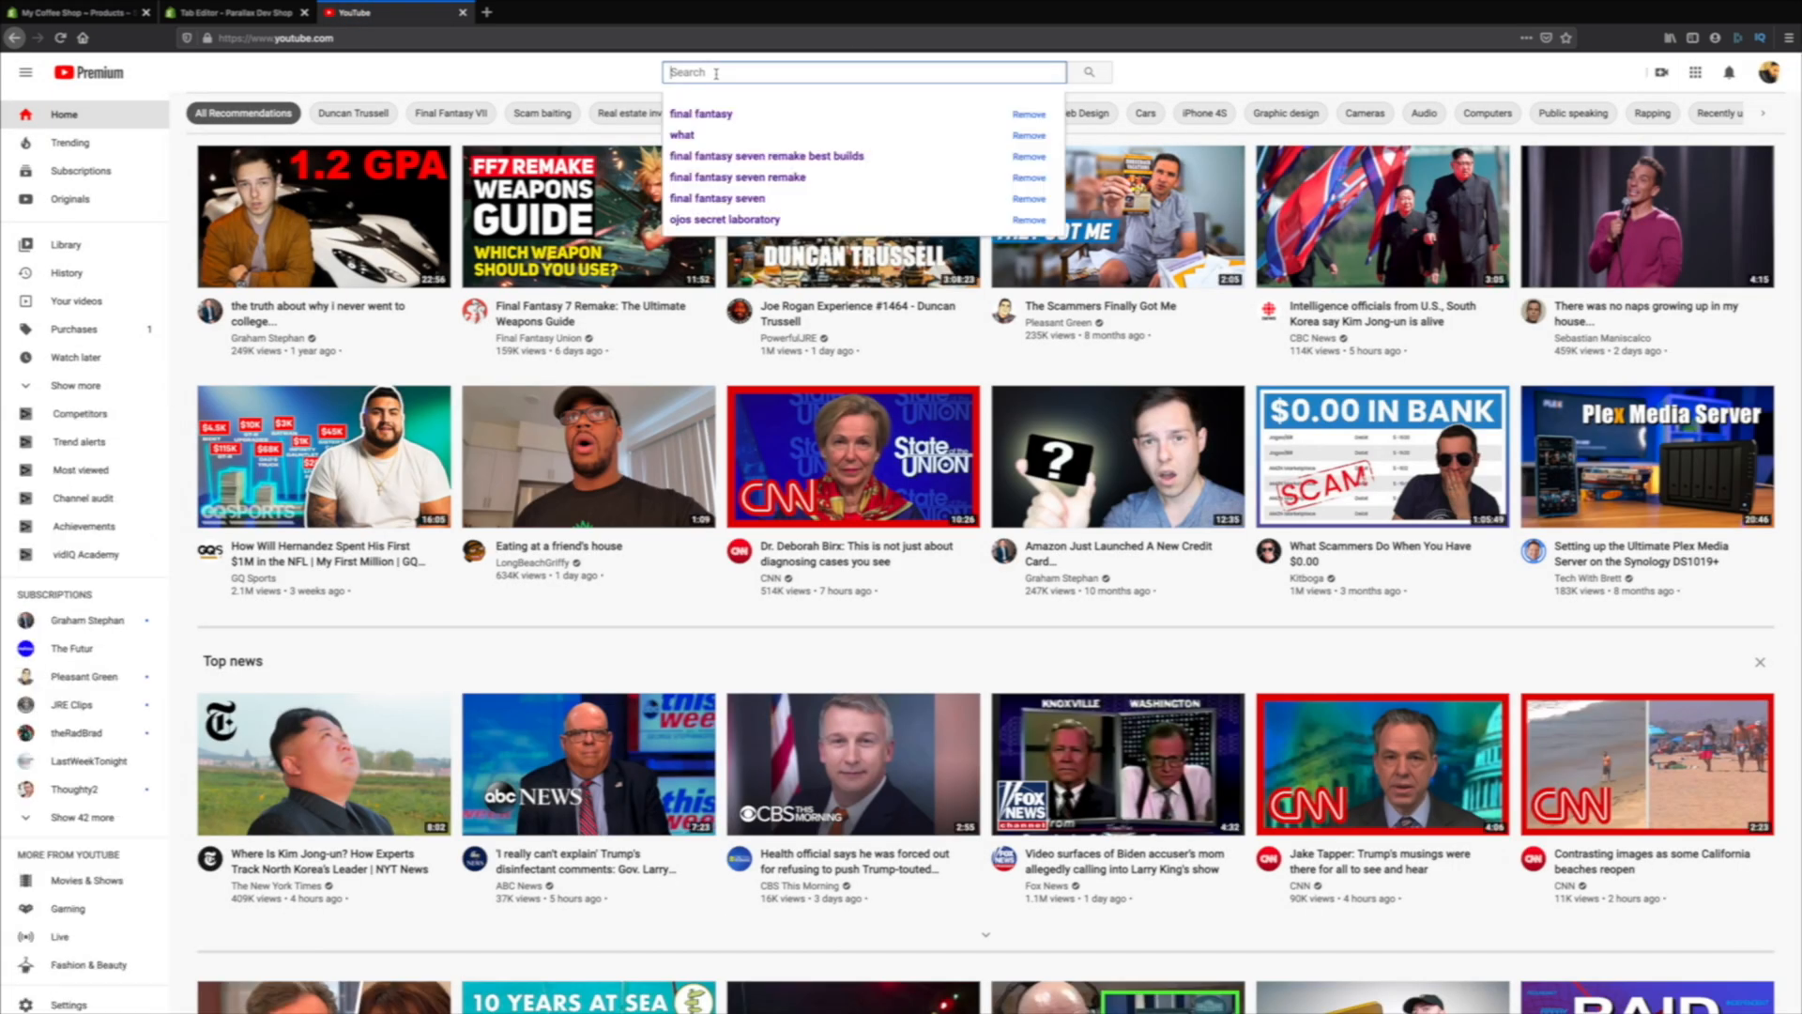
type("coffee mug commercial")
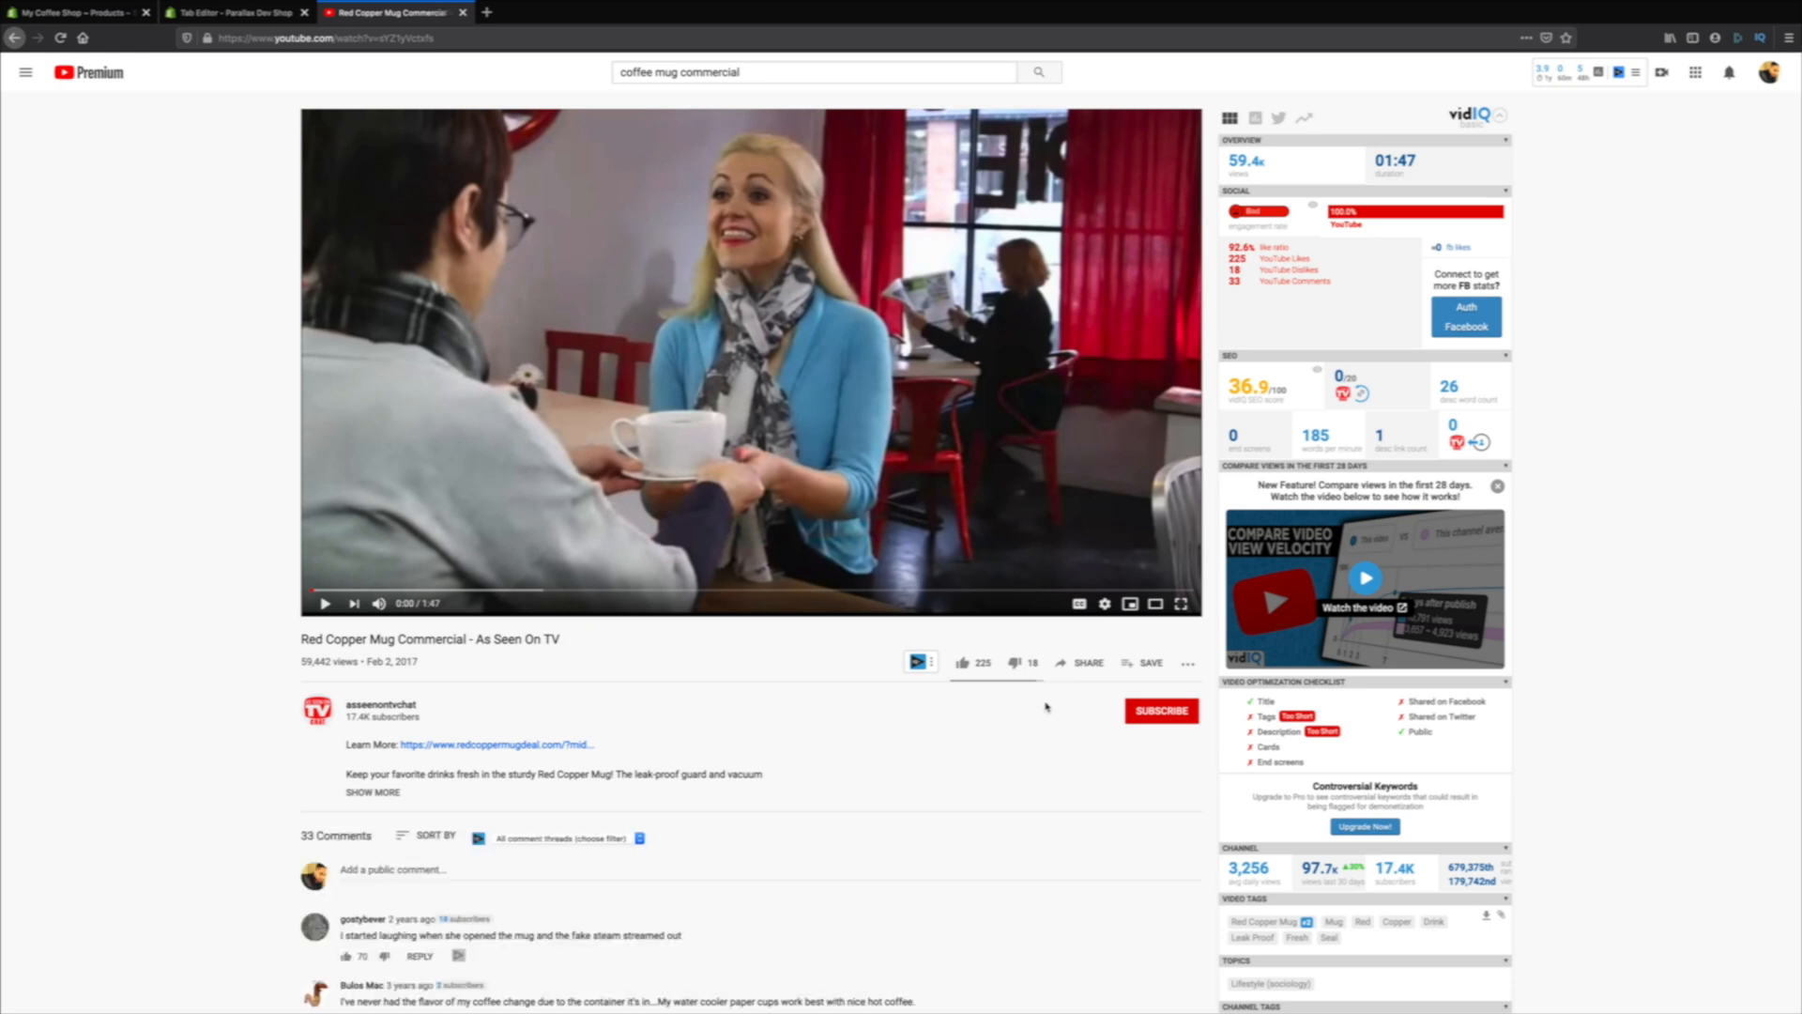
mouse_move(1146, 679)
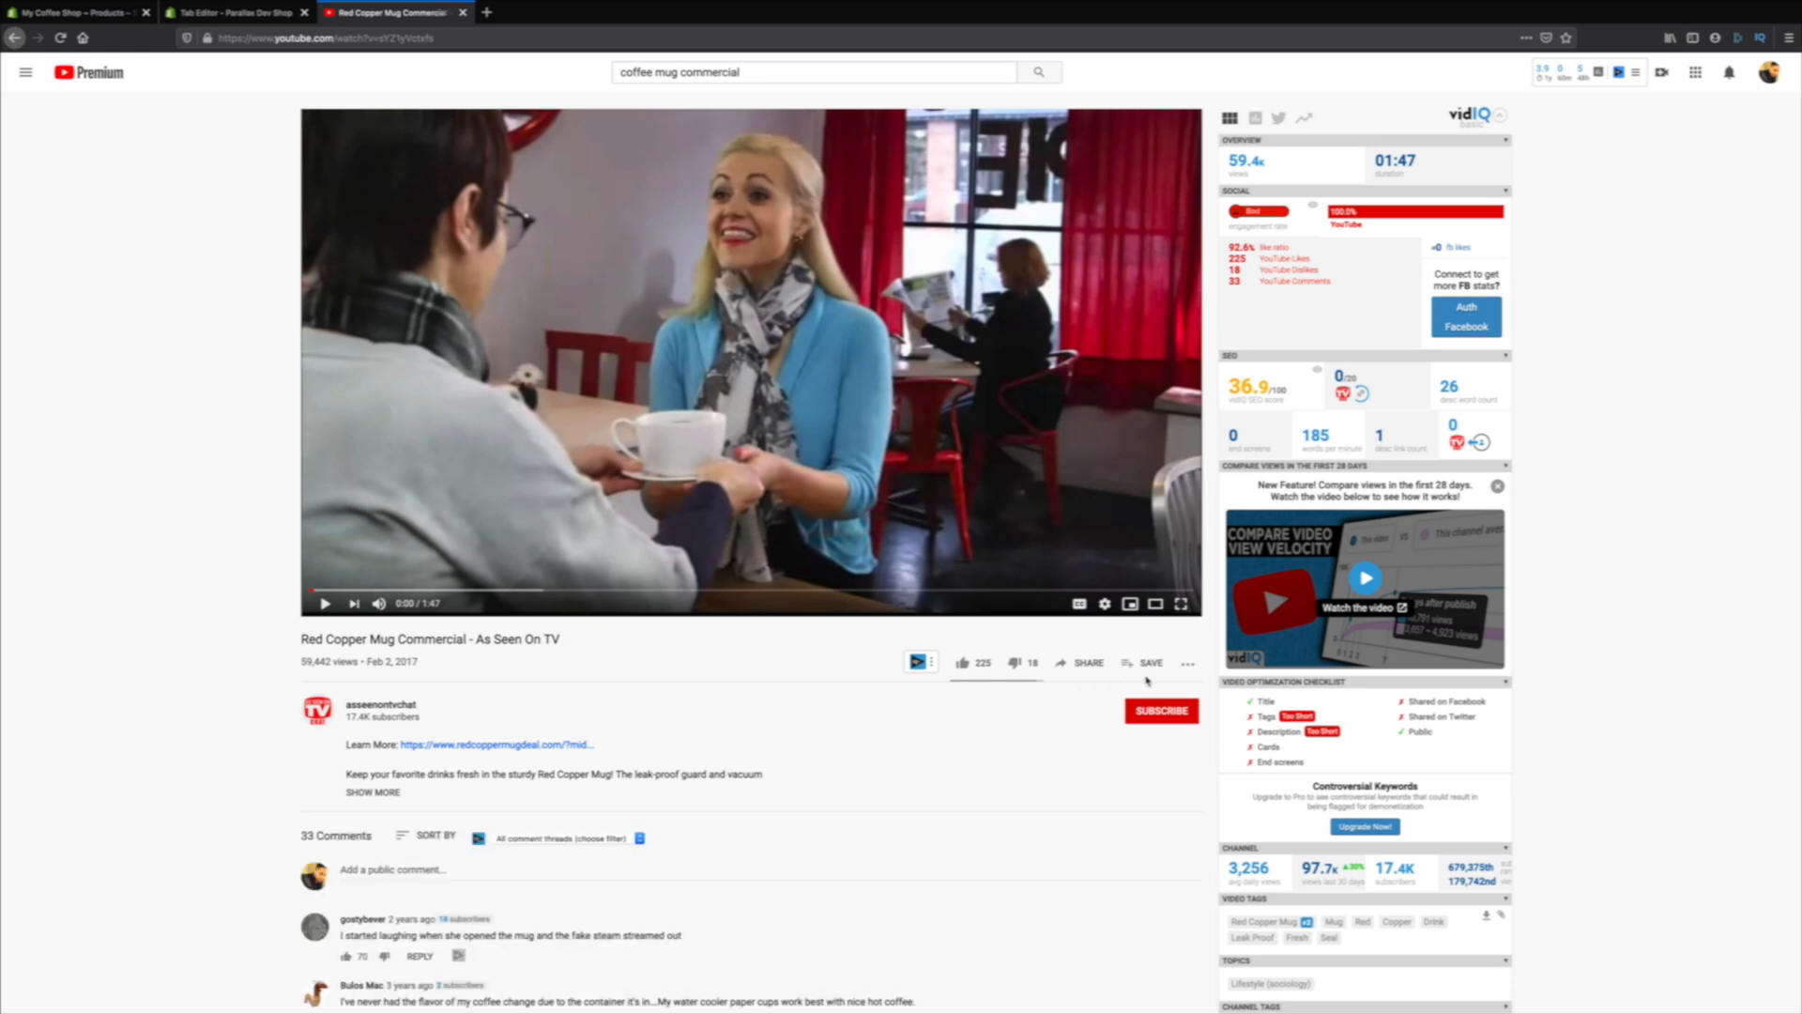
left_click(1087, 662)
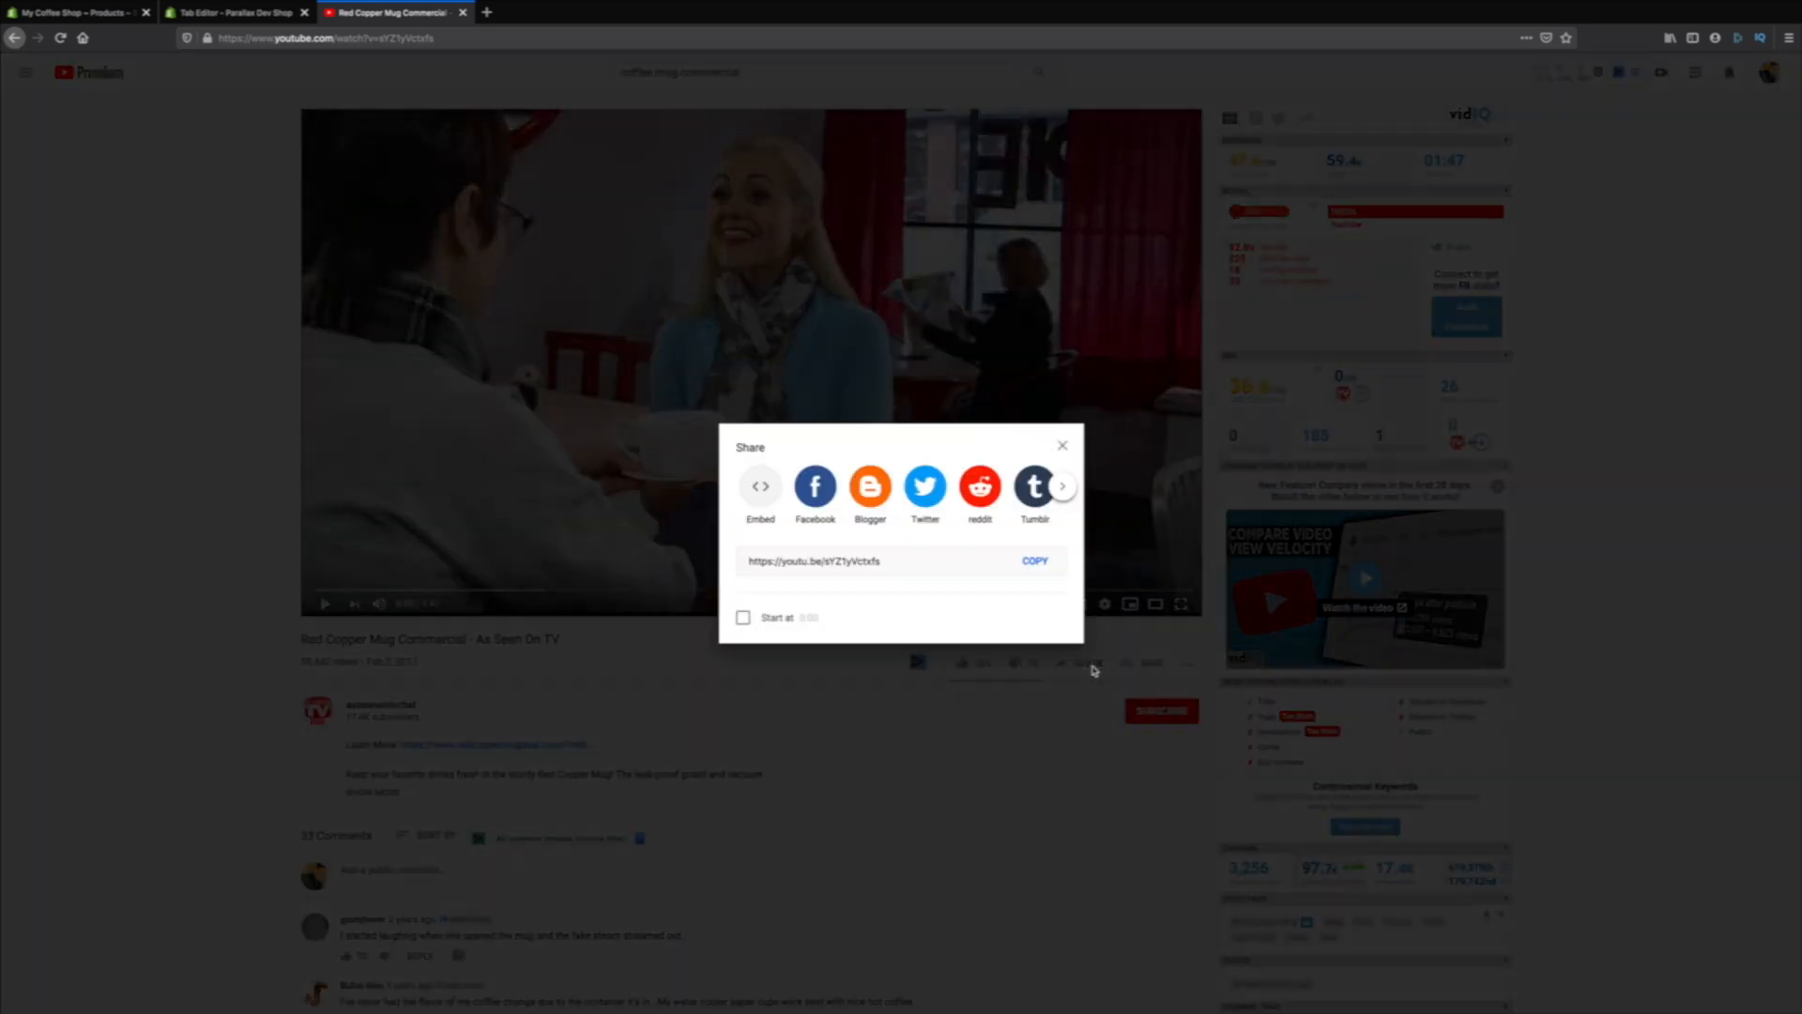
mouse_move(759, 531)
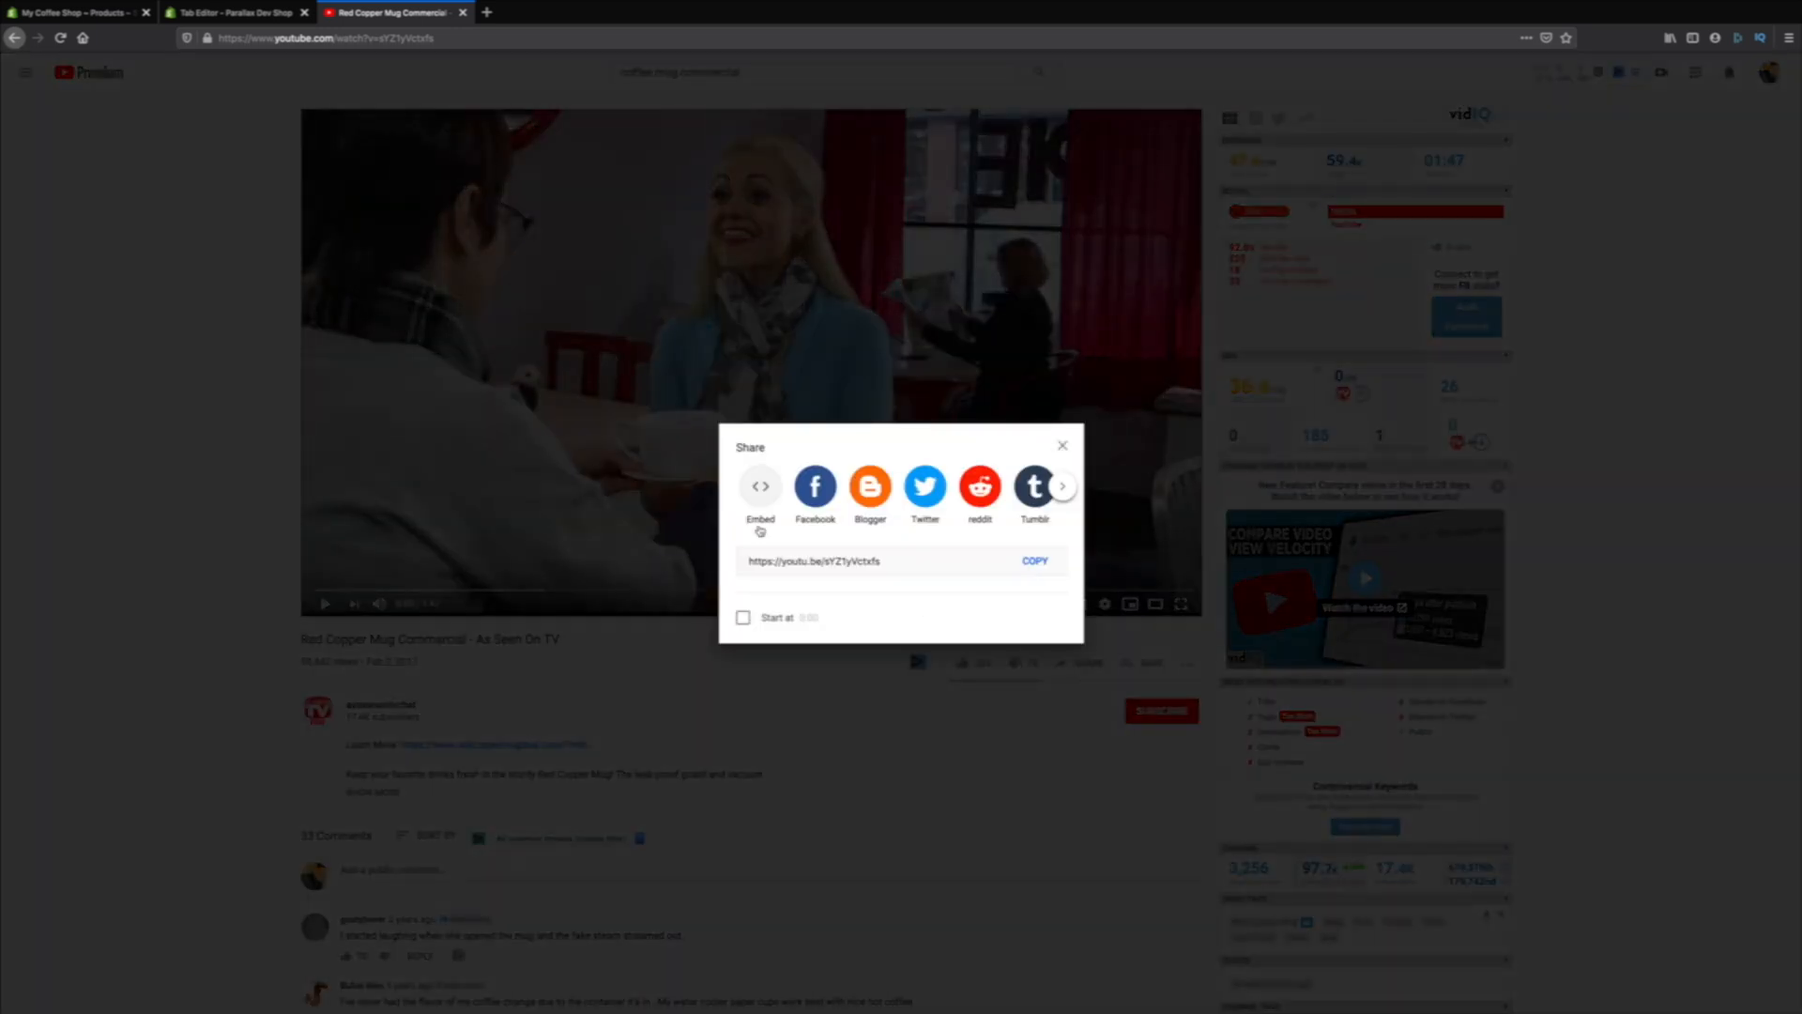
left_click(759, 485)
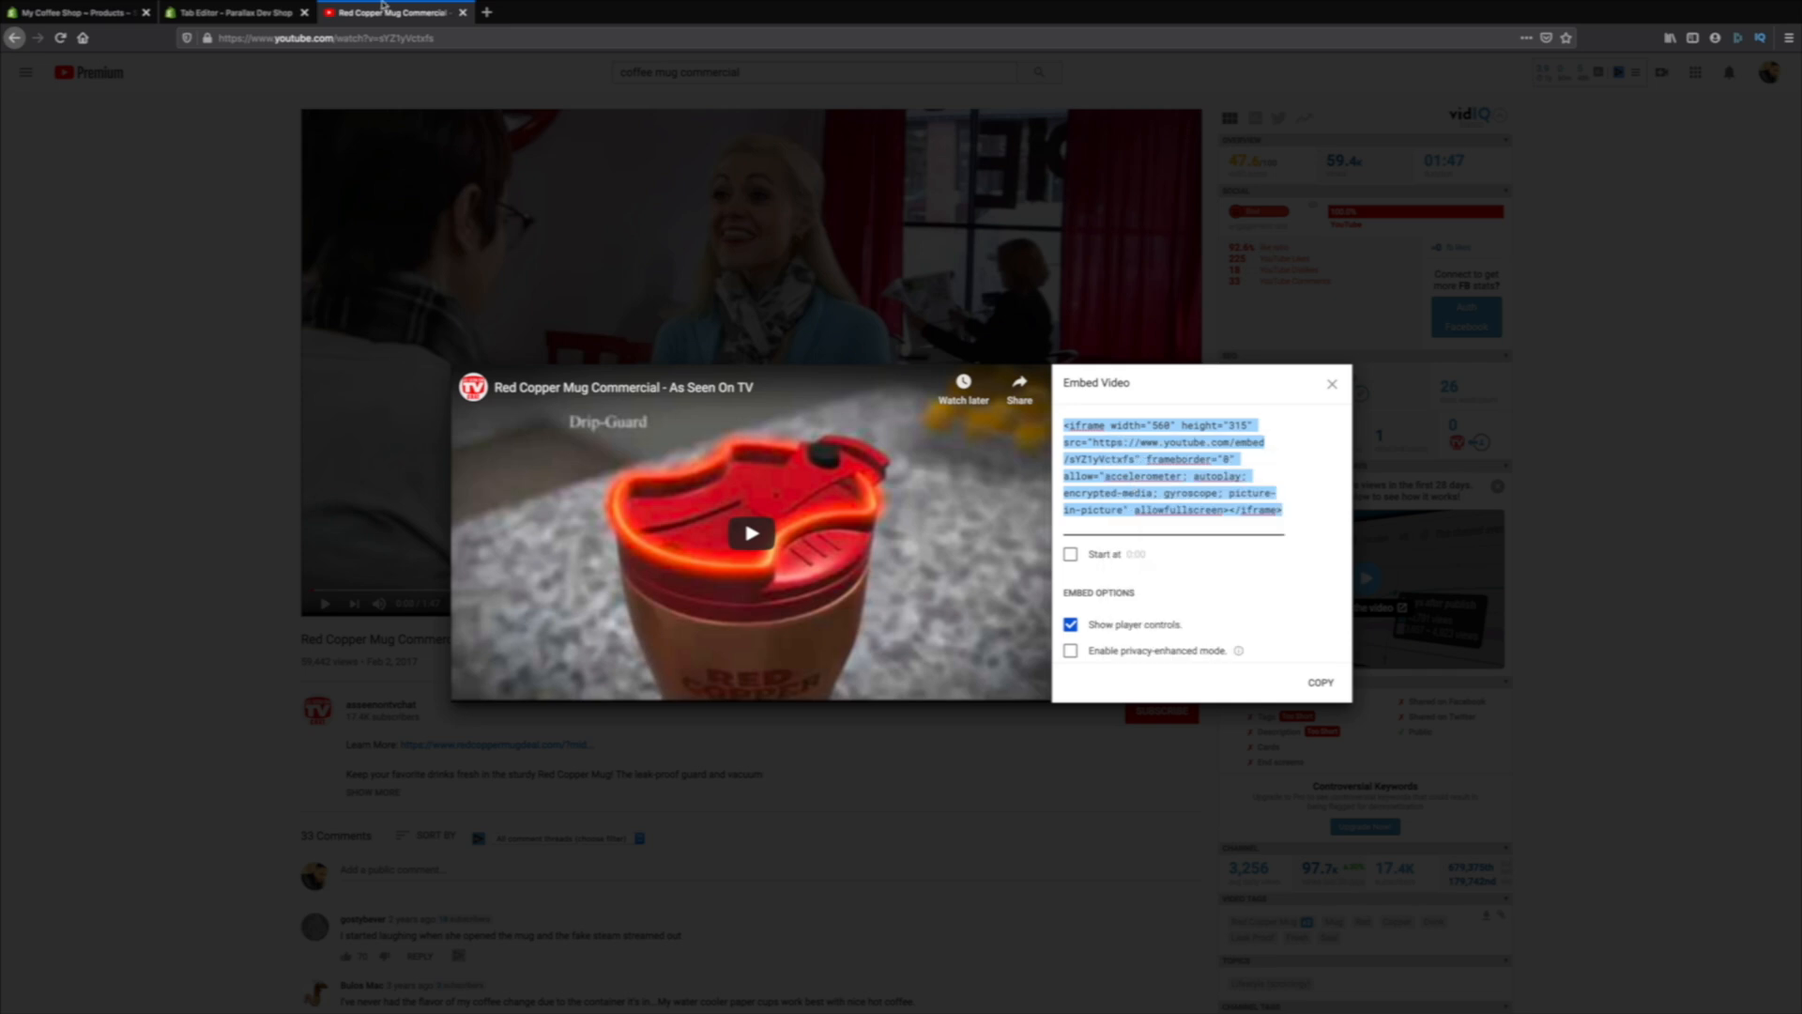
- Paste the YouTube iframe embed code (sYZ1yVctxfs, 560x315) into the Video tab
left_click(235, 12)
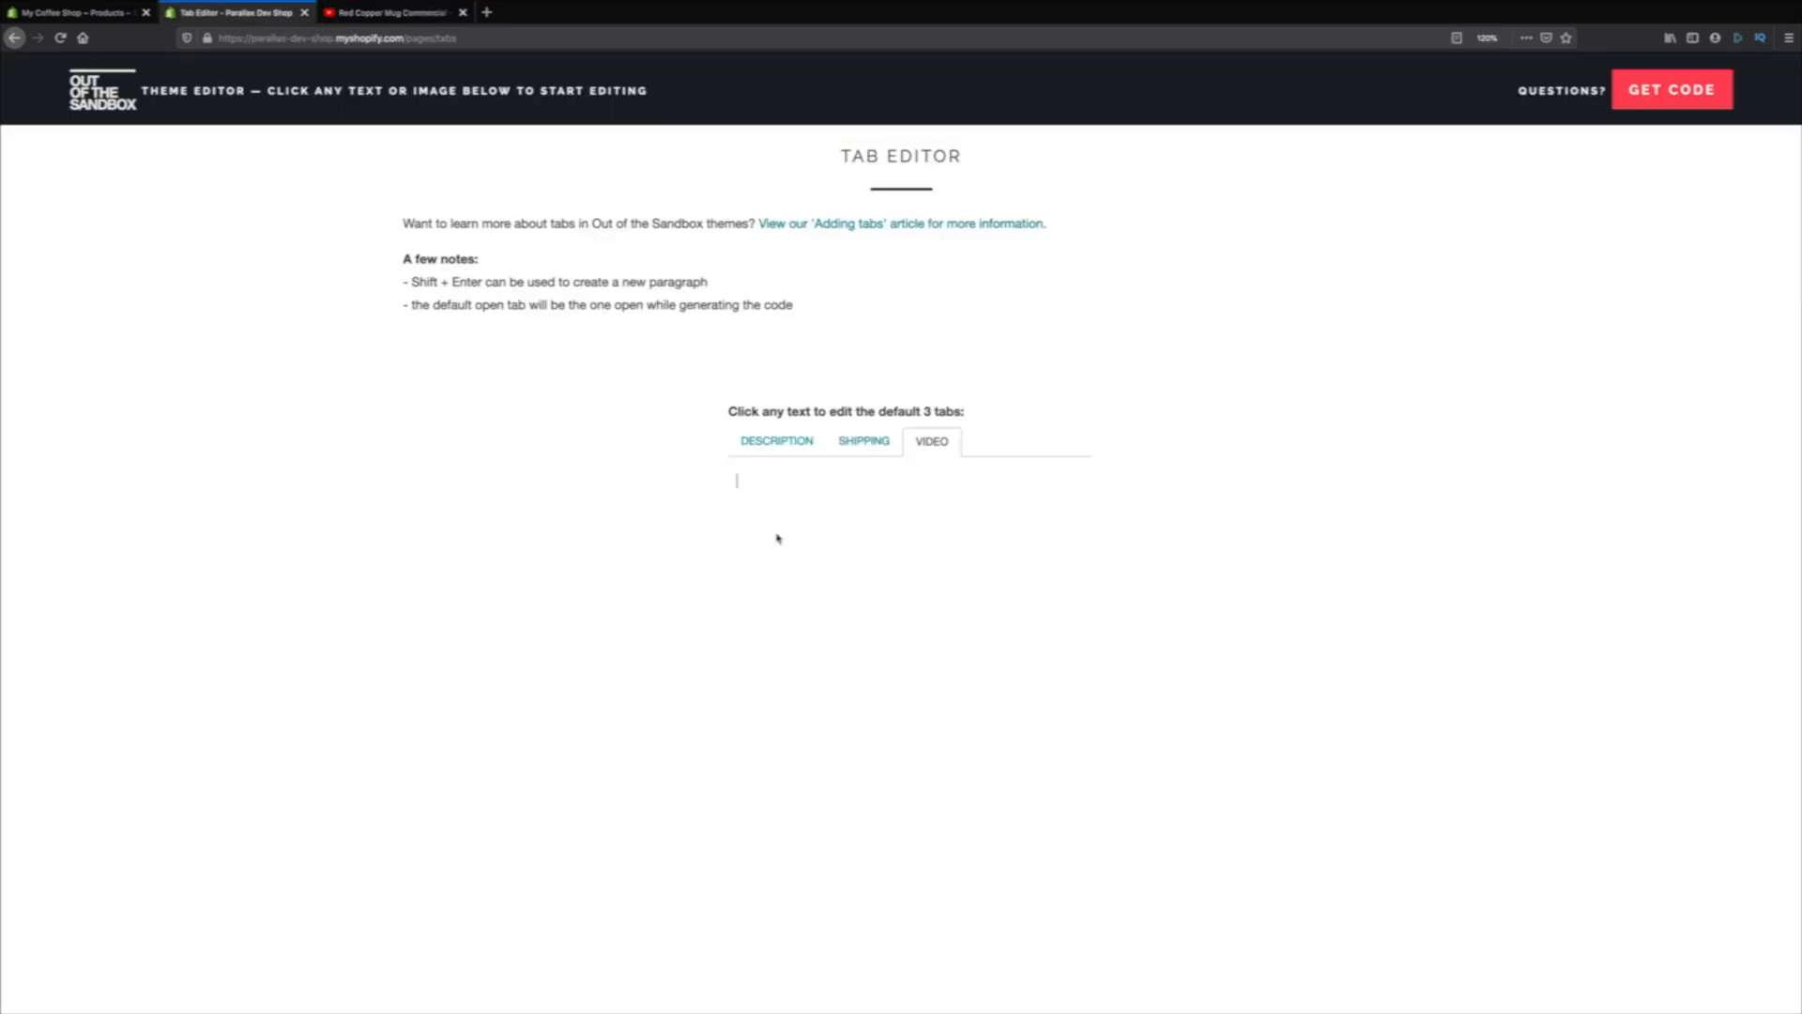
type("<iframe width=\"560\" height=\"315\" src=\"https://www.youtube.com/embed/sYZ1yVctxfs\" frameborder=\"0\" allow=\"accelerometer; autoplay; encrypted-media; gyroscope; picture-in-picture\" allowfullscreen></iframe>")
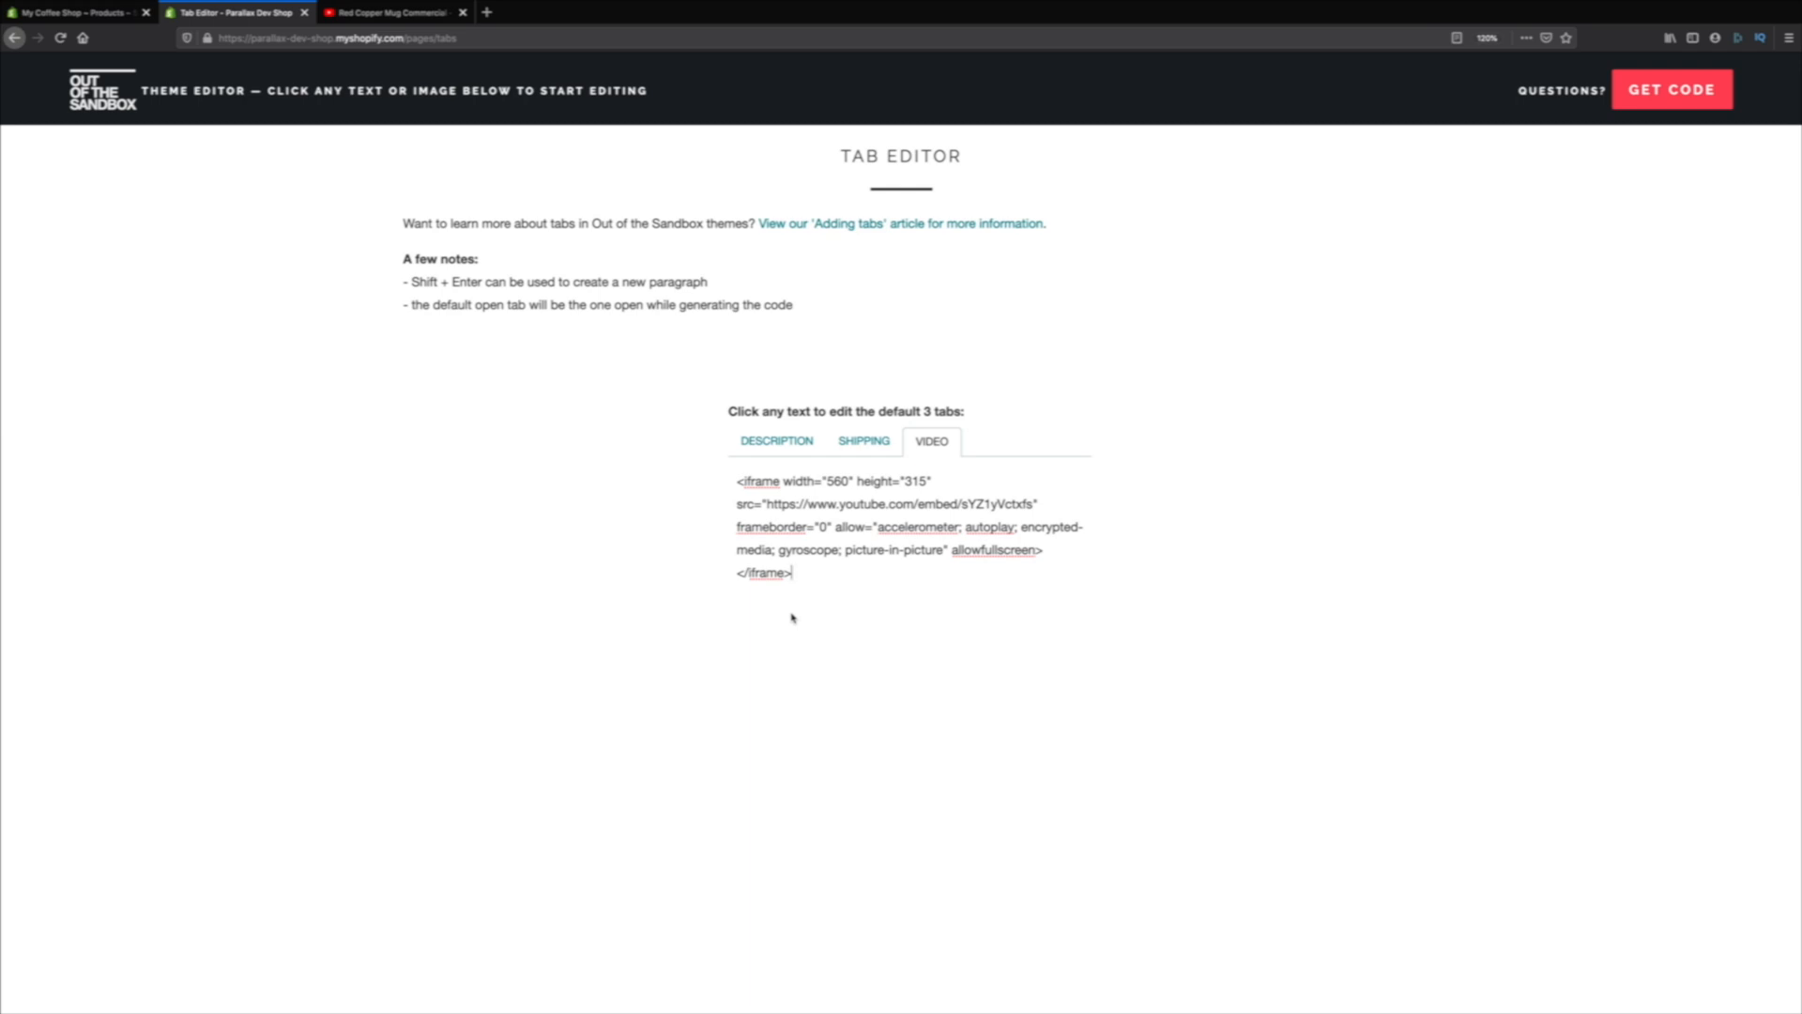
mouse_move(828, 615)
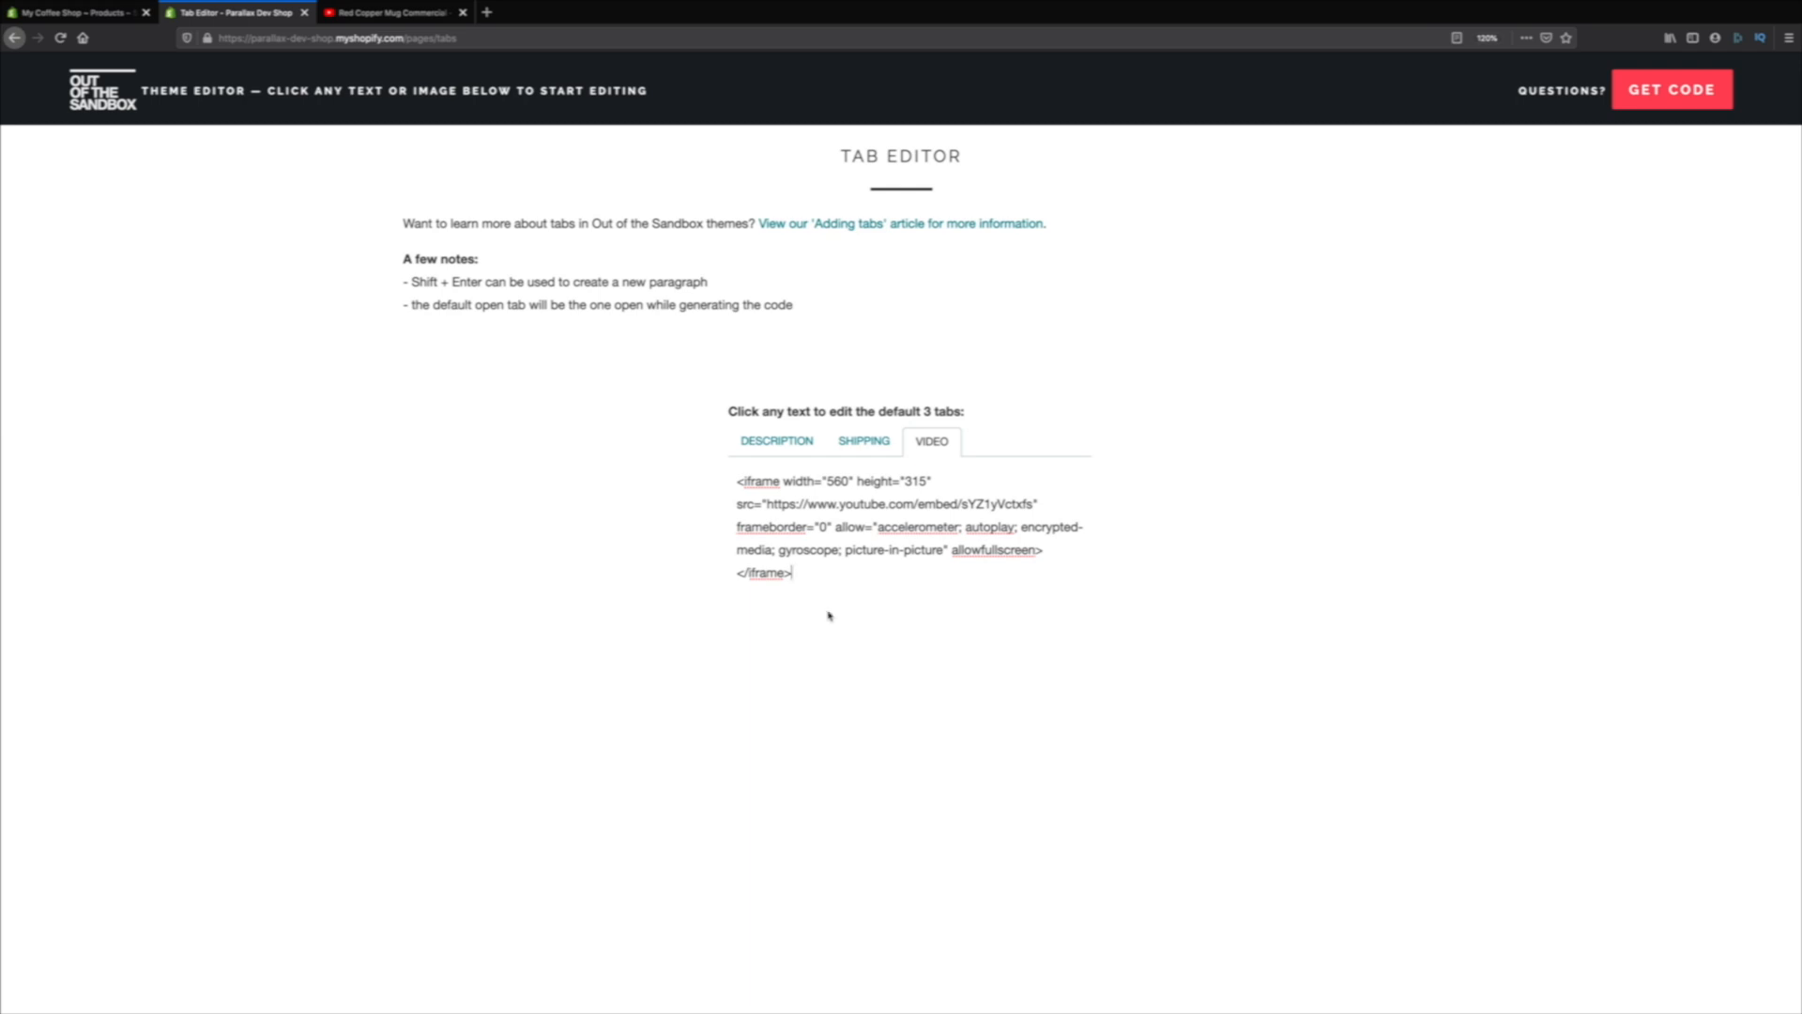
mouse_move(811, 431)
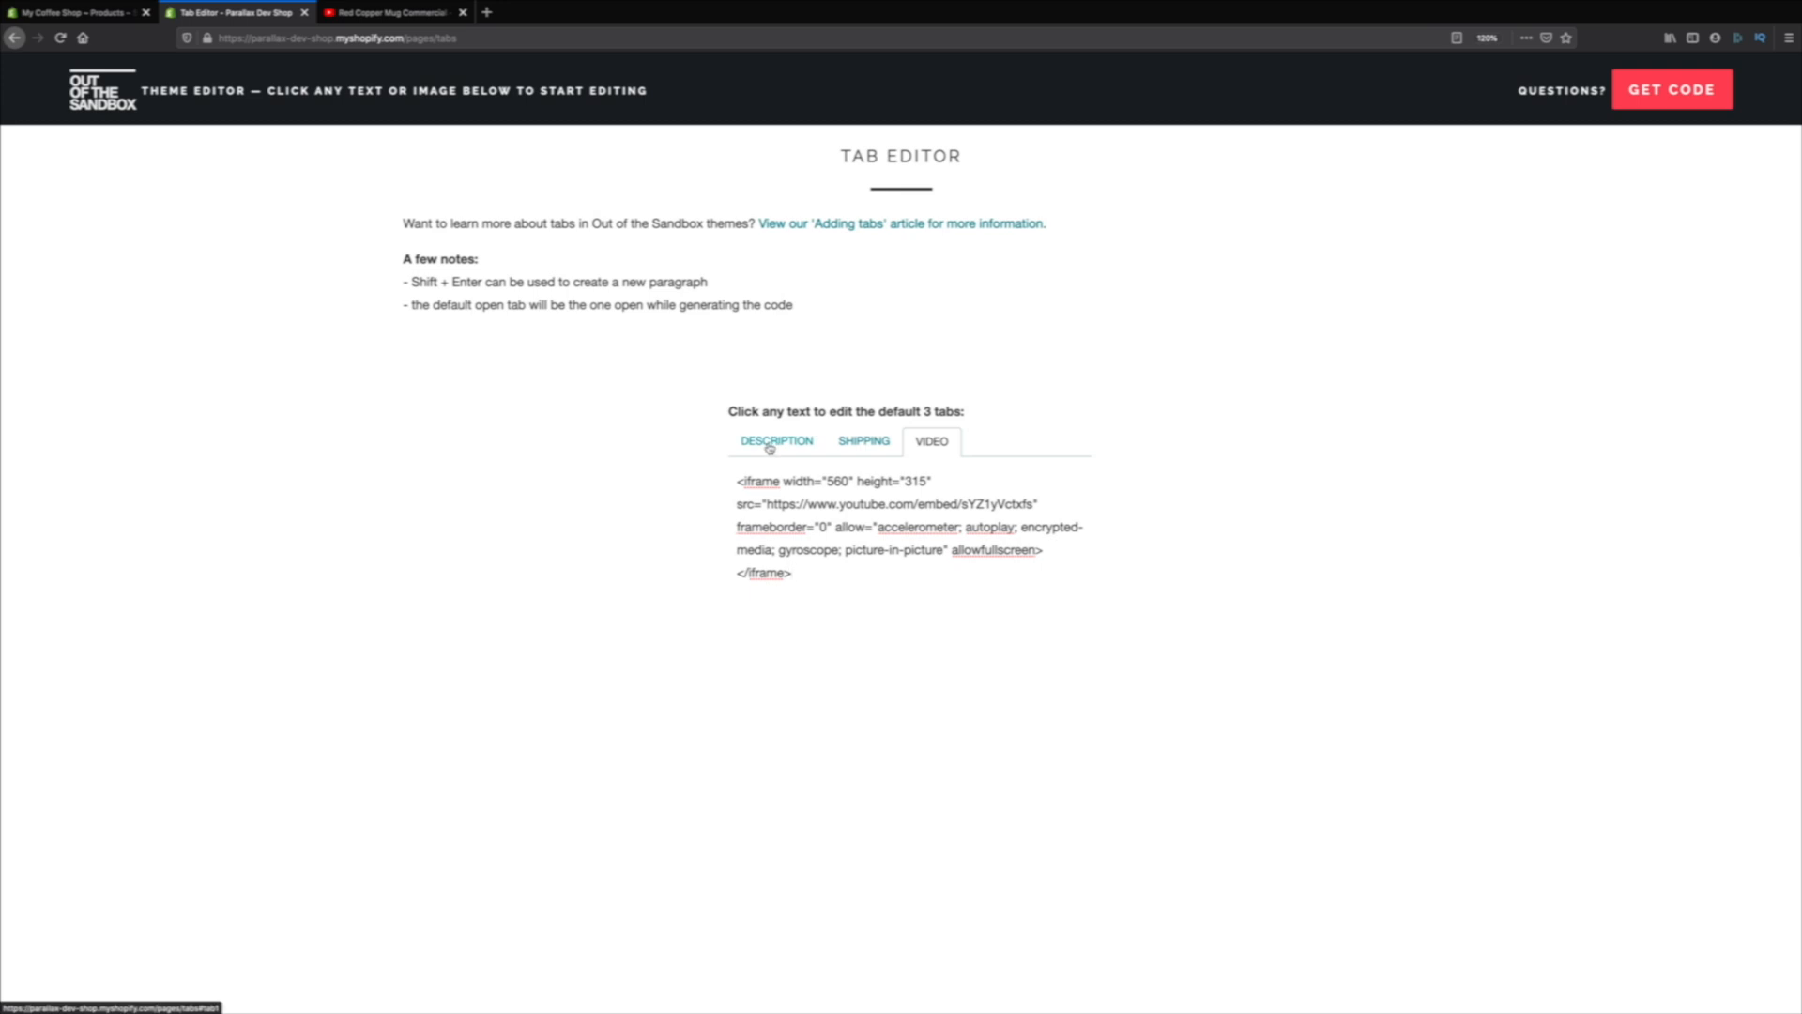
left_click(776, 441)
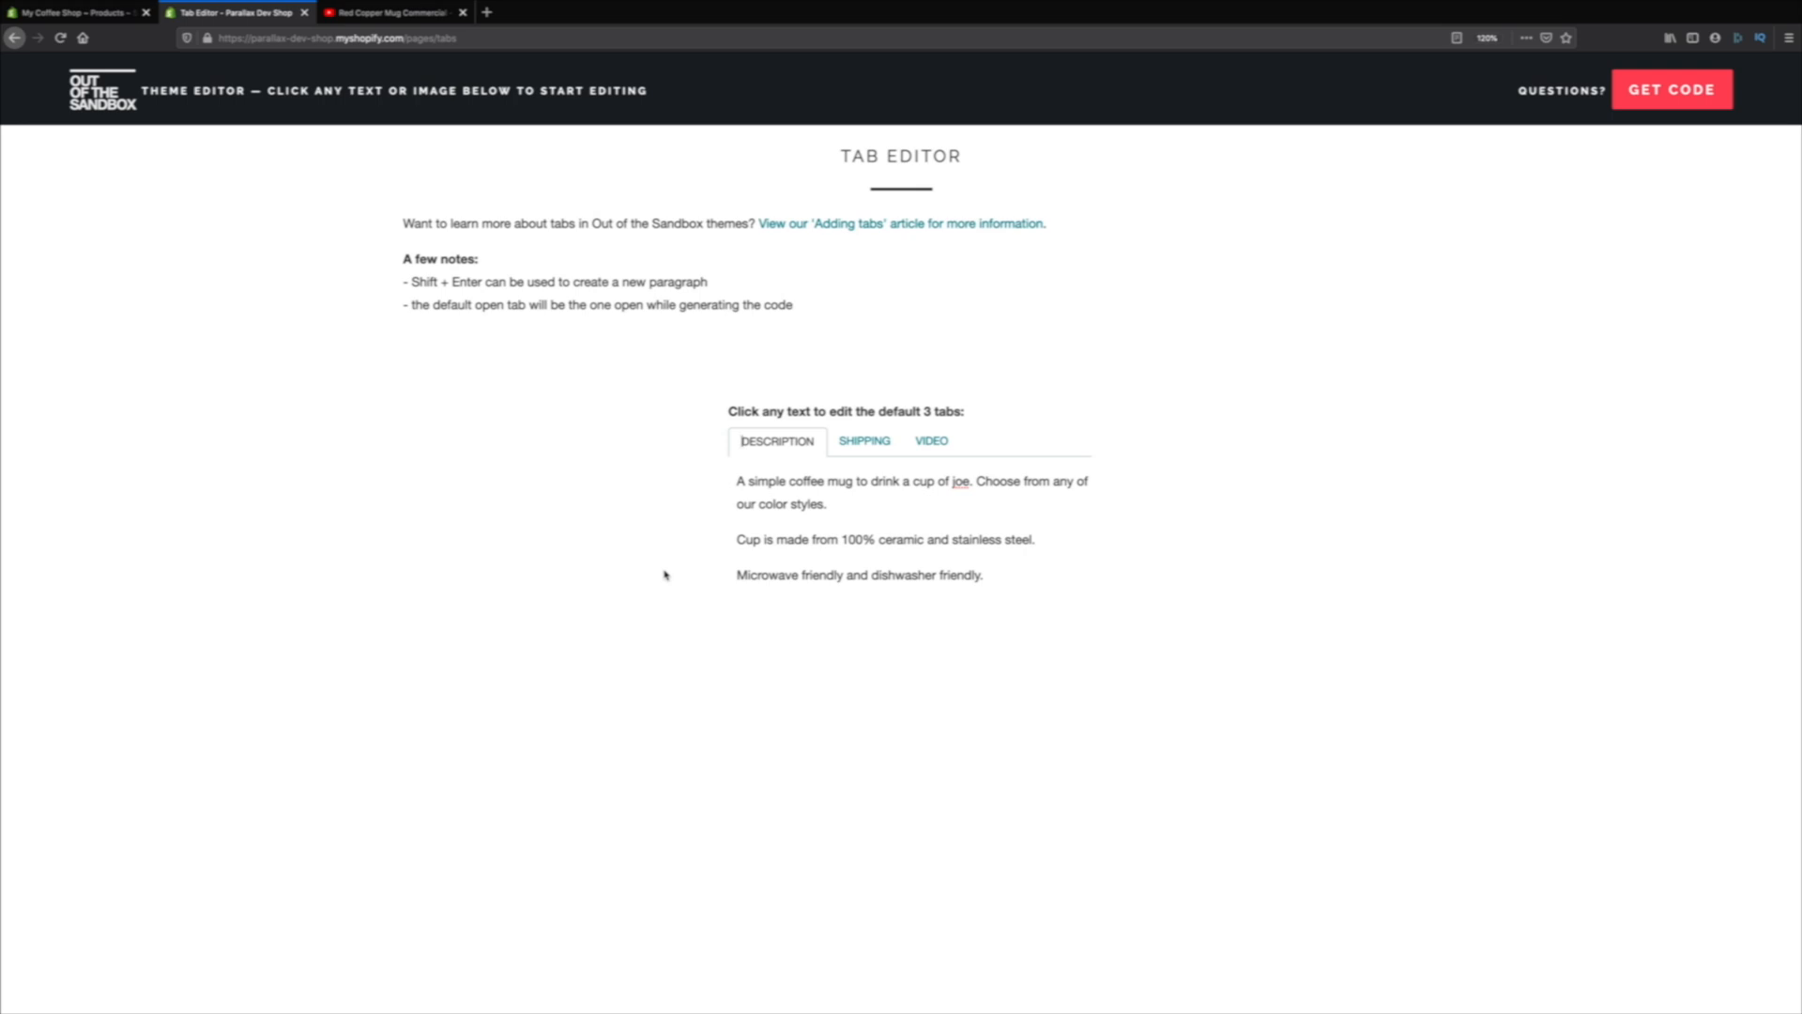
left_click(930, 440)
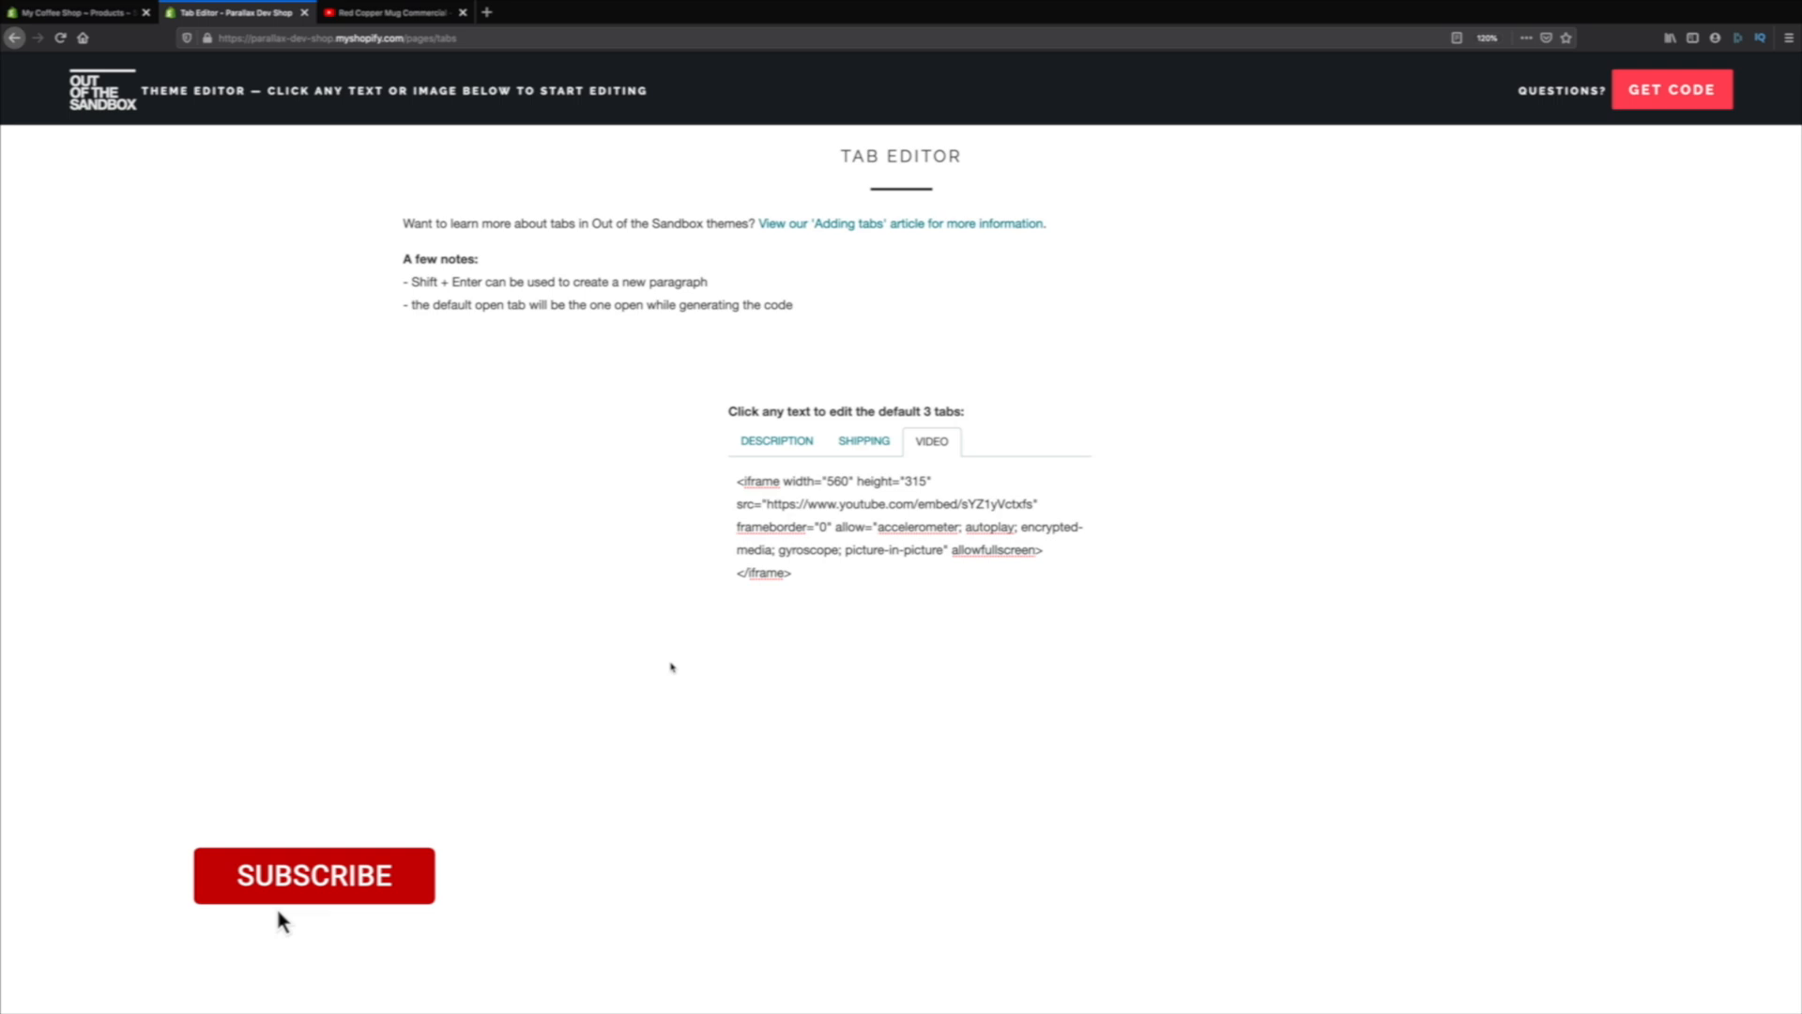
- Make Description the default tab and generate the tabs HTML code
left_click(313, 875)
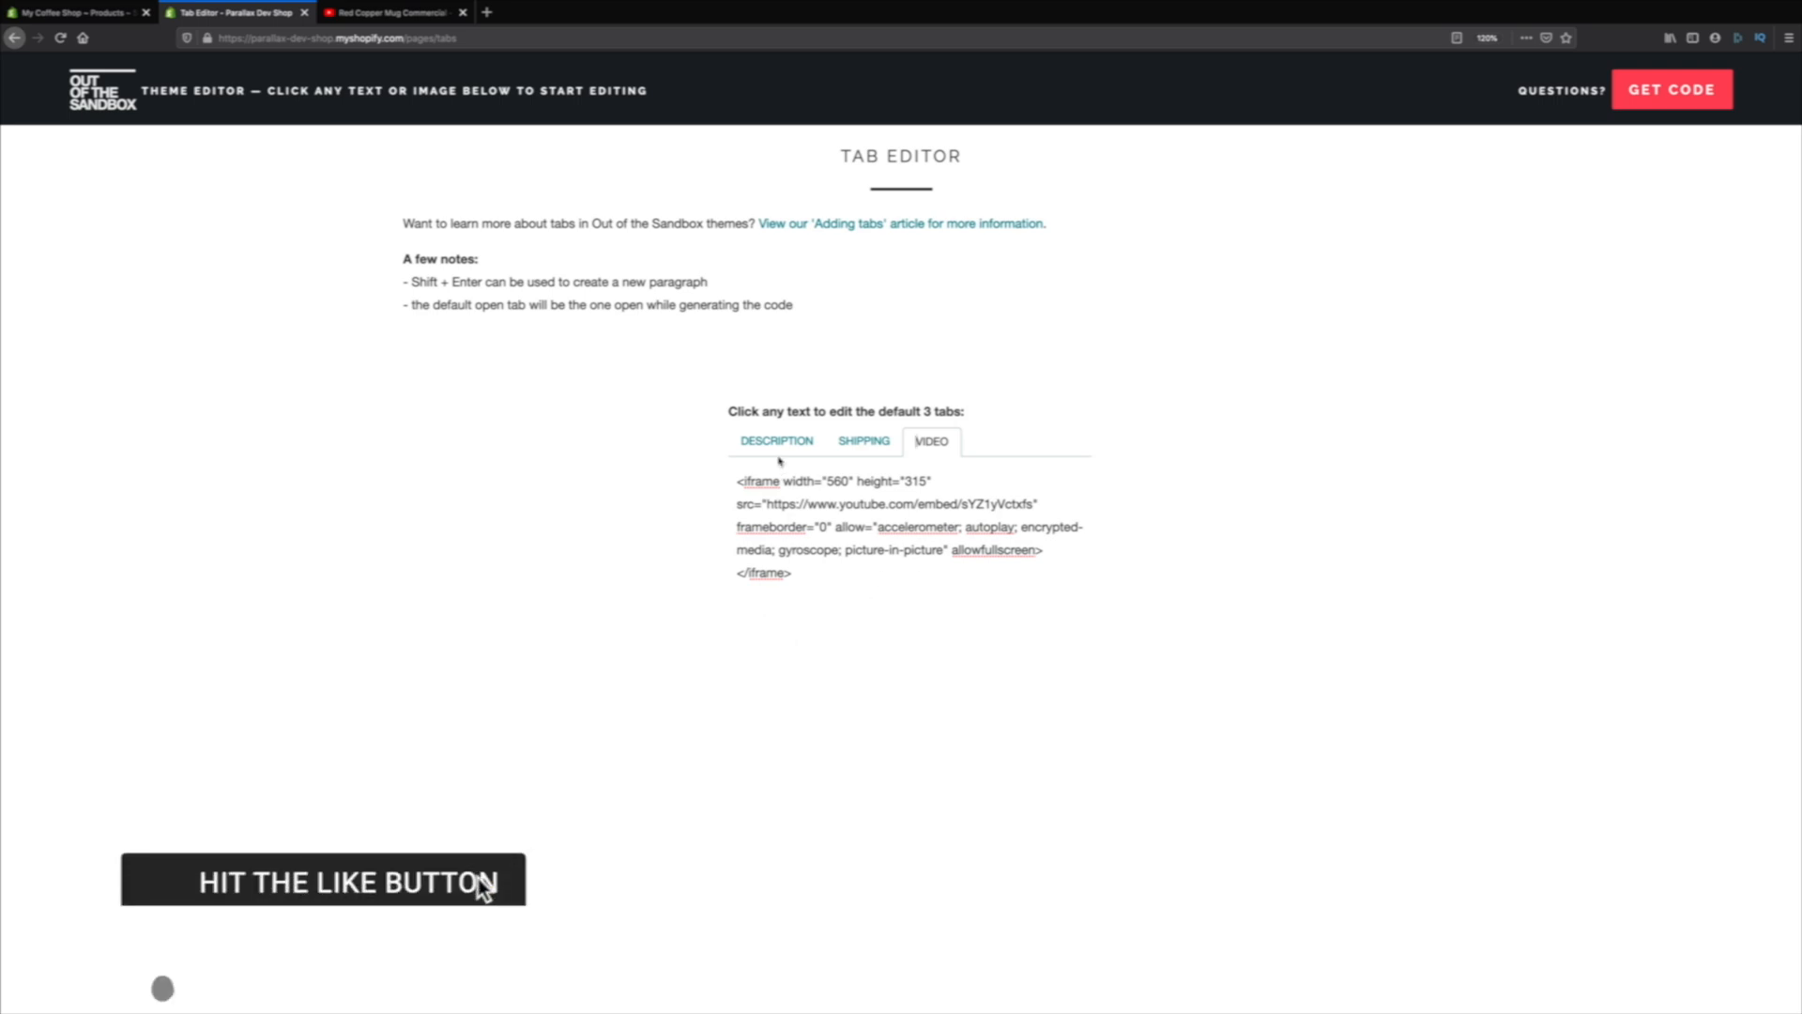
left_click(776, 441)
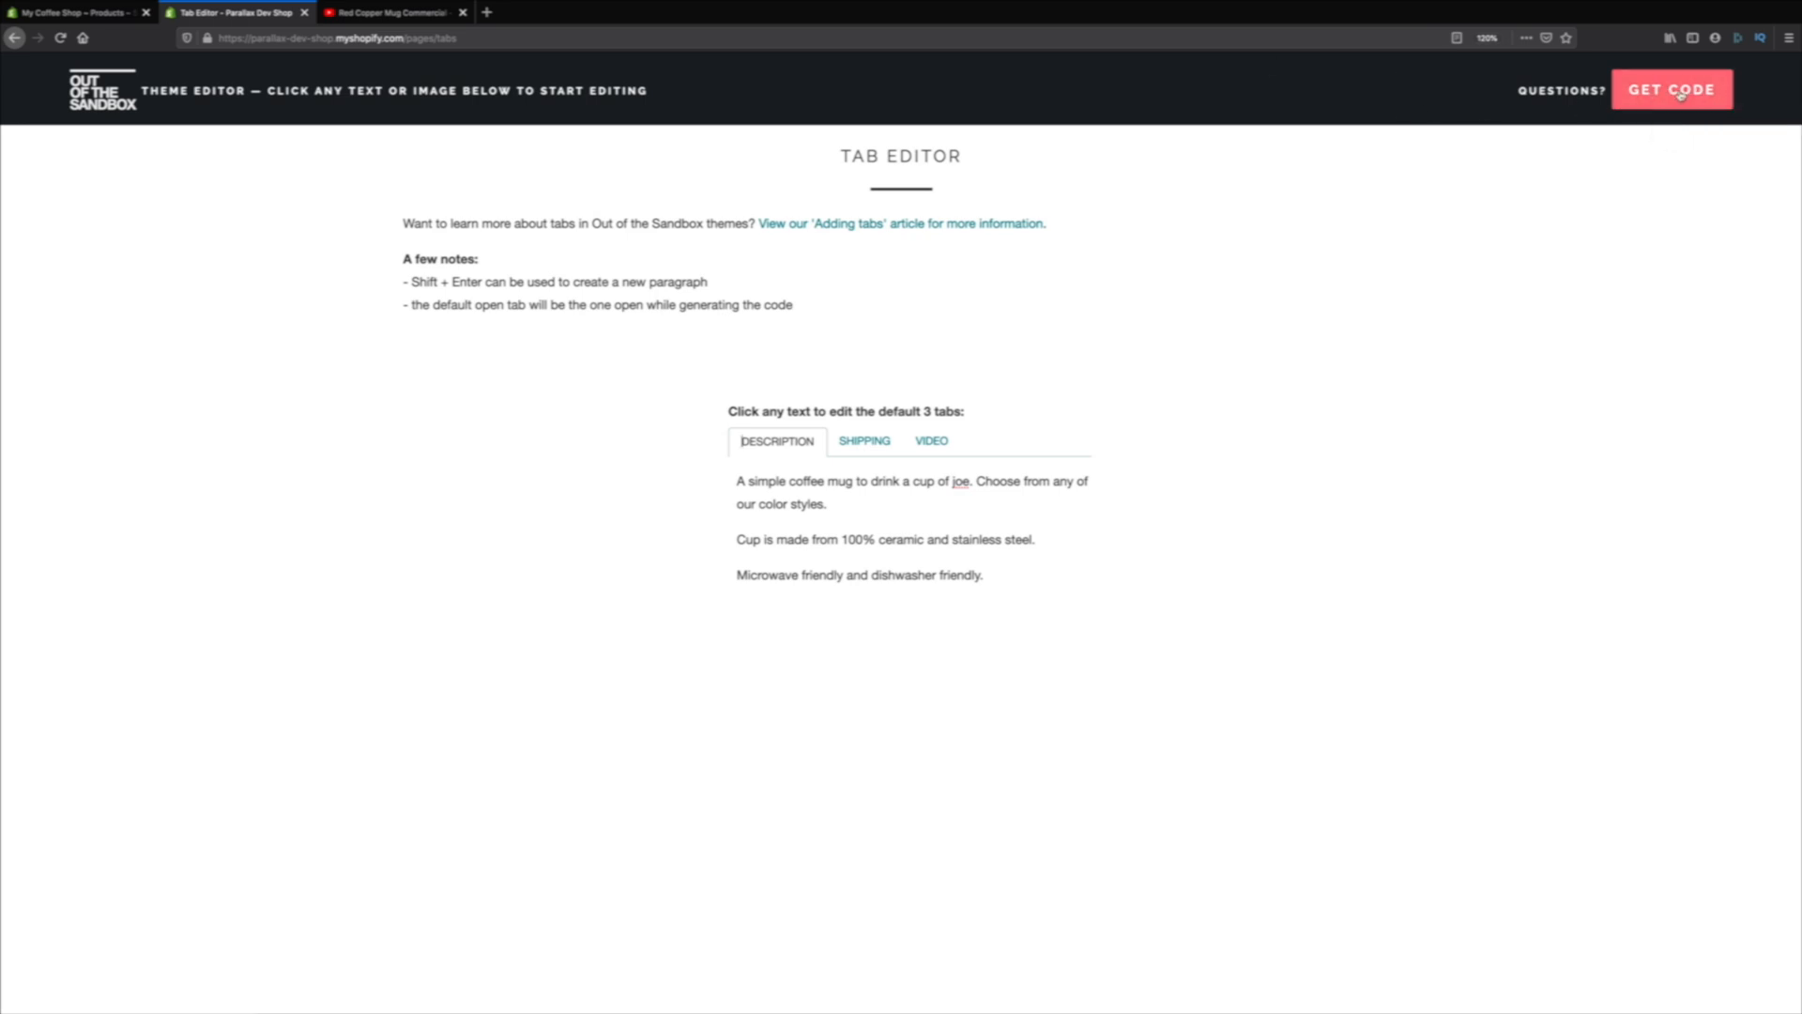
left_click(1669, 90)
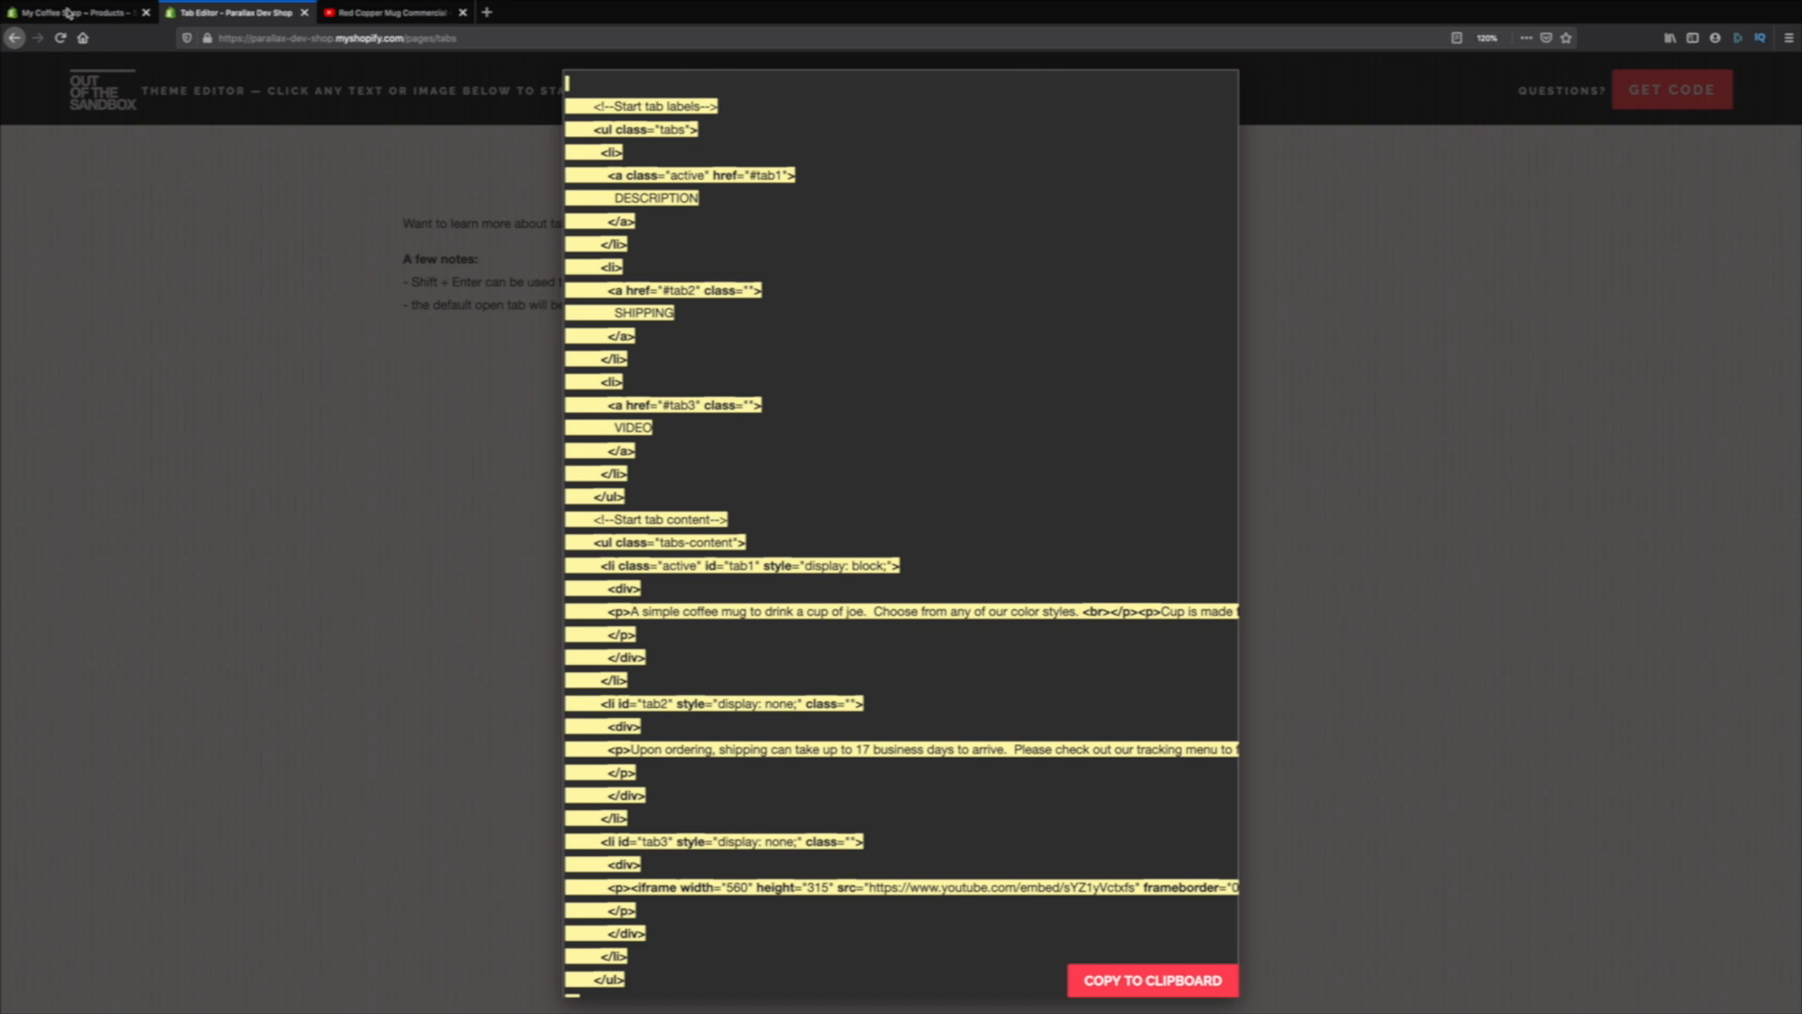
left_click(75, 13)
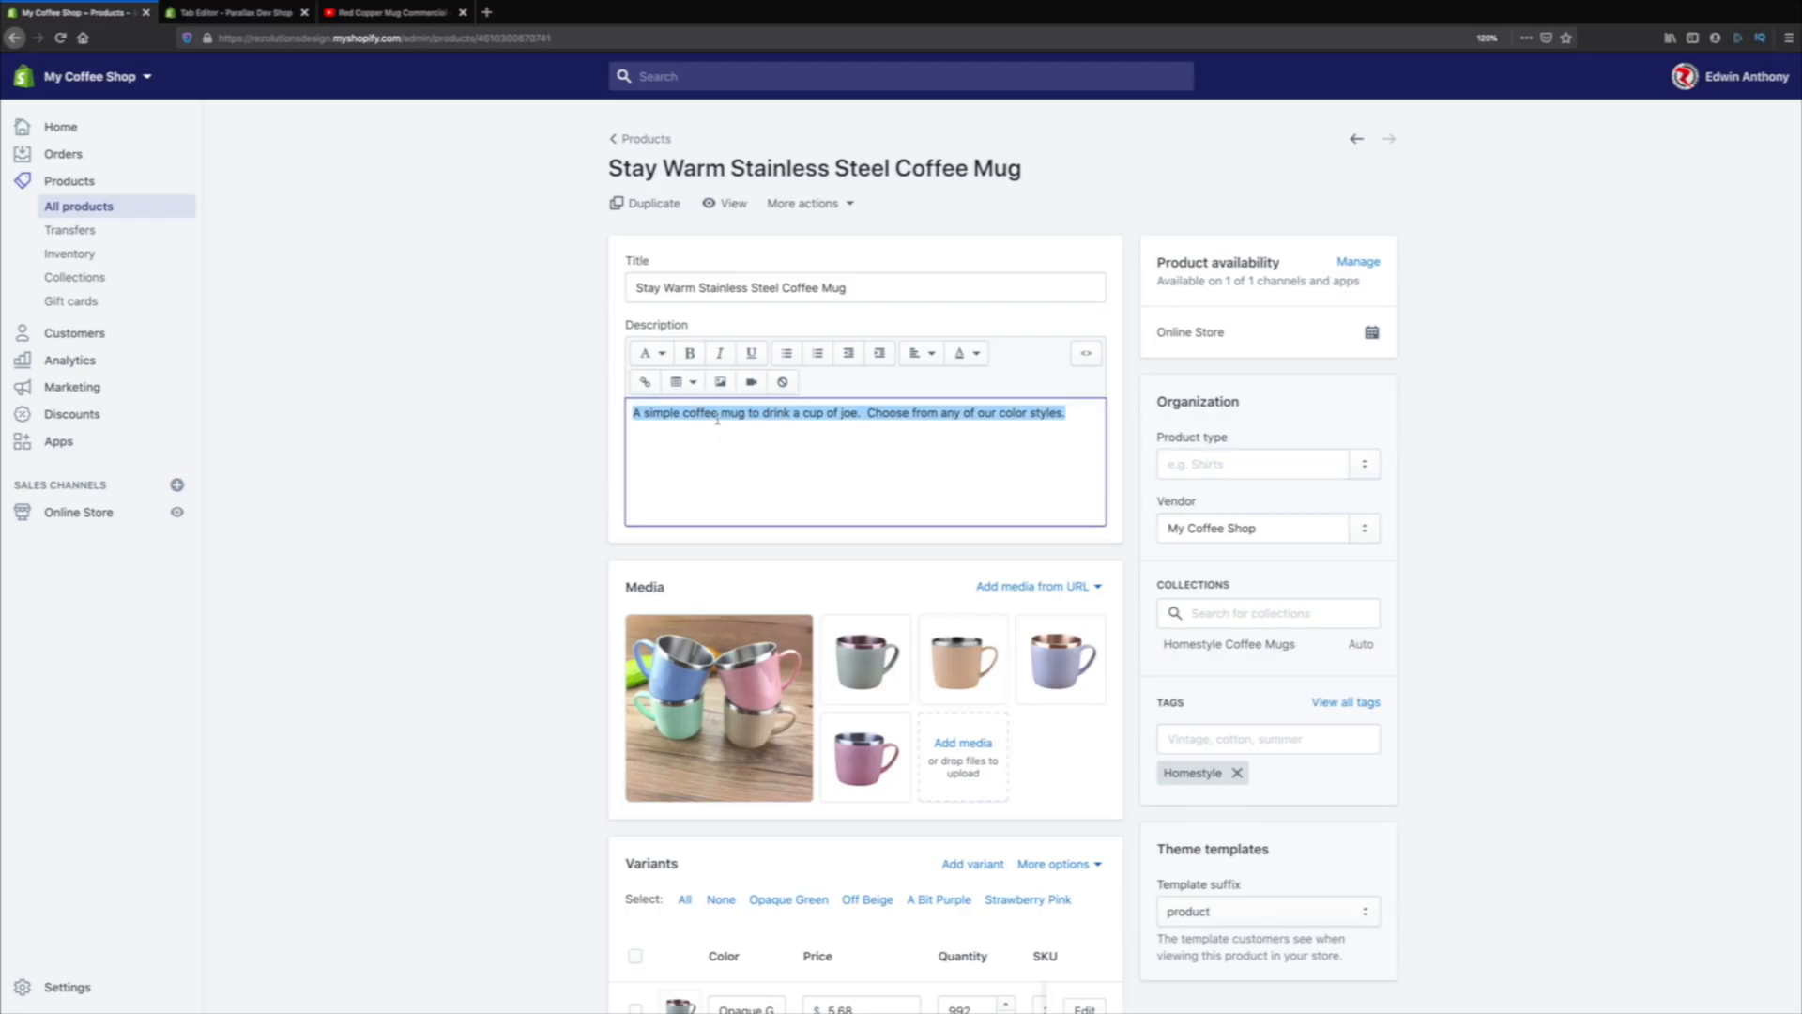
- Swap the mug description for the generated tabs HTML in the source editor and save
key("Delete")
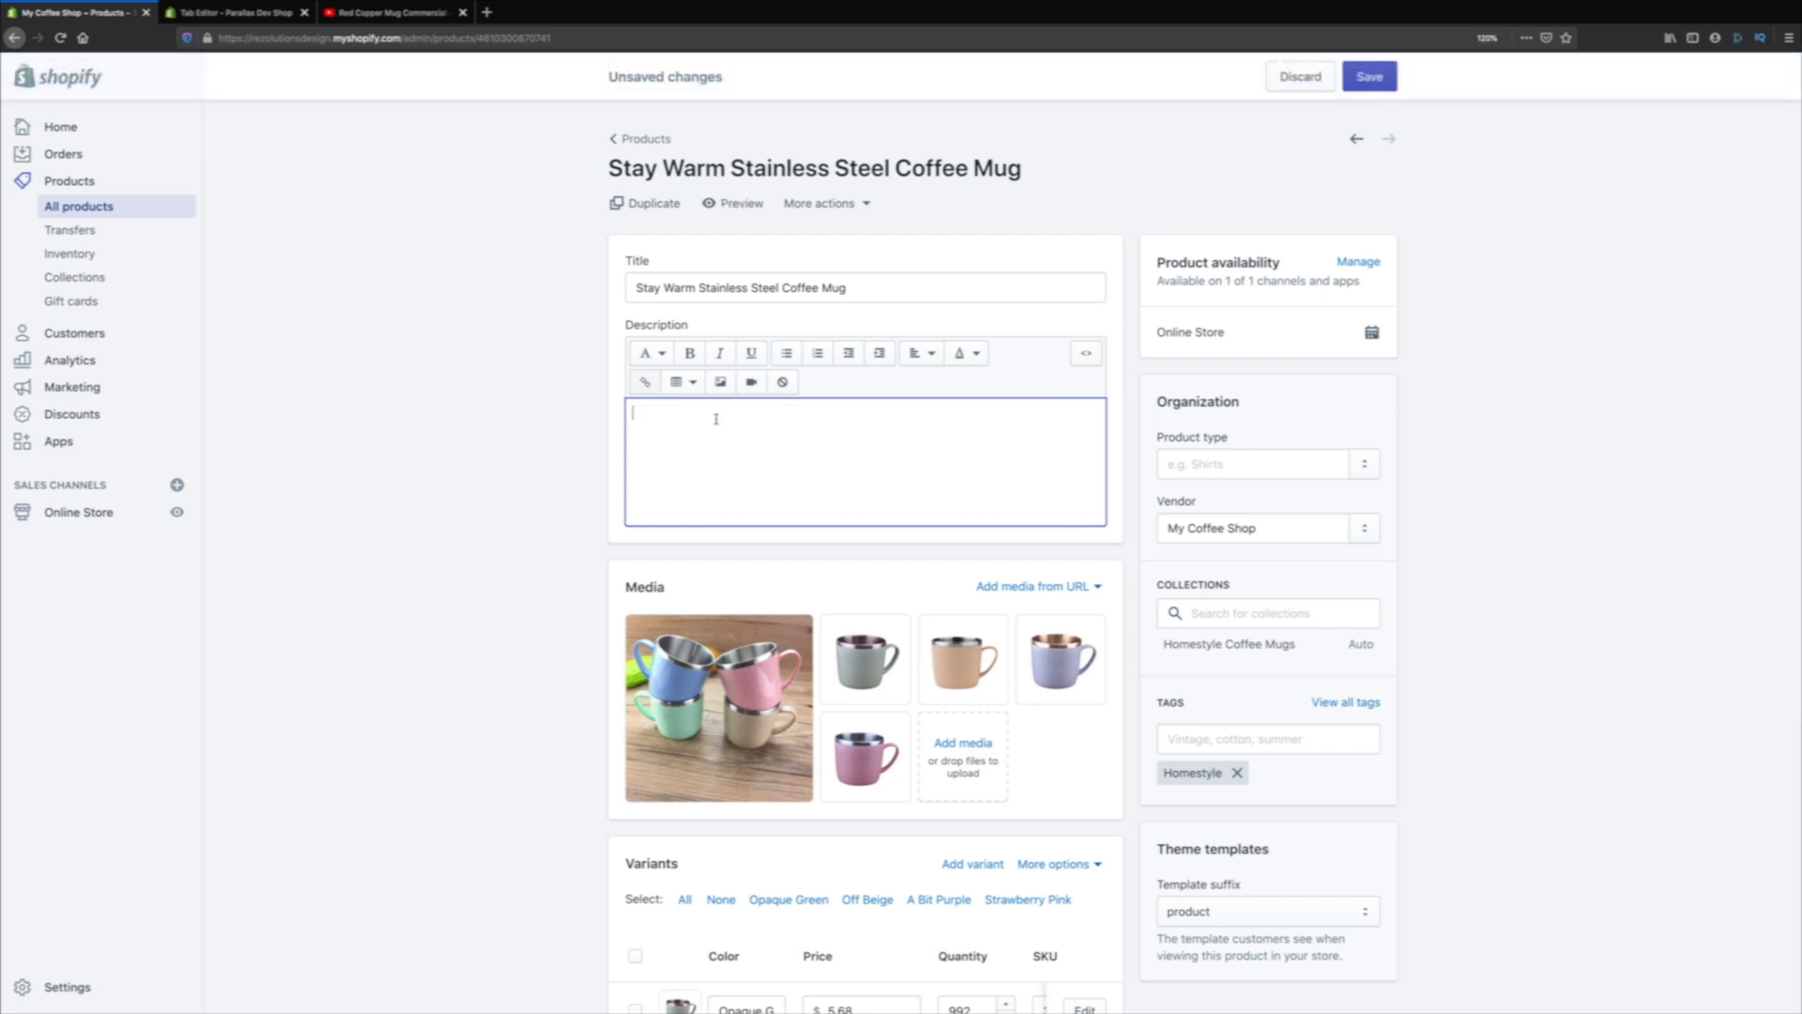
mouse_move(1059, 448)
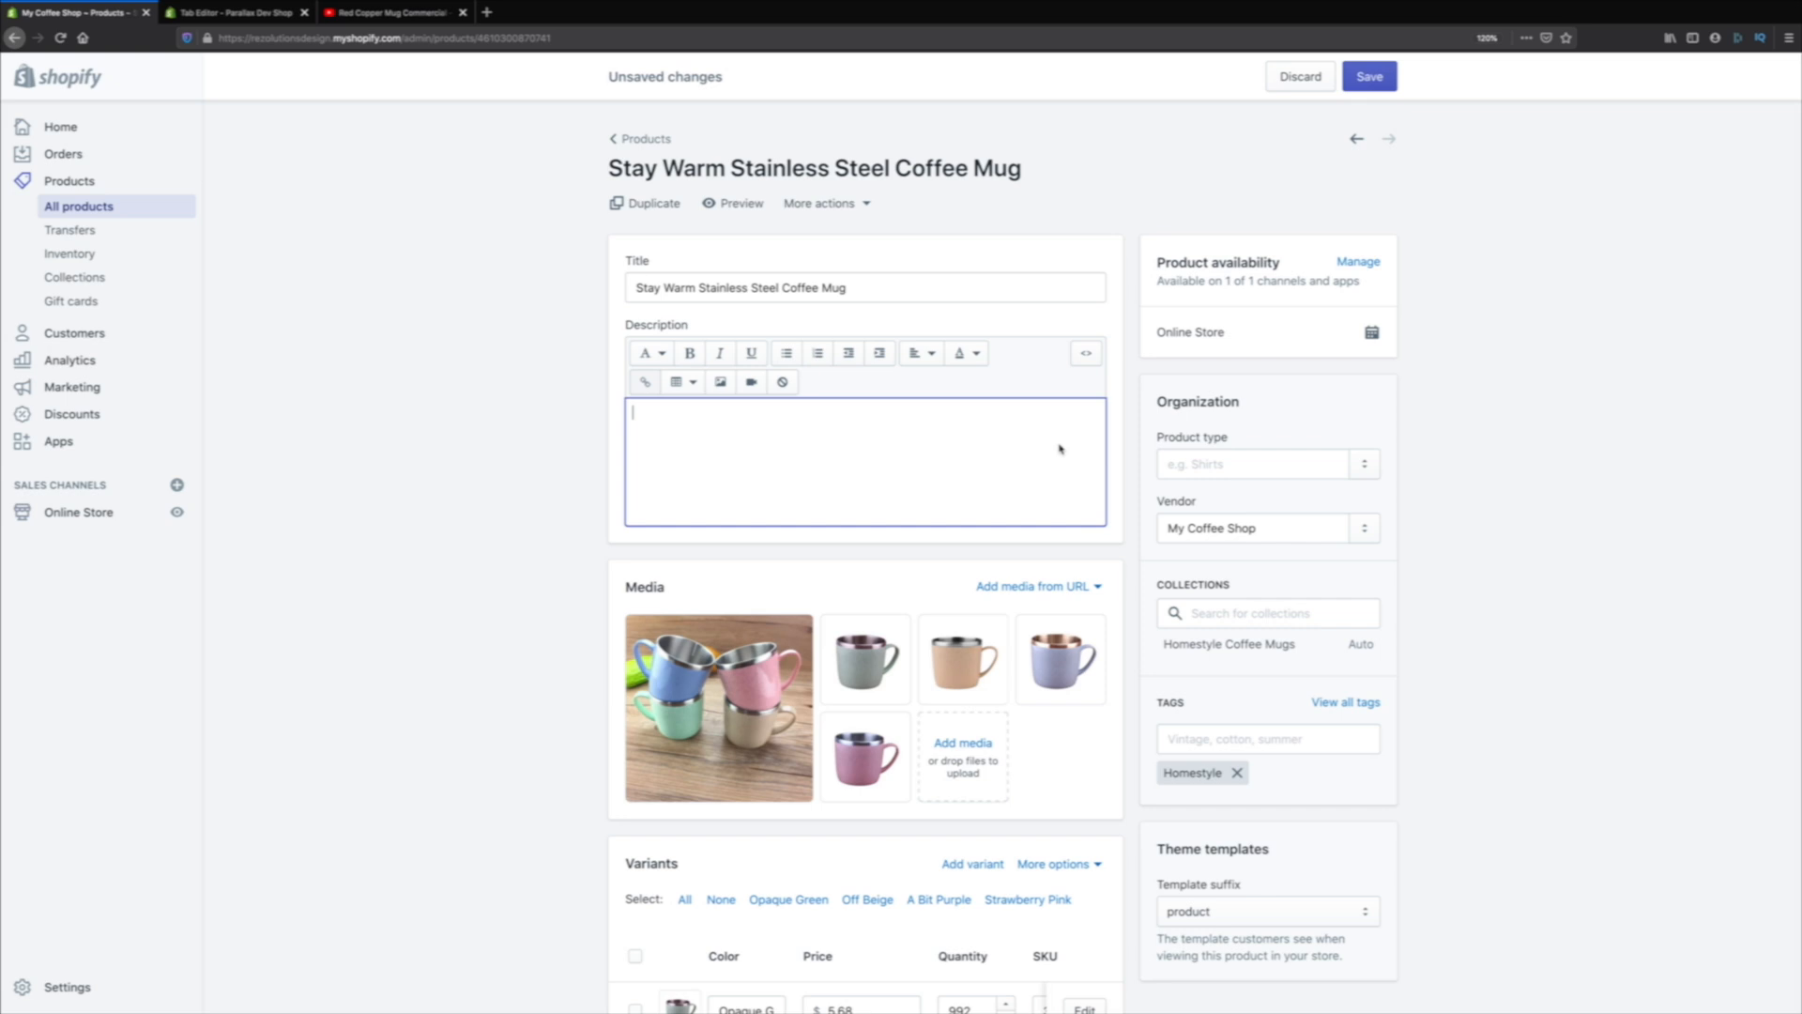
mouse_move(1085, 353)
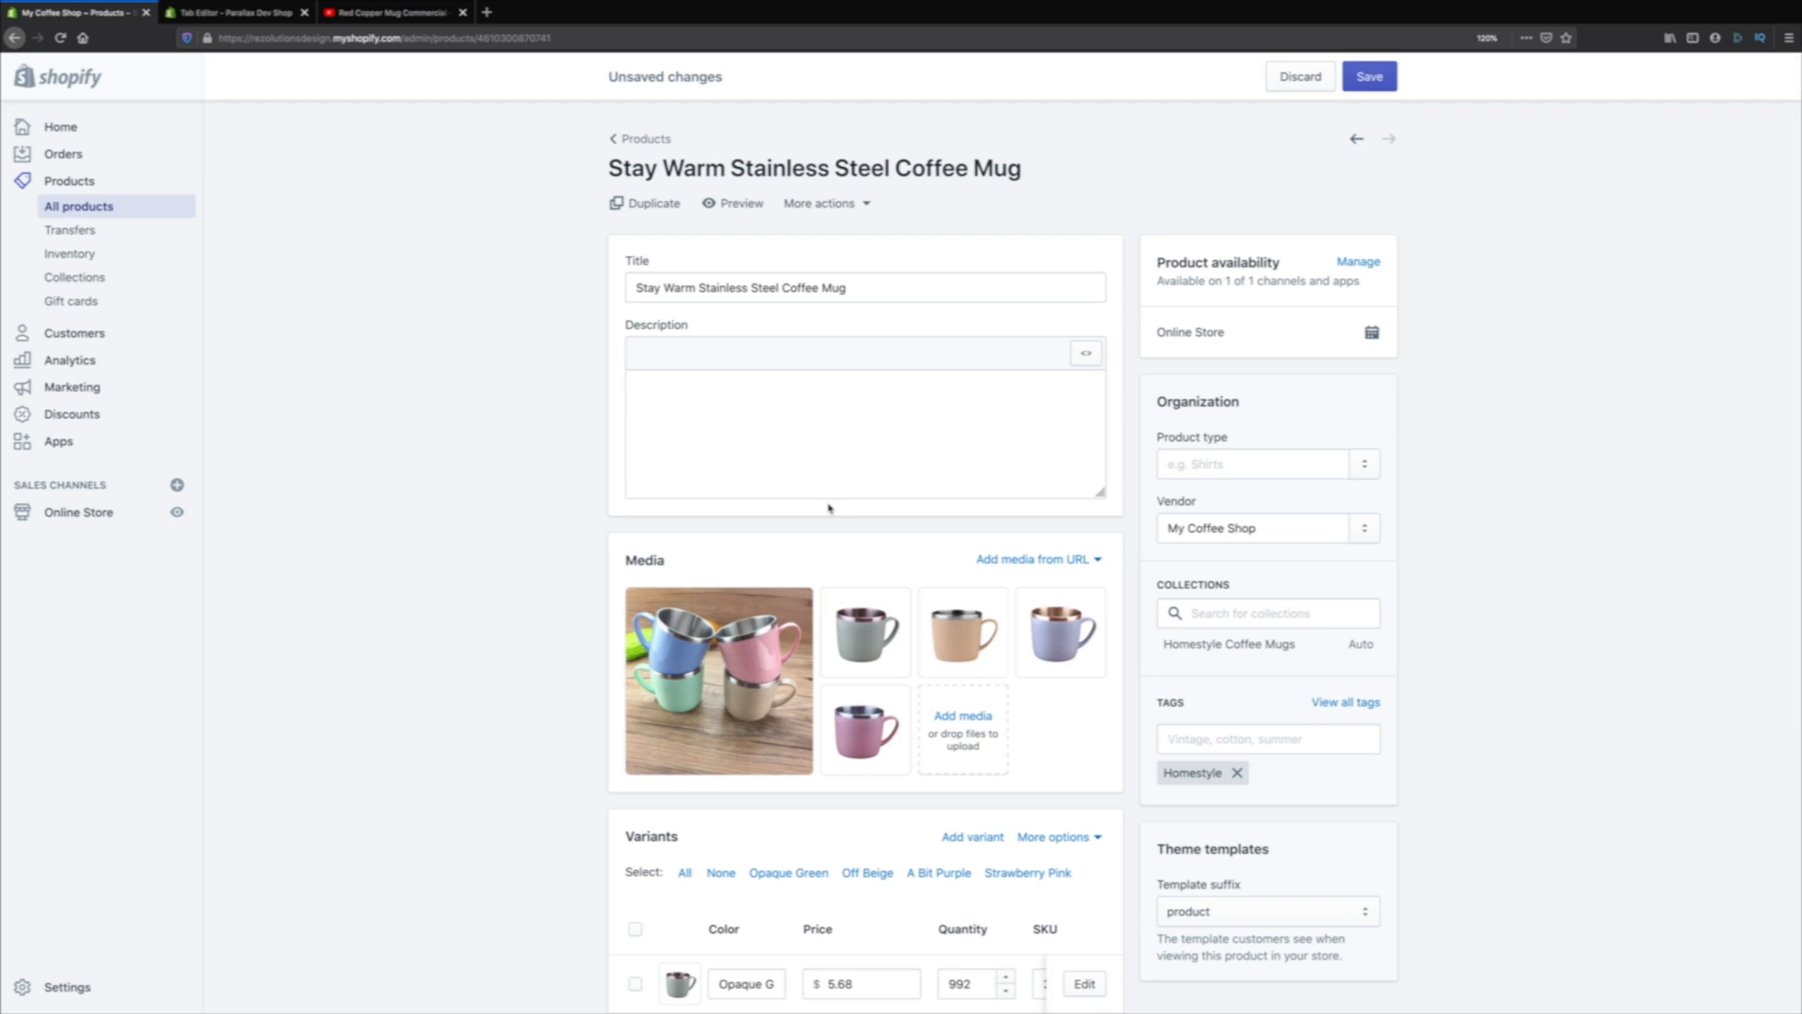
mouse_move(932, 373)
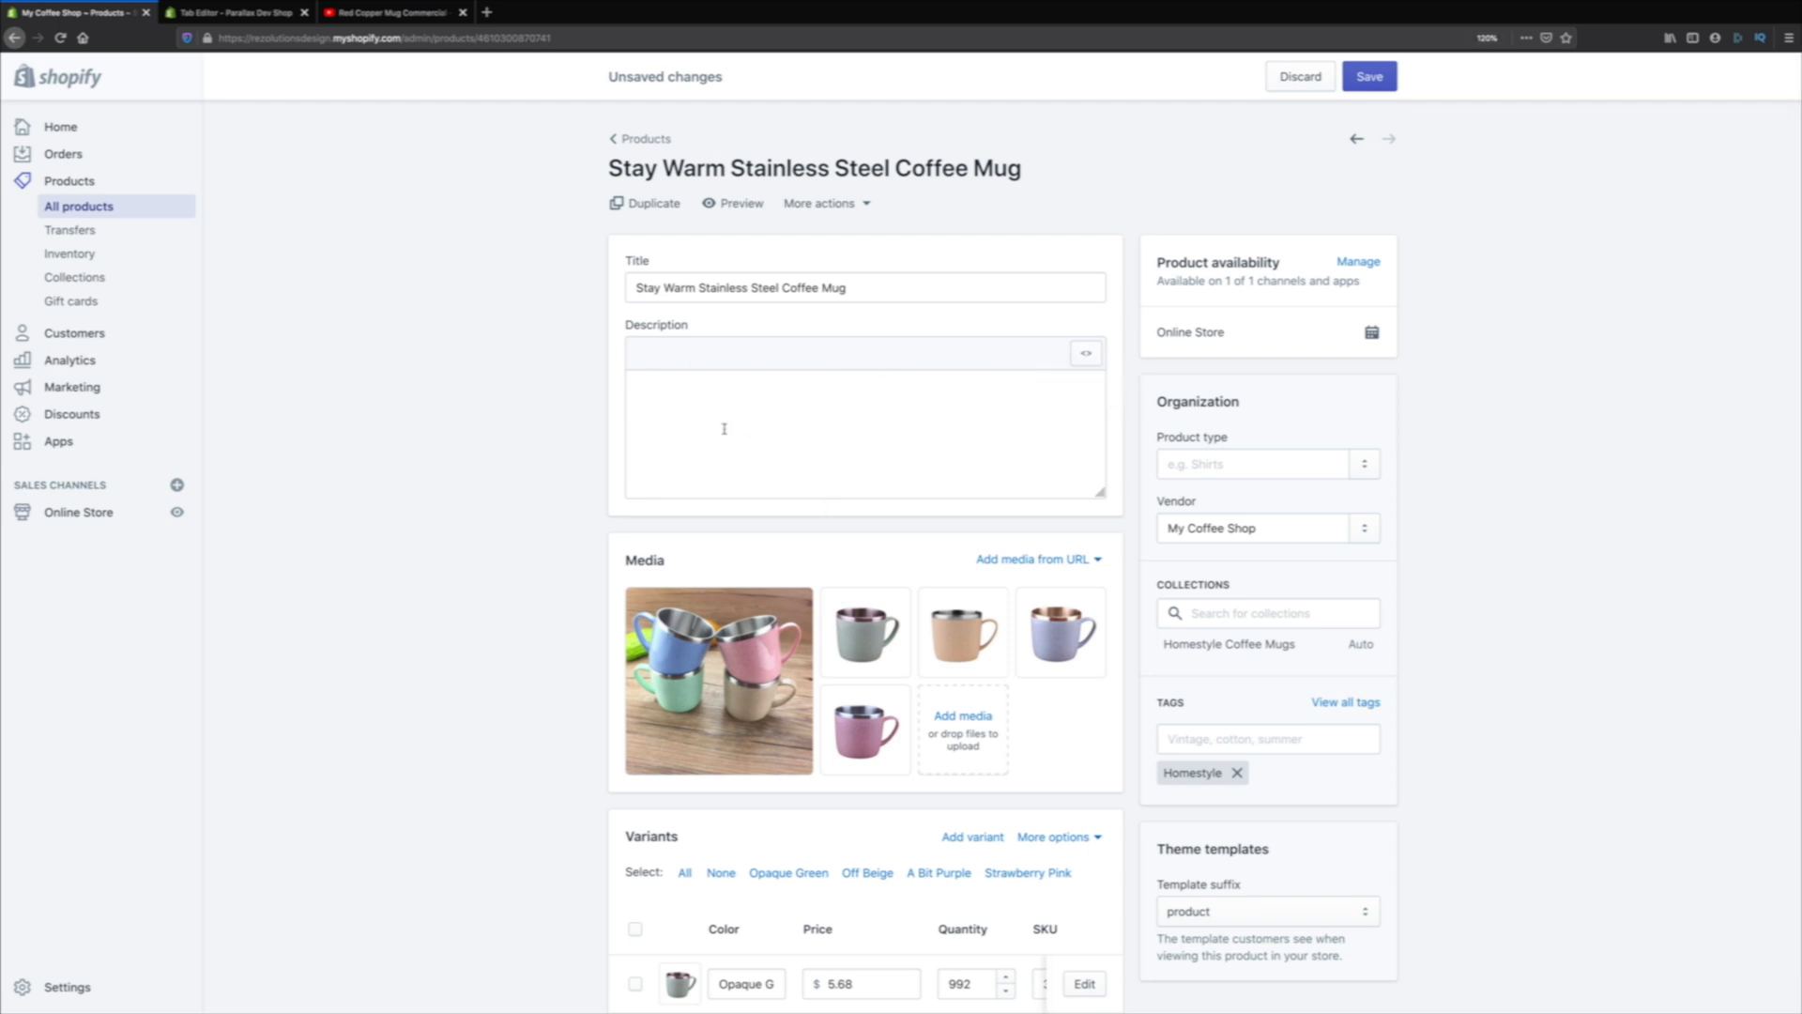
left_click(634, 385)
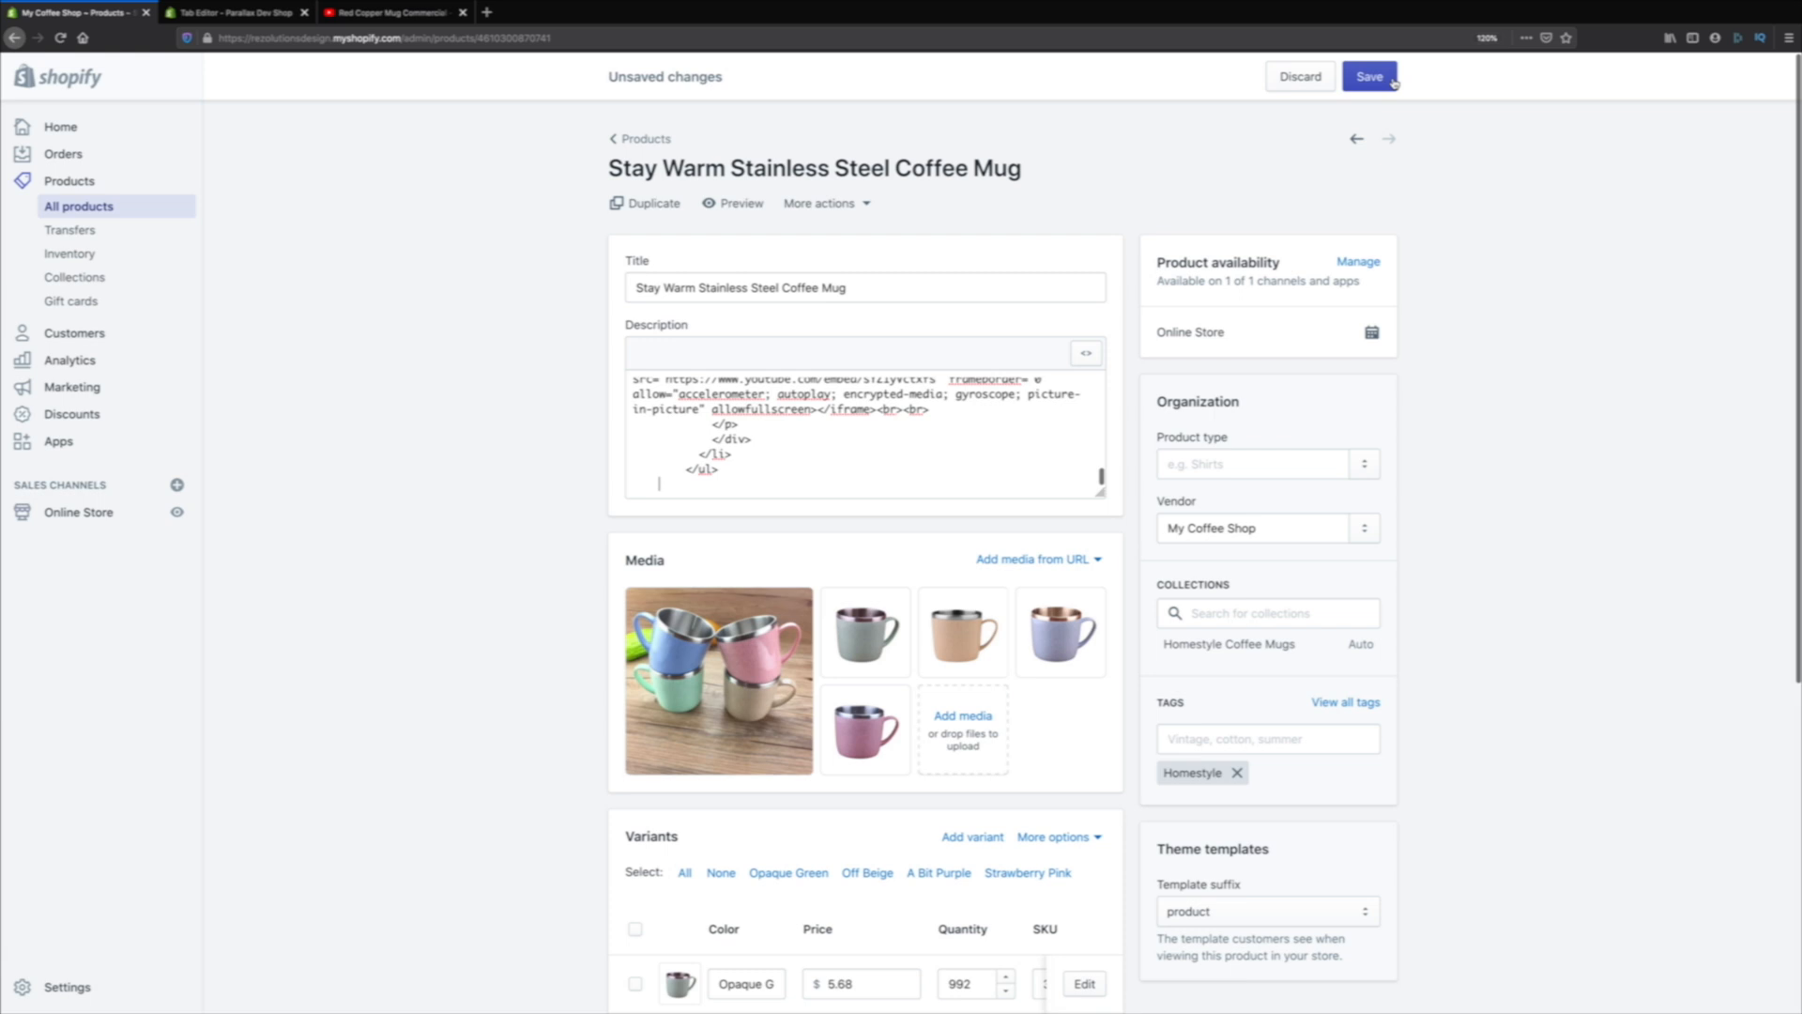
left_click(1369, 76)
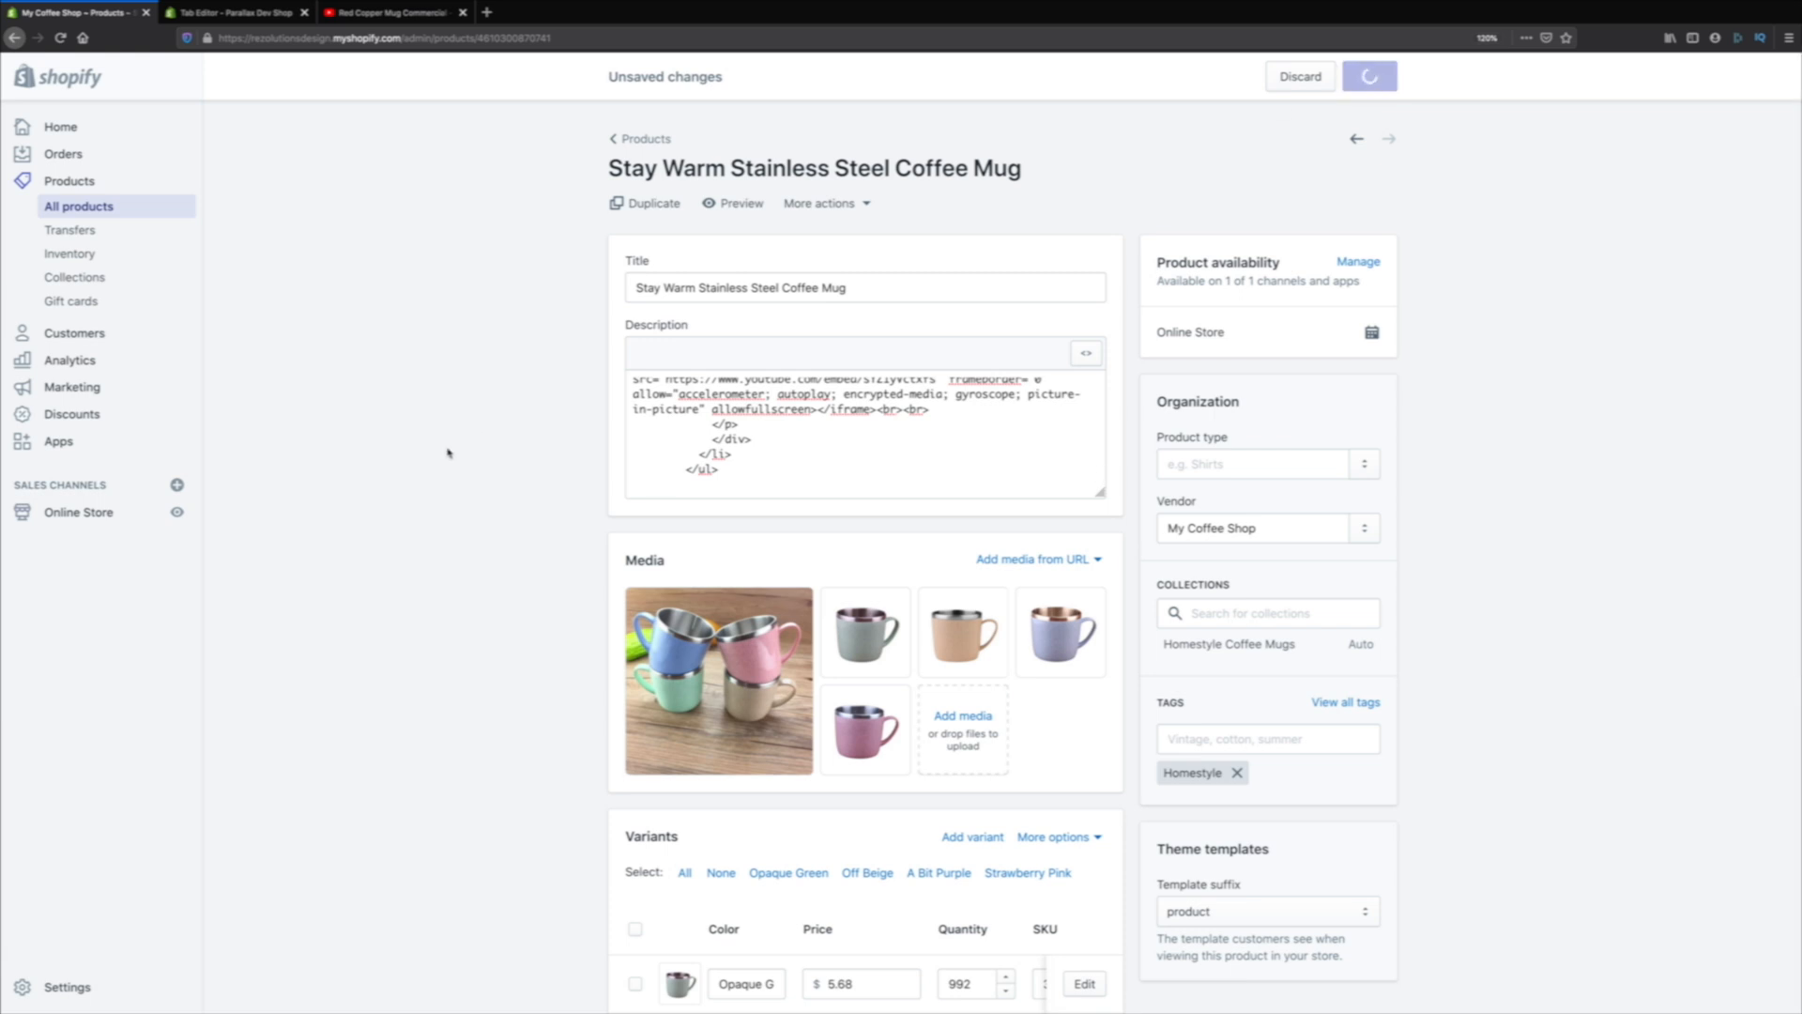
left_click(1366, 76)
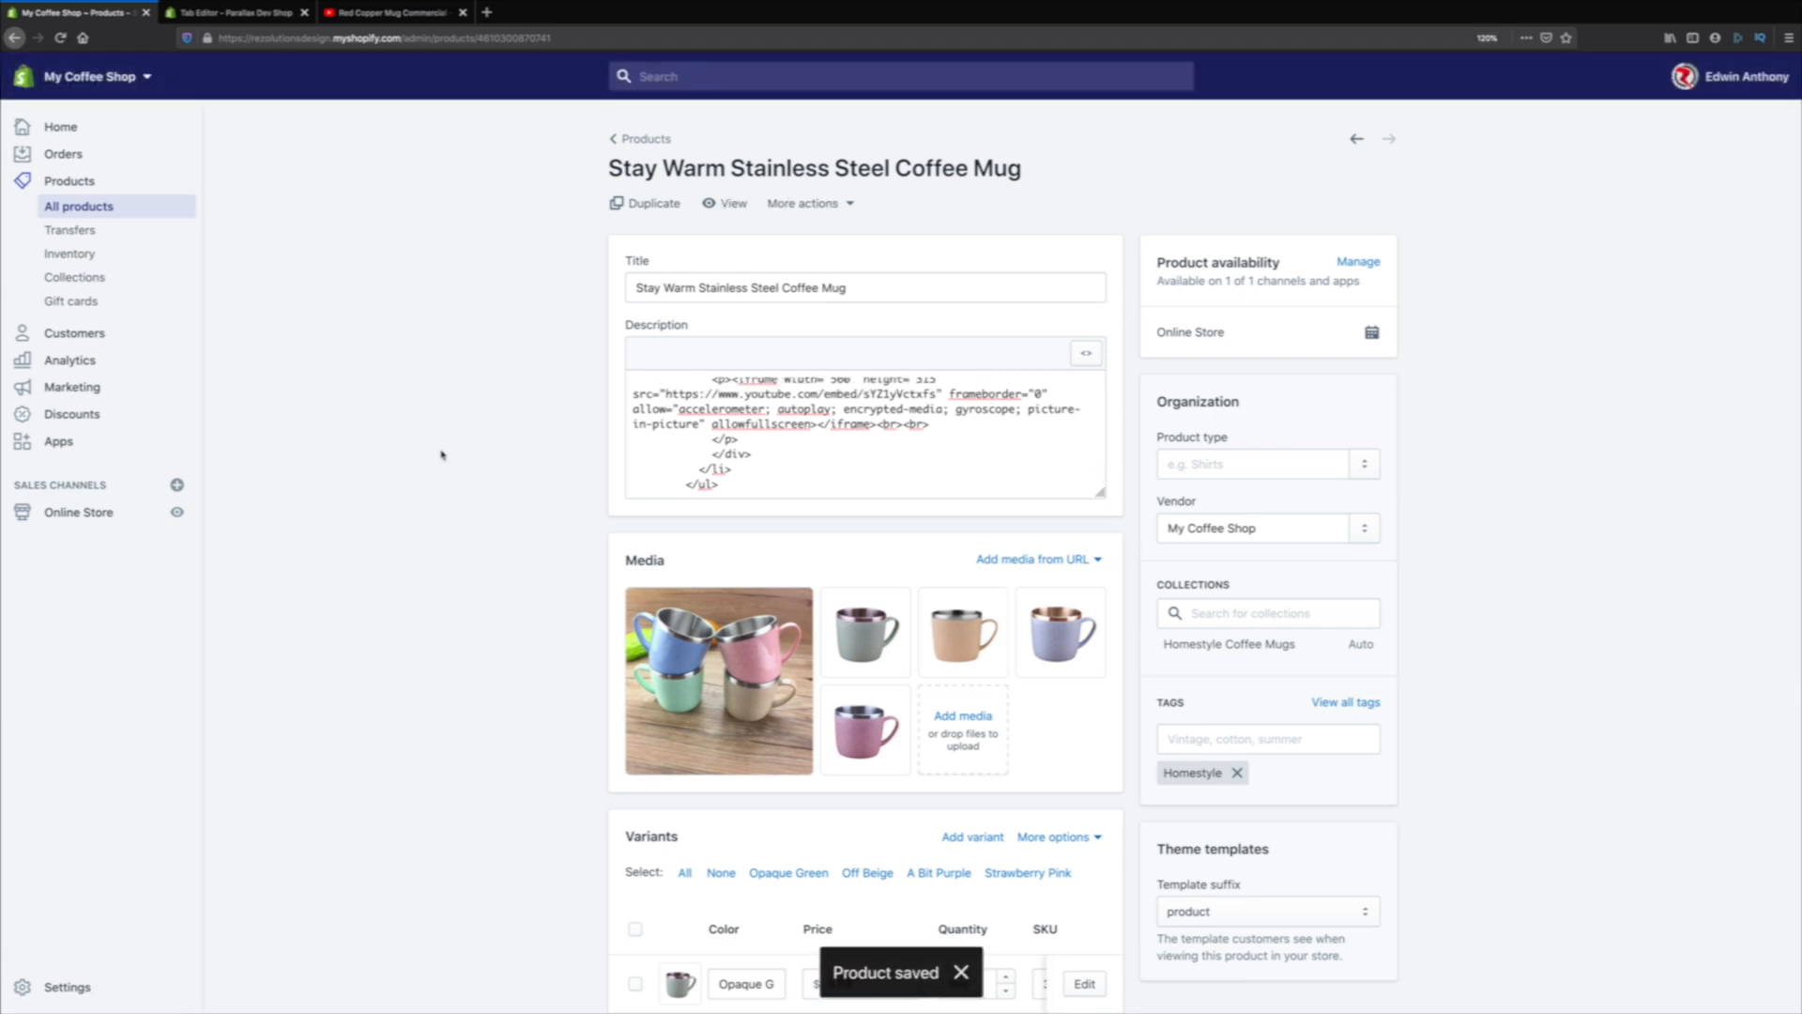
mouse_move(683, 241)
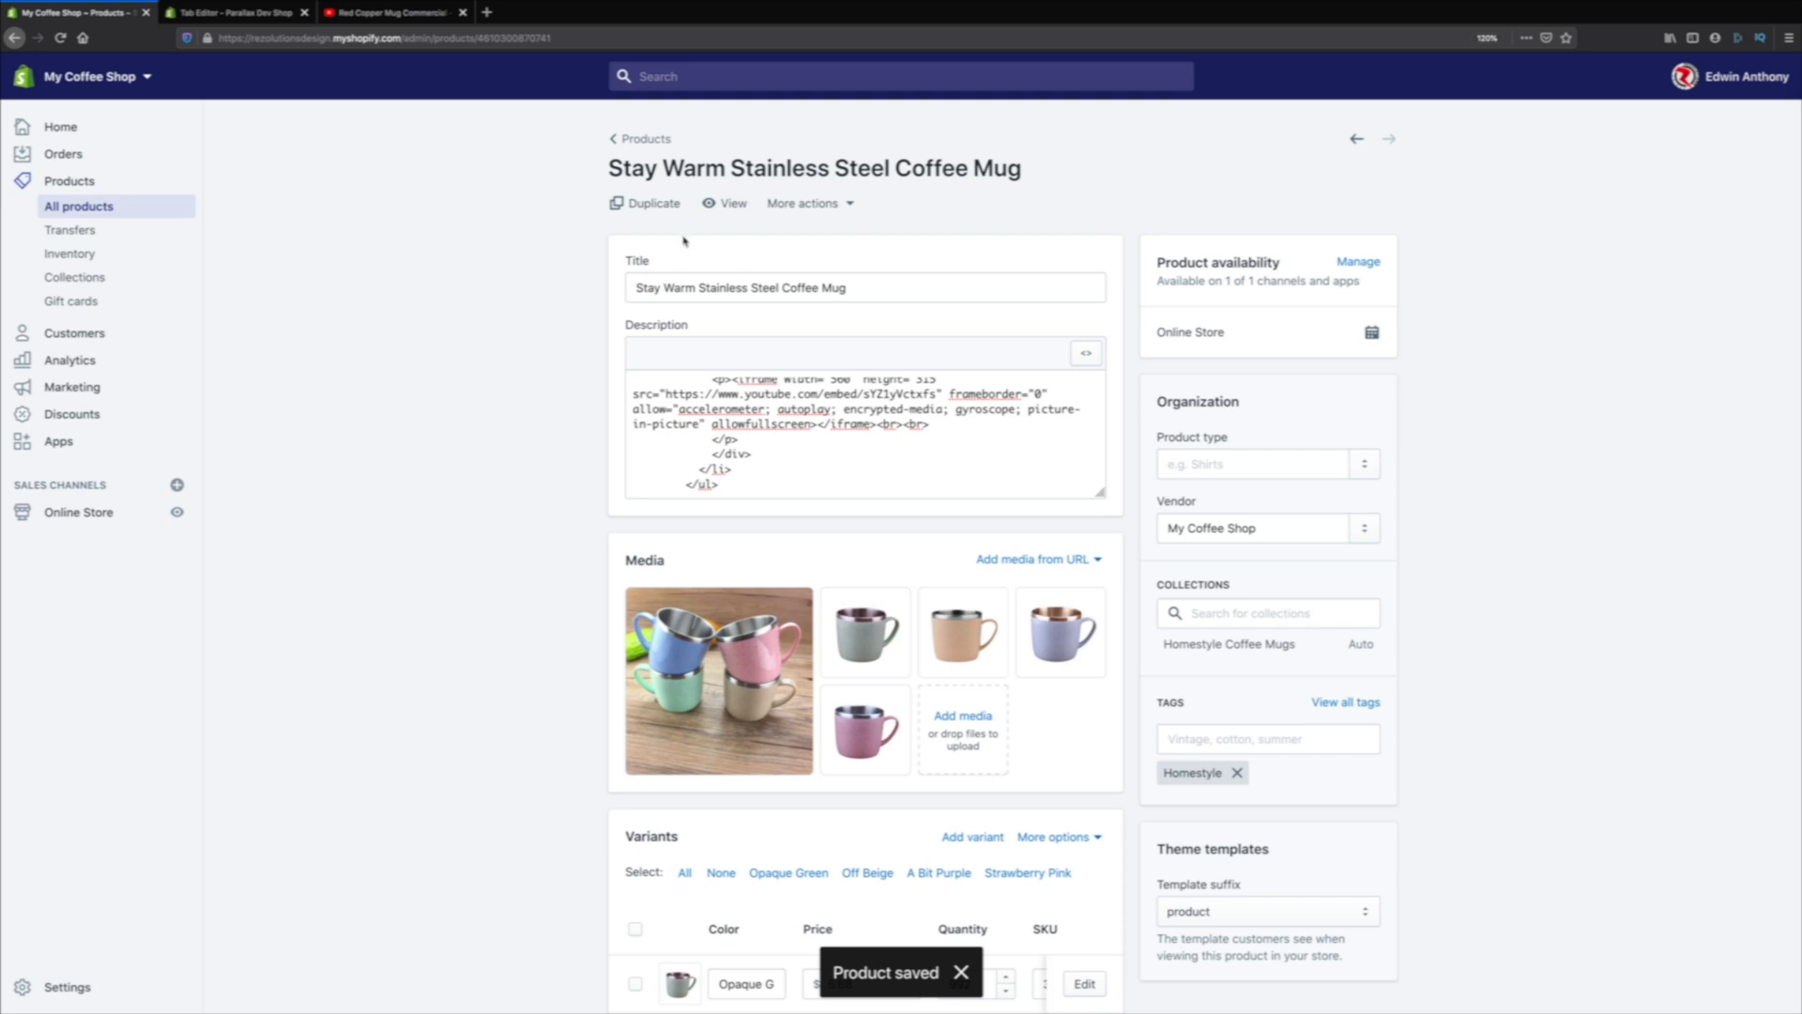
- View the mug on the storefront and check the Shipping, Video and Description tabs
left_click(732, 203)
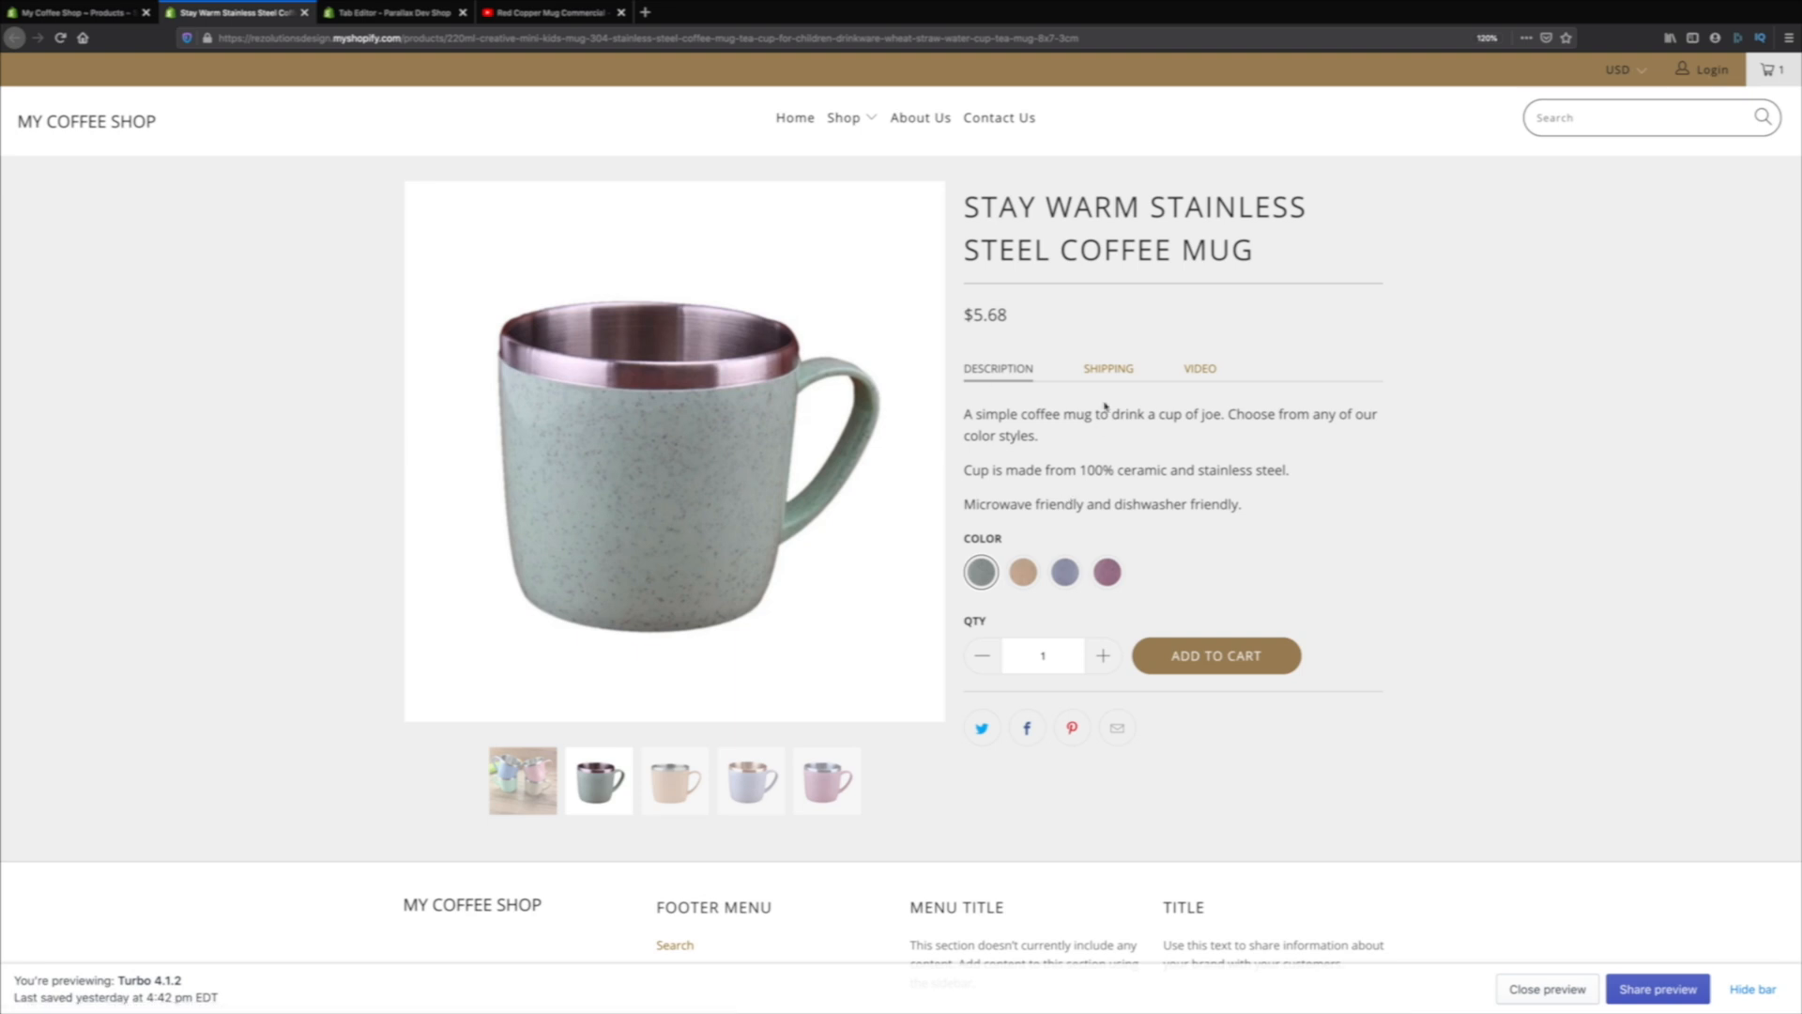
mouse_move(1054, 509)
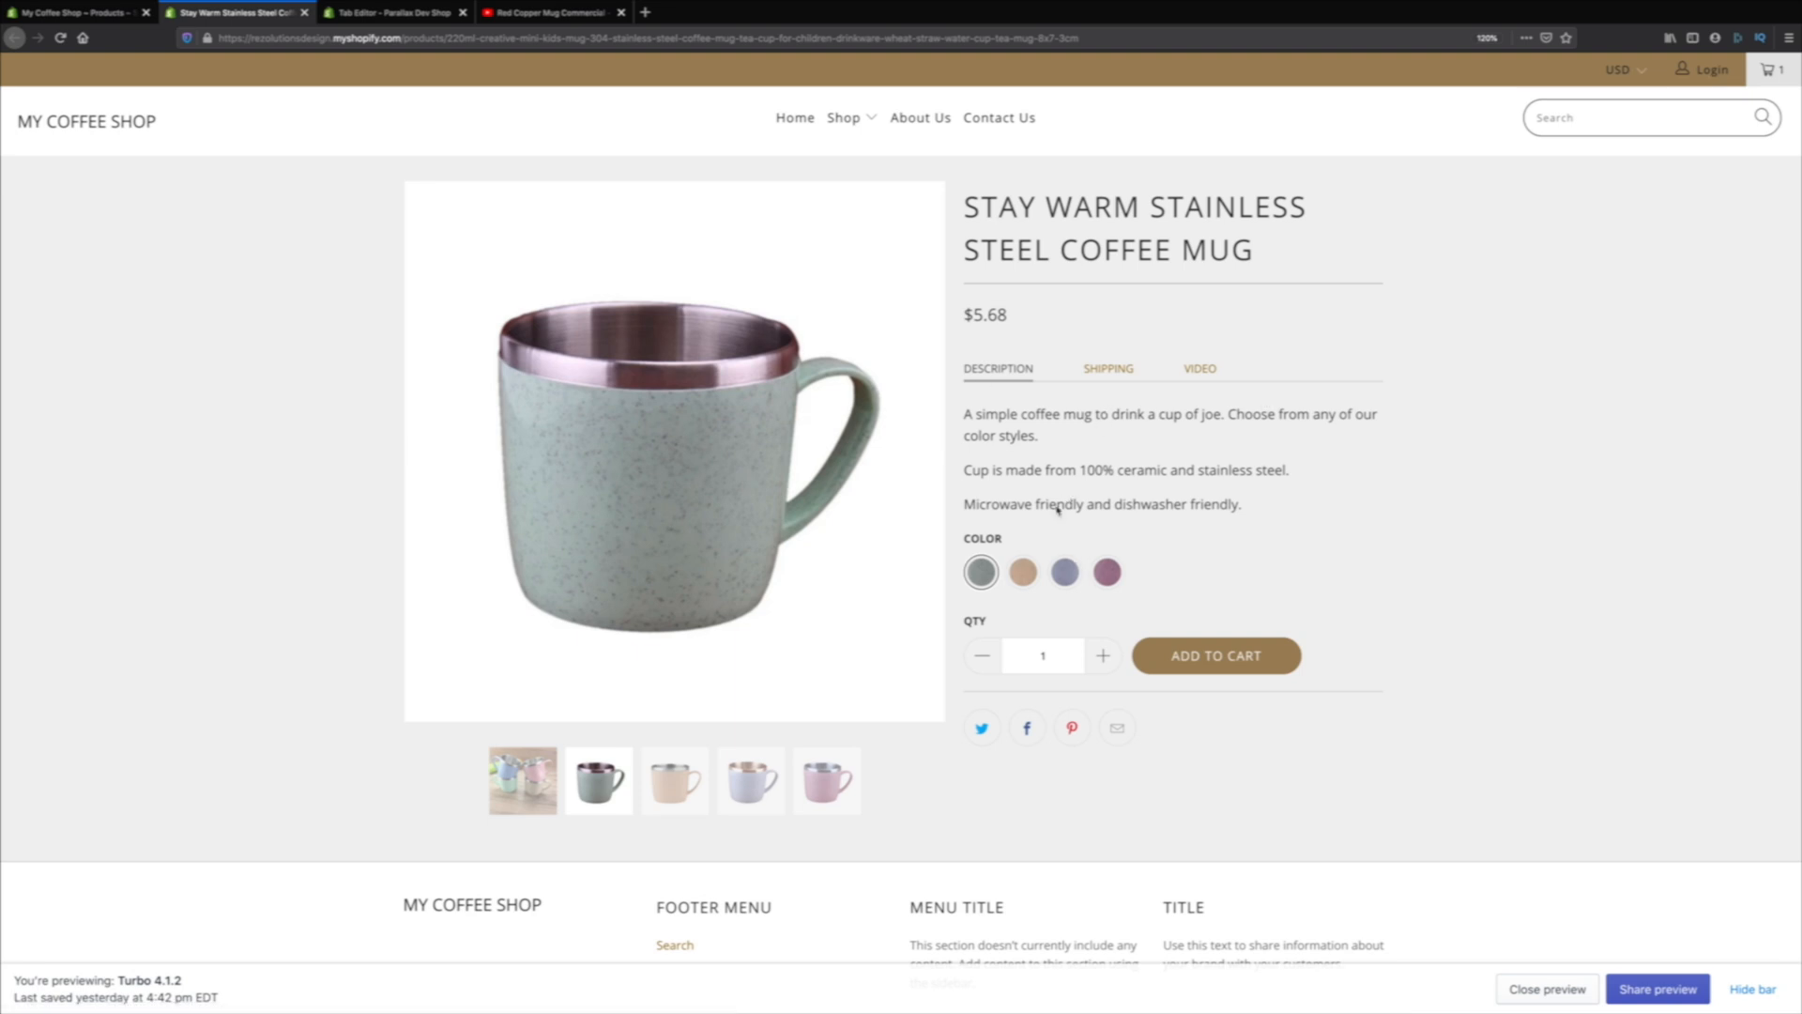
left_click(1106, 369)
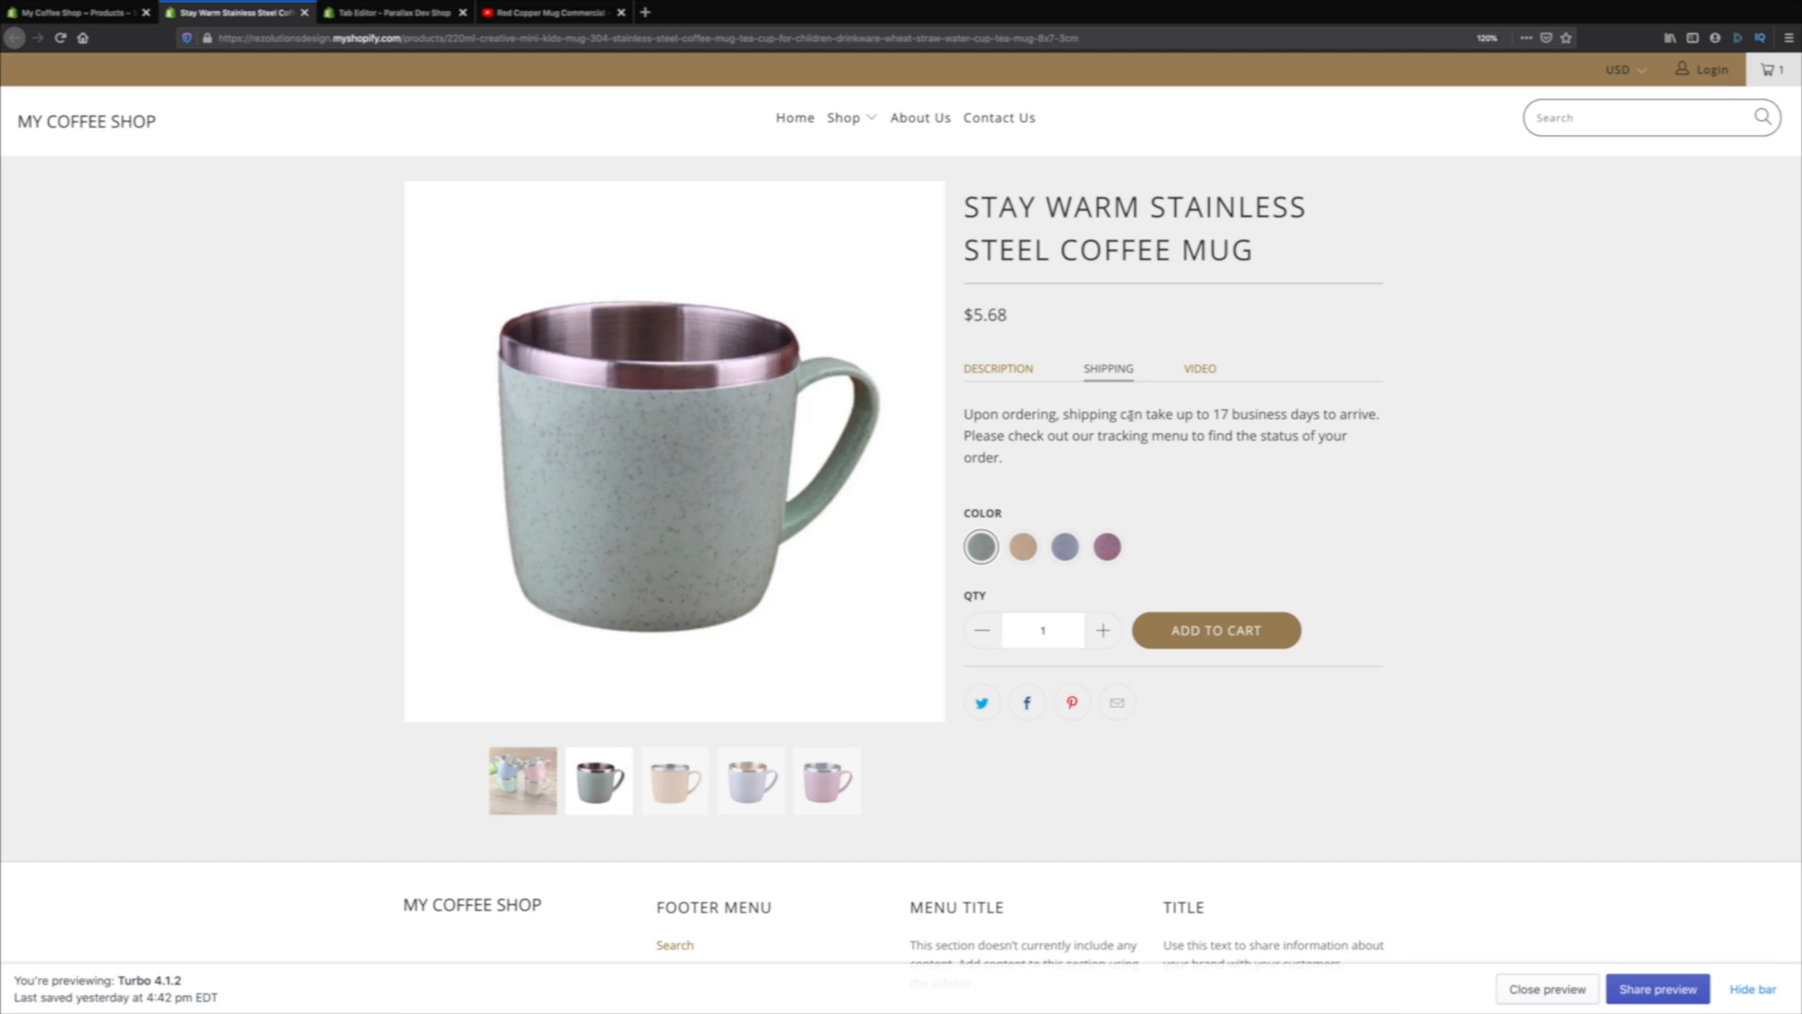
left_click(1198, 369)
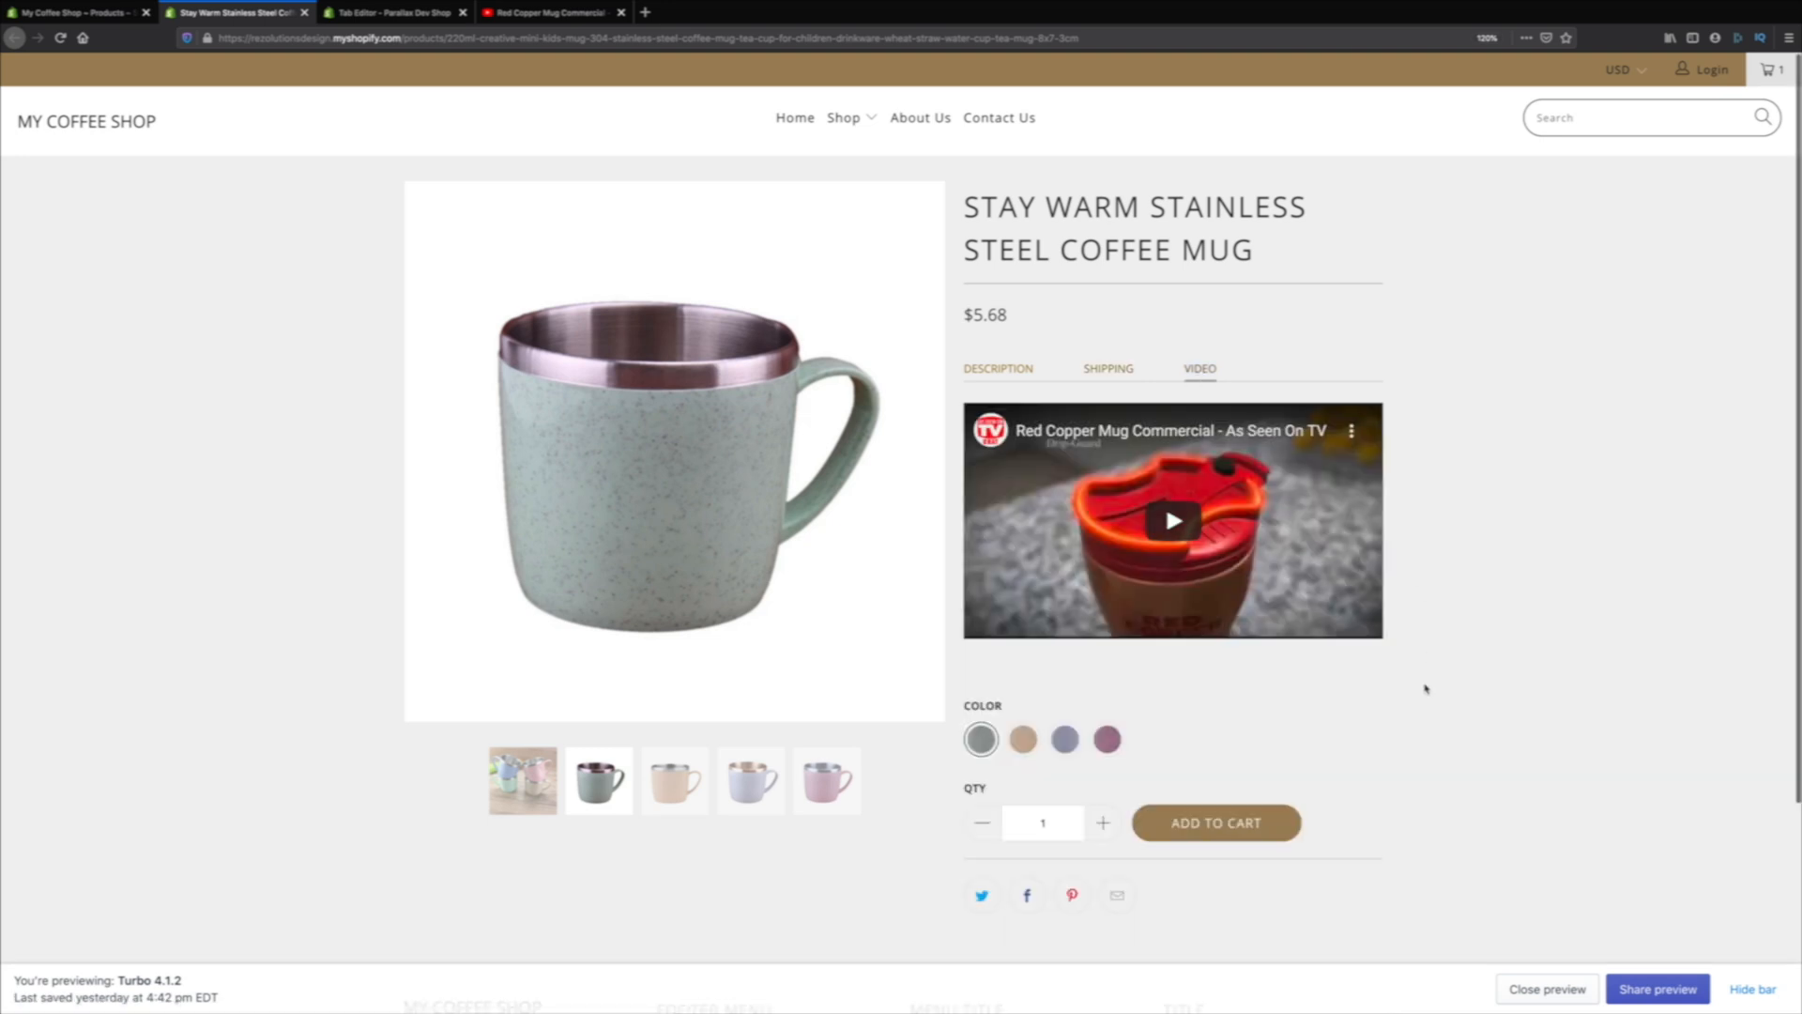
left_click(998, 368)
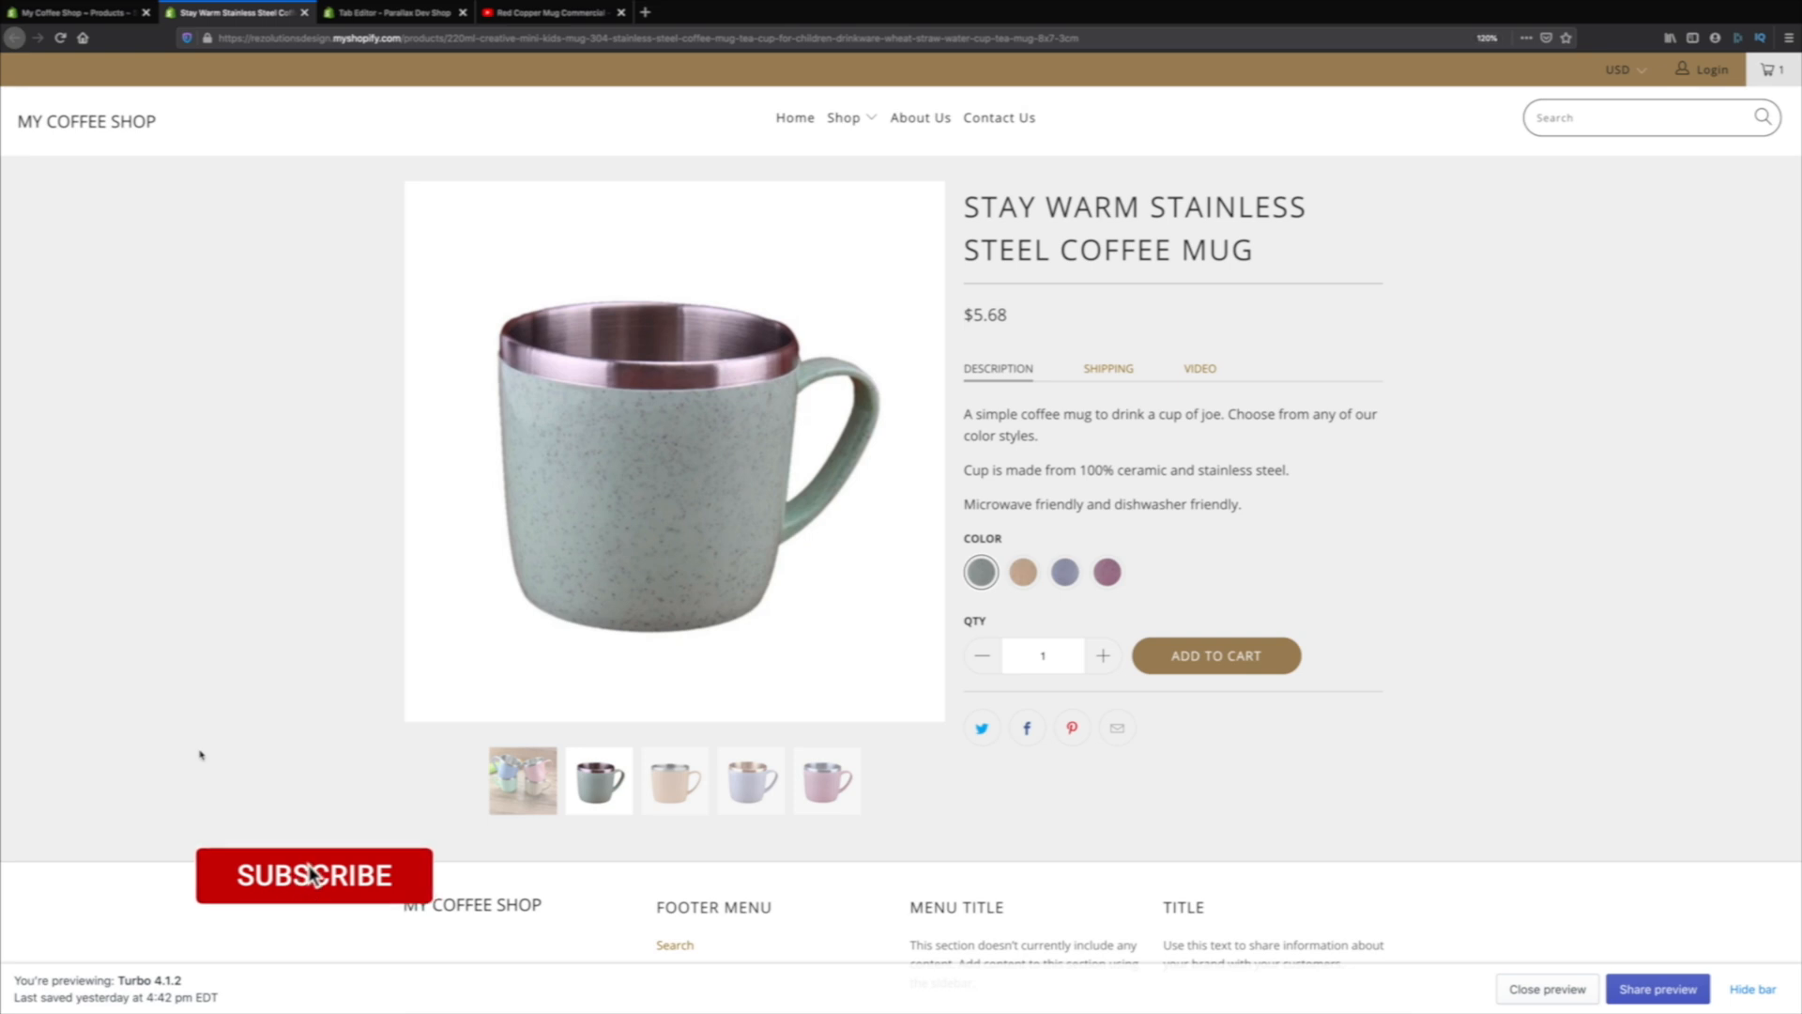
left_click(313, 874)
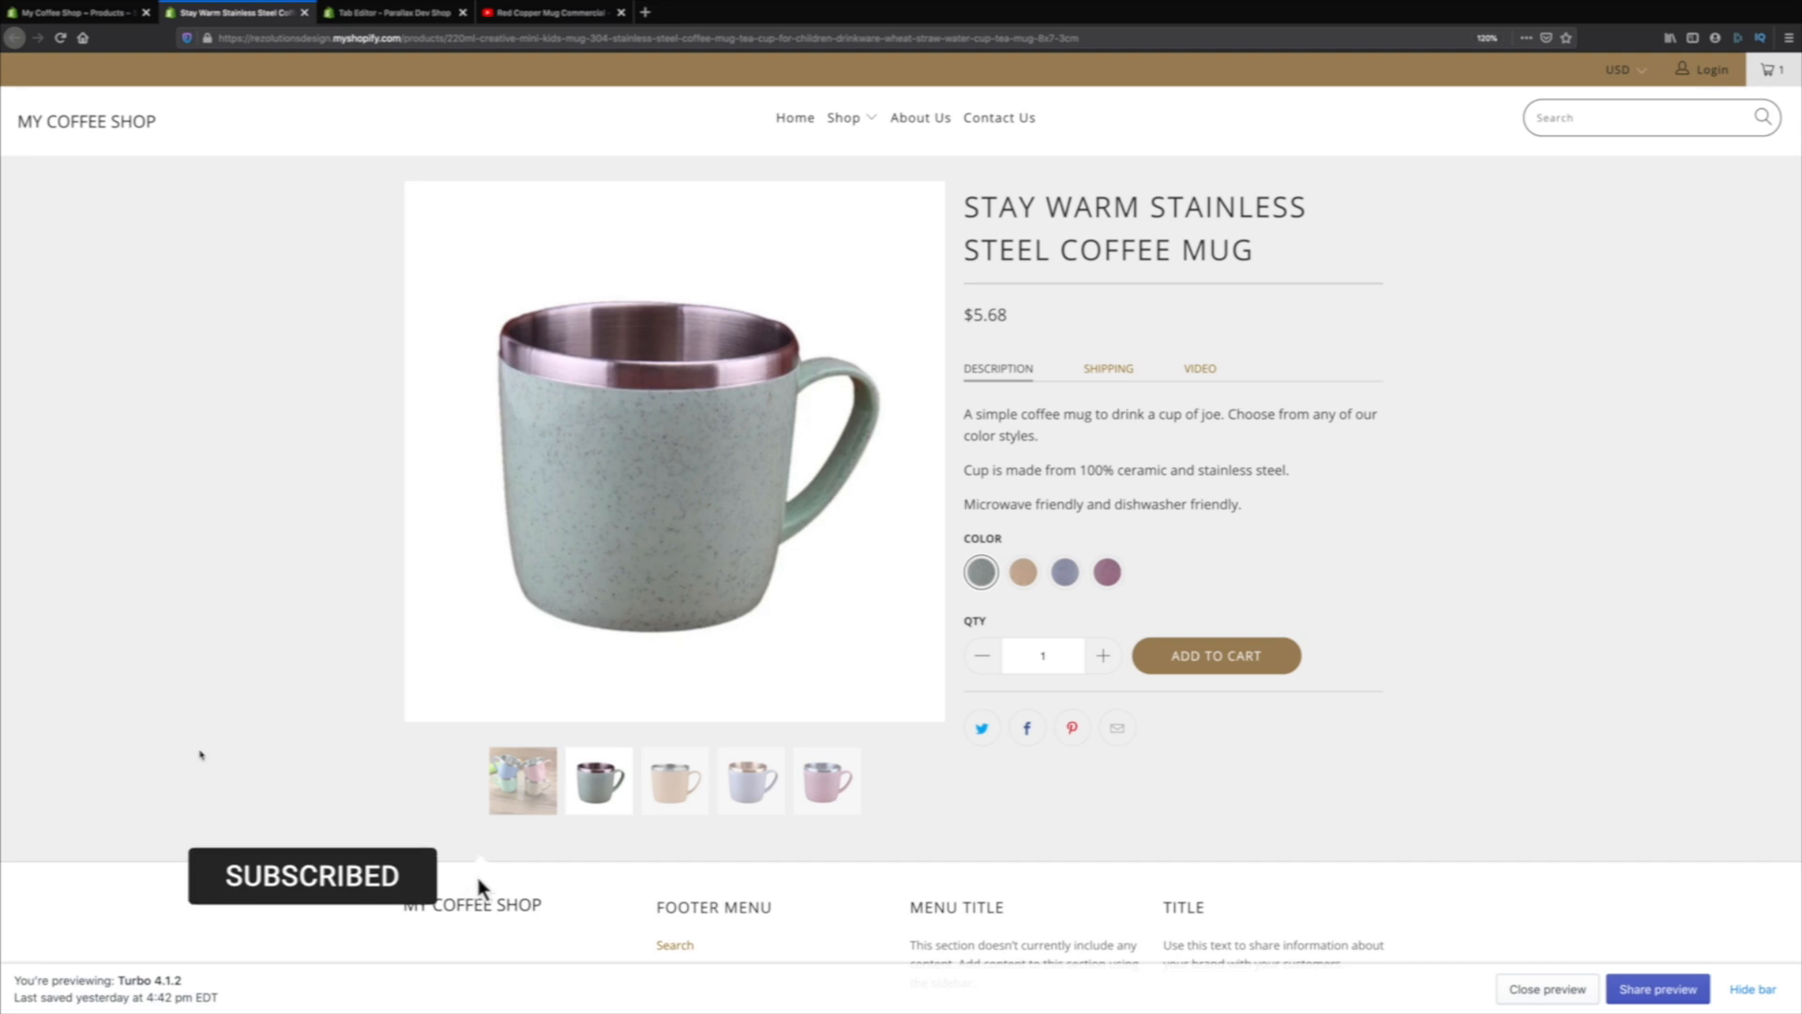
mouse_move(481, 876)
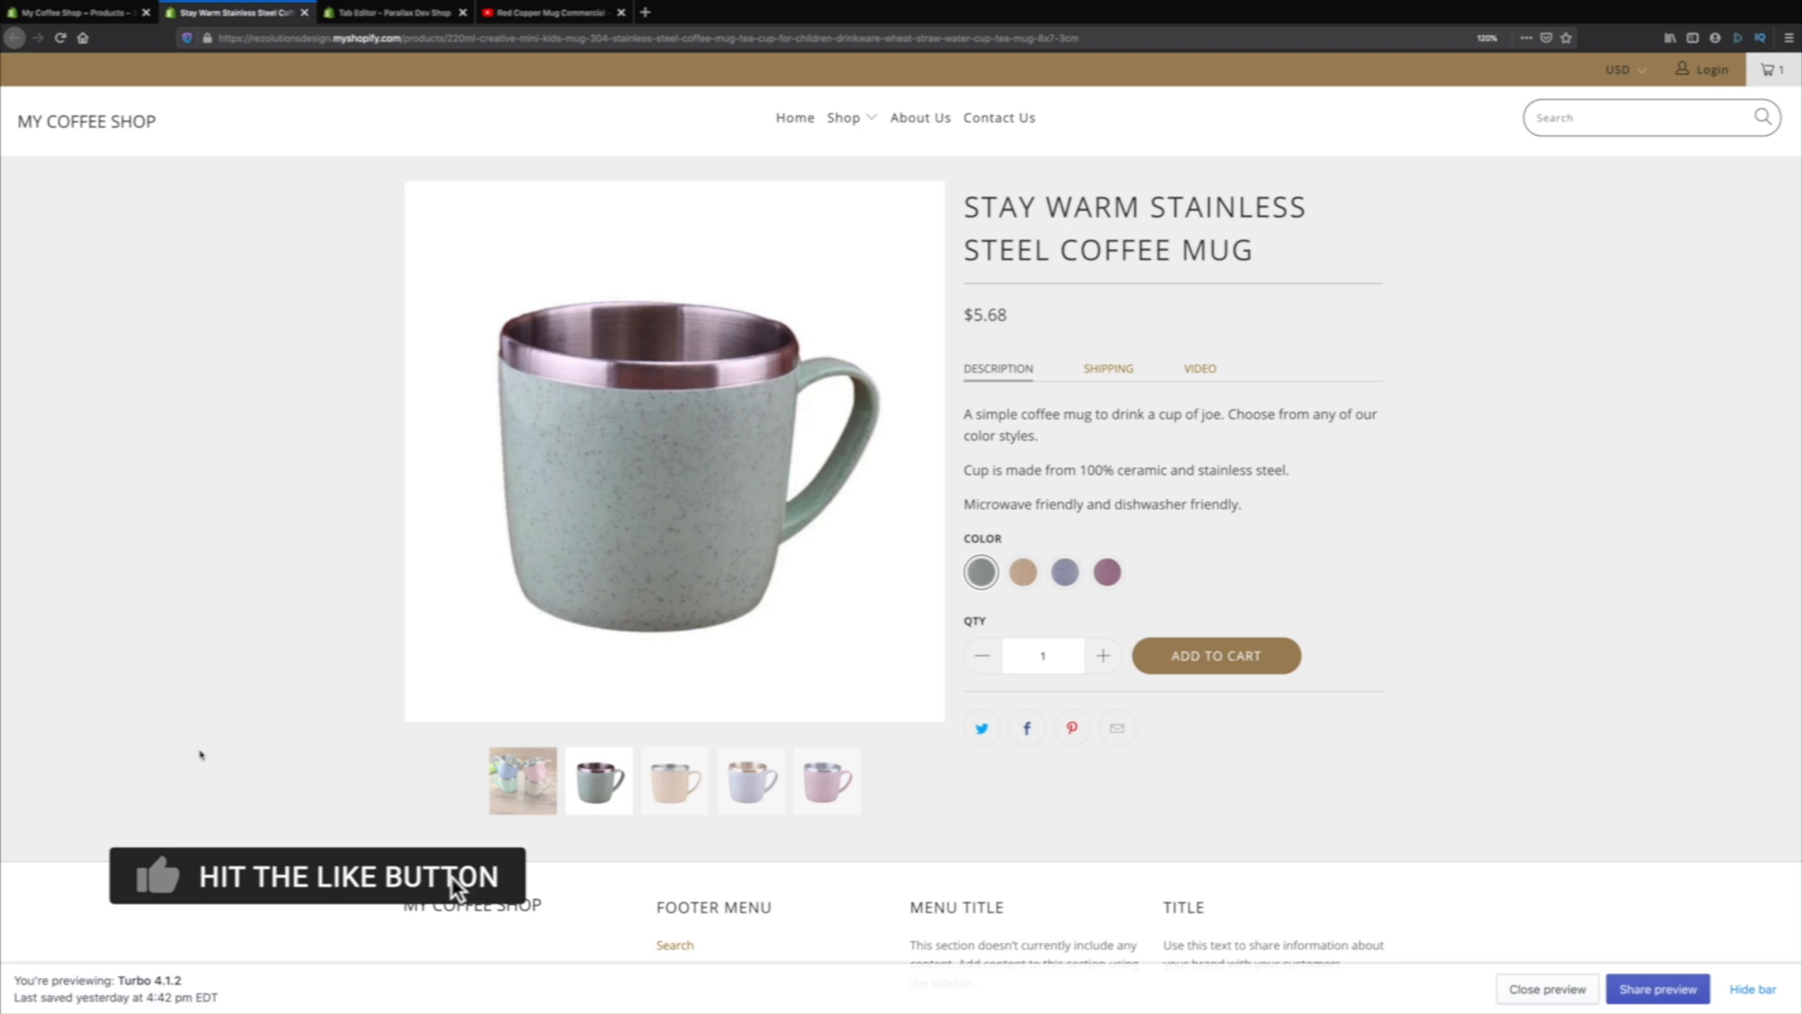
mouse_move(188, 886)
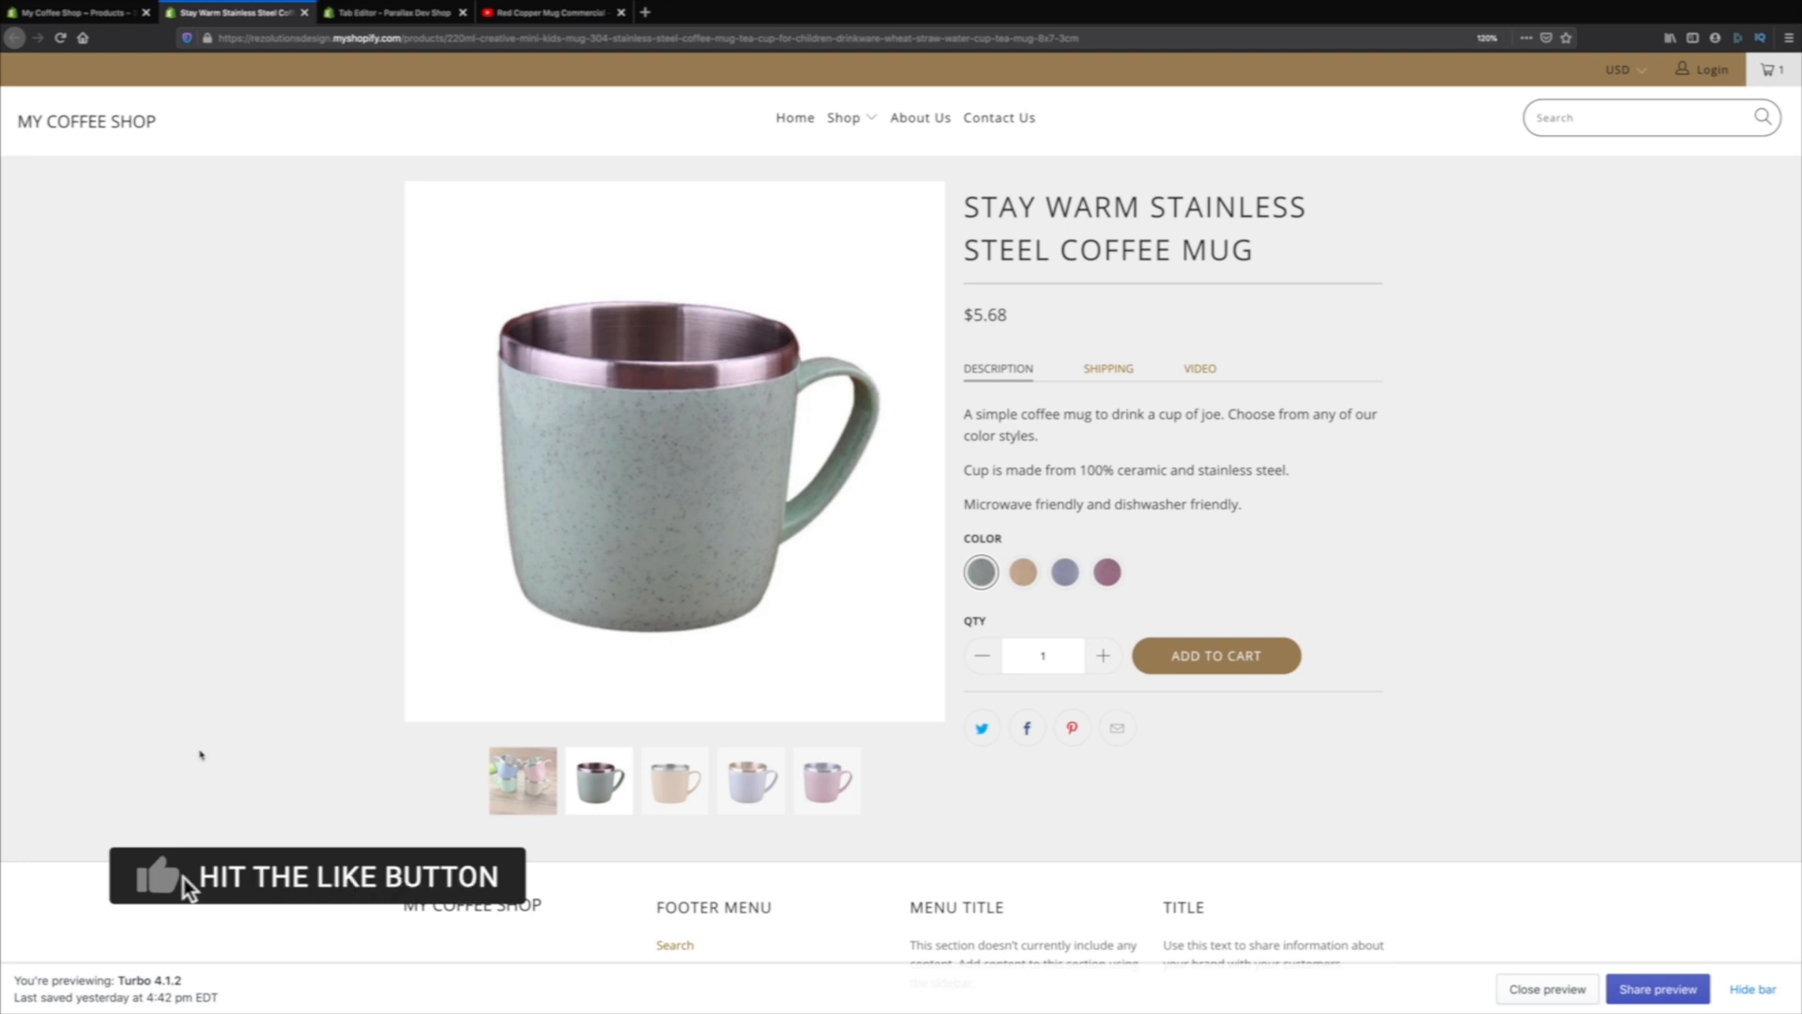